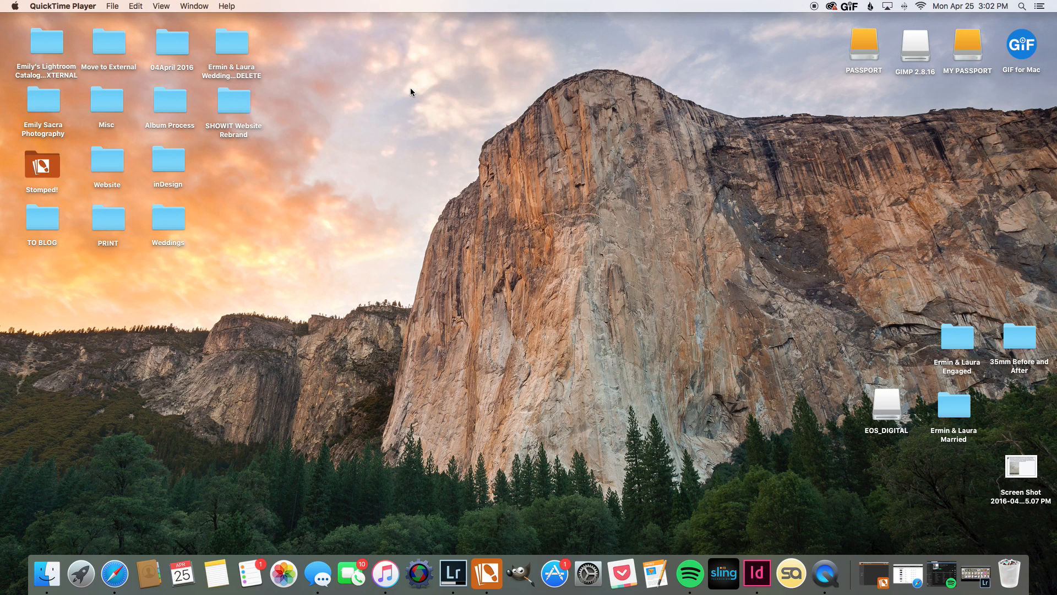
mouse_move(407, 96)
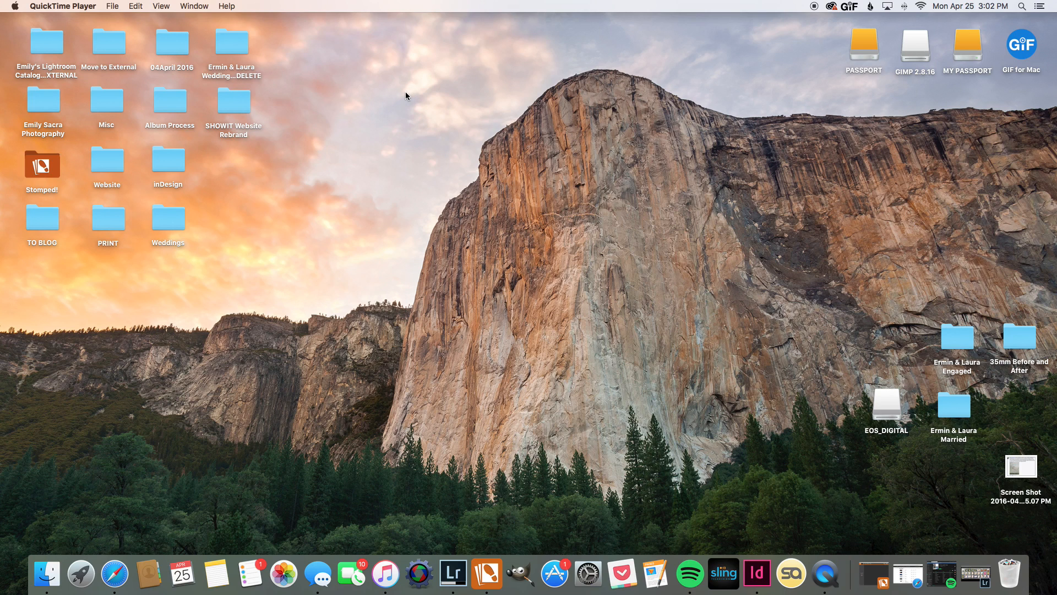
mouse_move(382, 103)
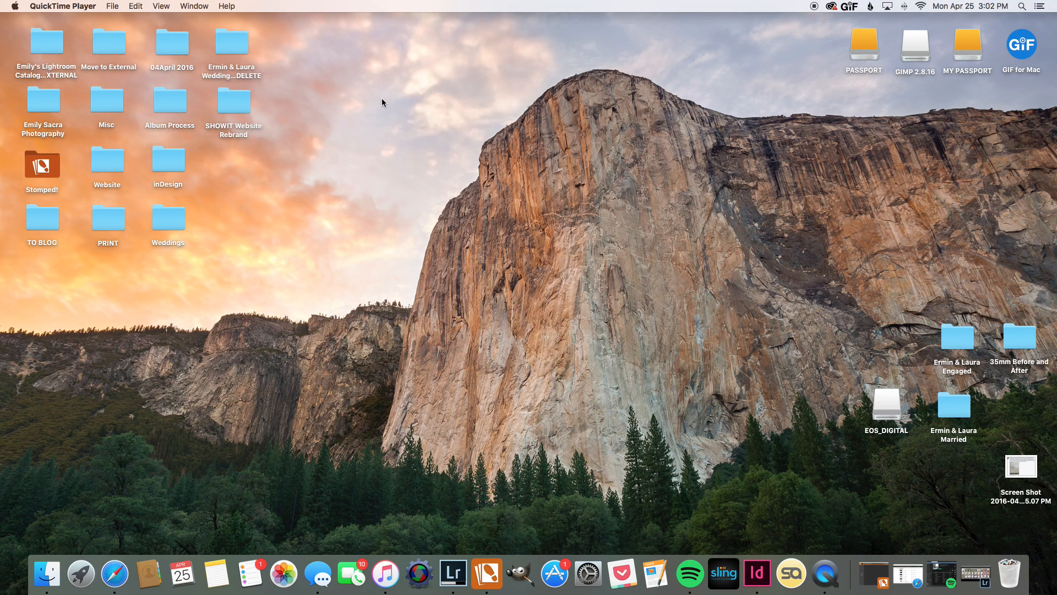
mouse_move(469, 133)
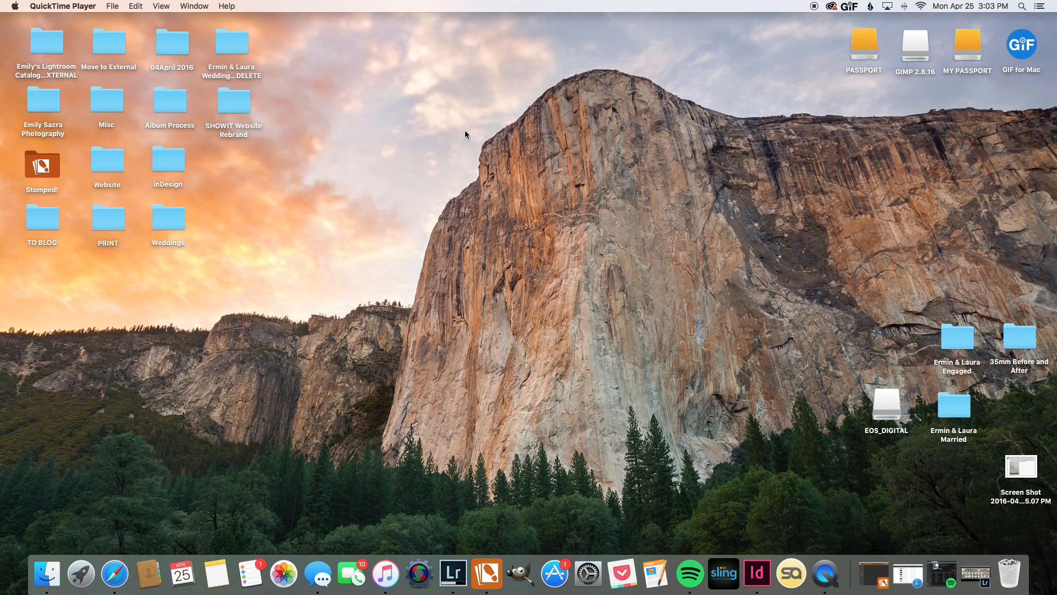
Bring Lightroom forward and start an import from the EOS_DIGITAL card, browsing its thumbnails
click(462, 572)
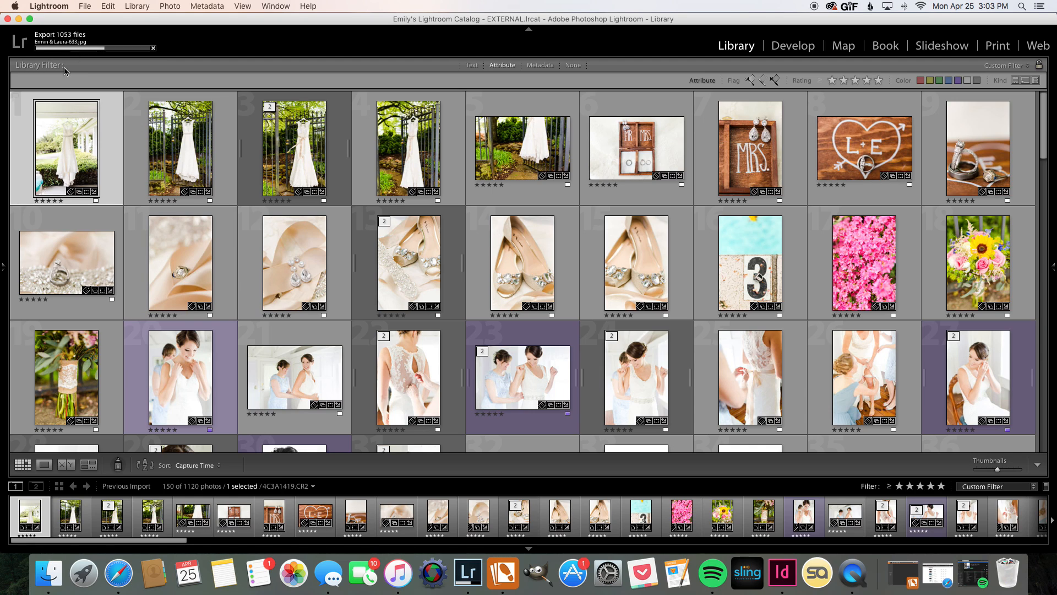
mouse_move(55, 221)
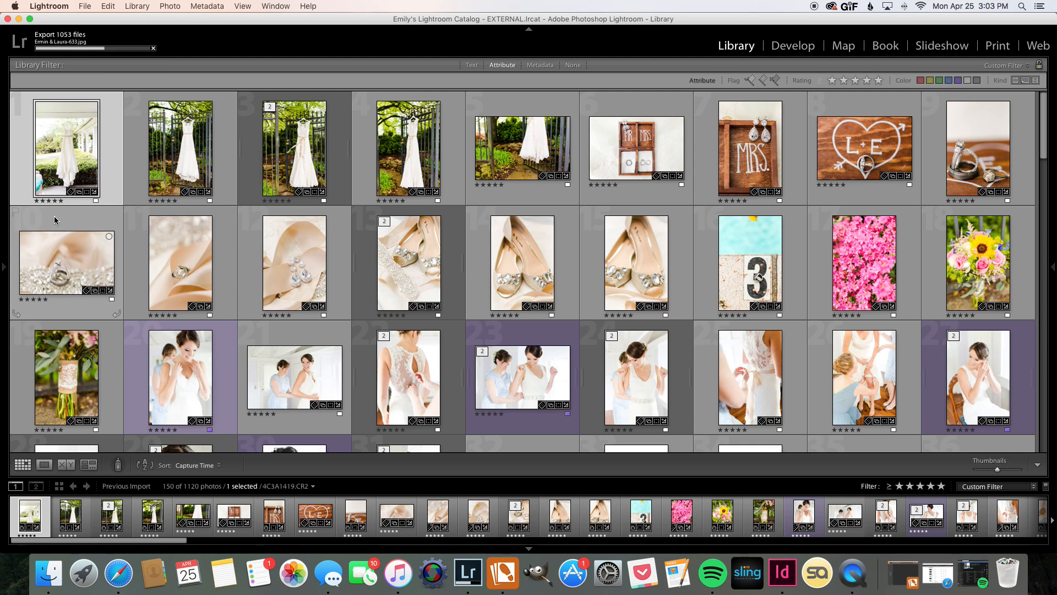
click(5, 270)
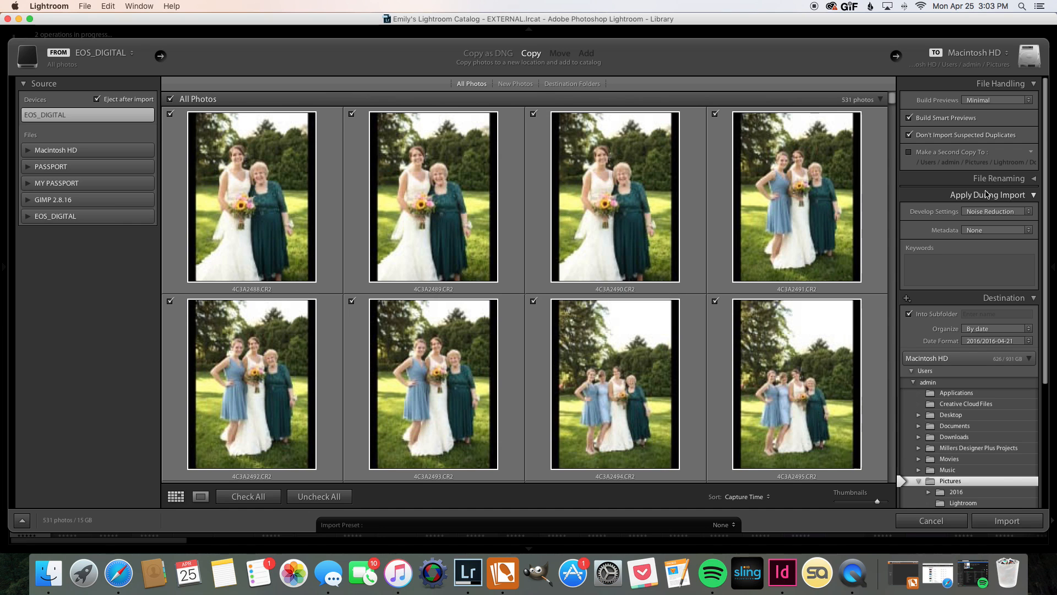
scroll(down, 3)
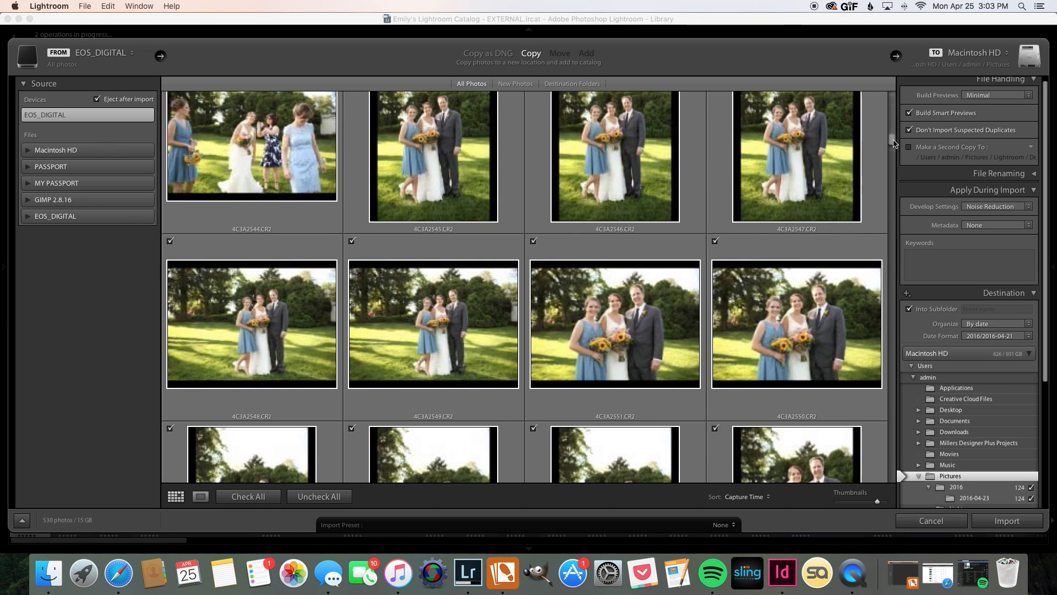
scroll(down, 3)
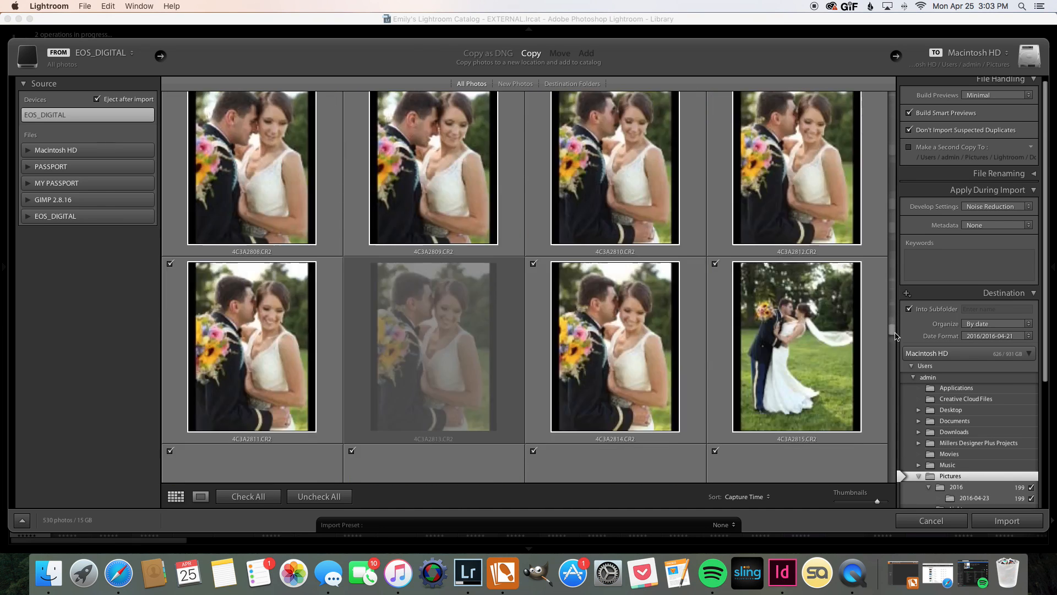
scroll(down, 3)
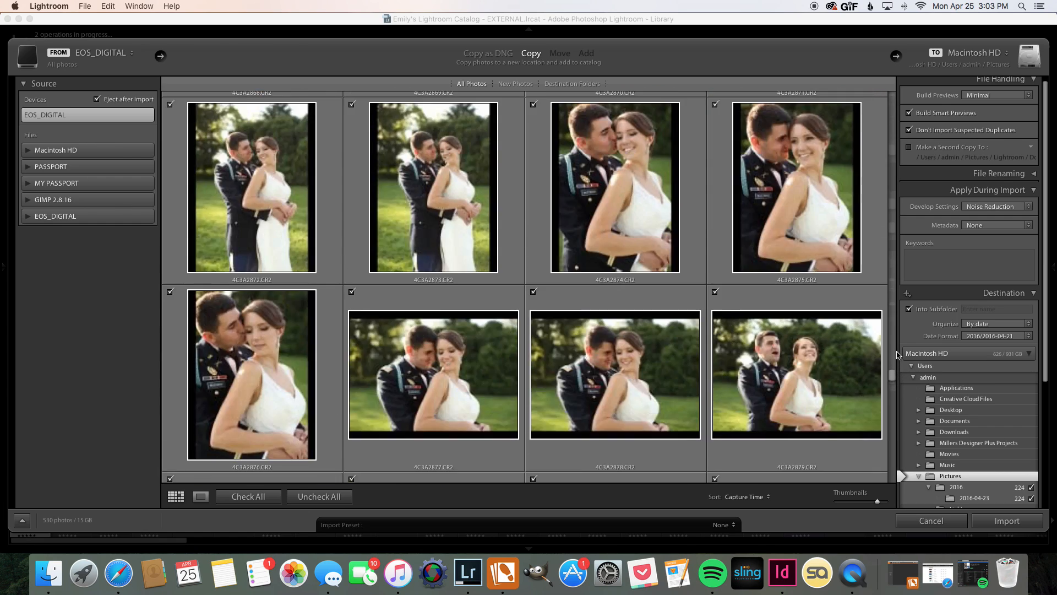
scroll(down, 3)
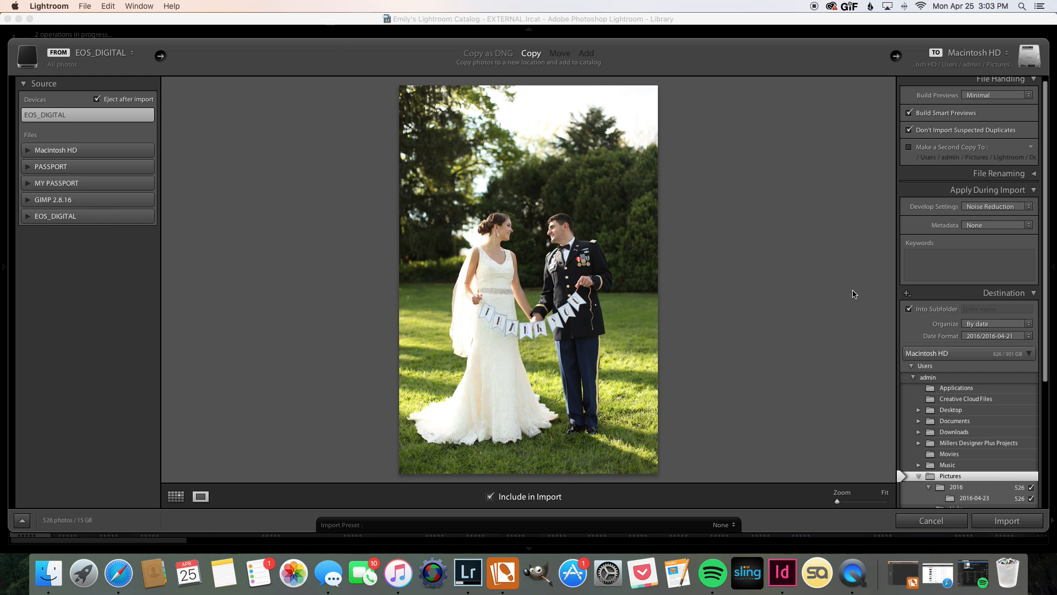
Return from the single-photo Loupe preview and scroll on through the card's 526 thumbnails
click(175, 497)
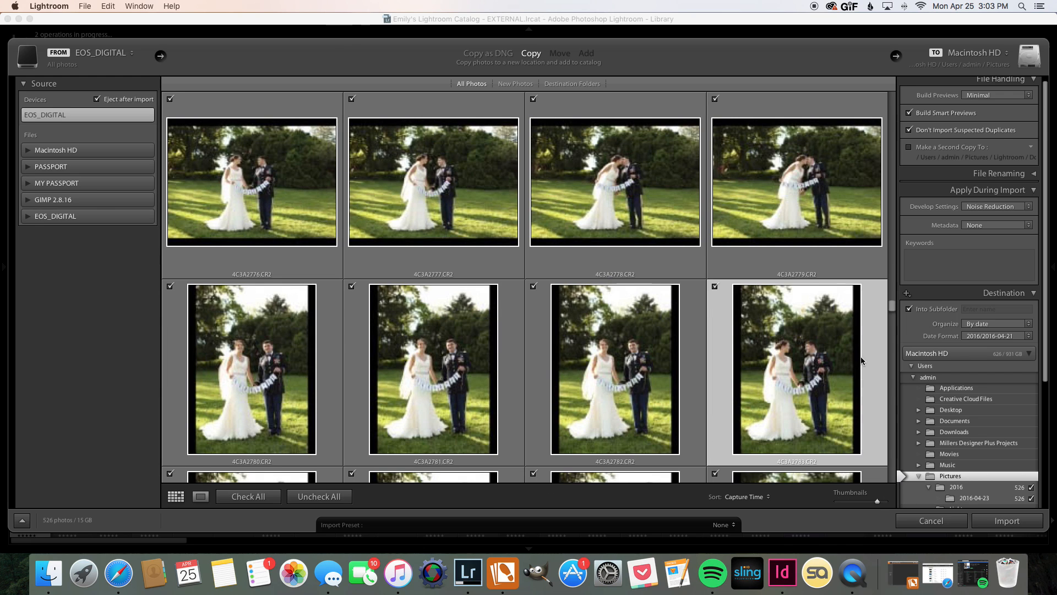
scroll(down, 3)
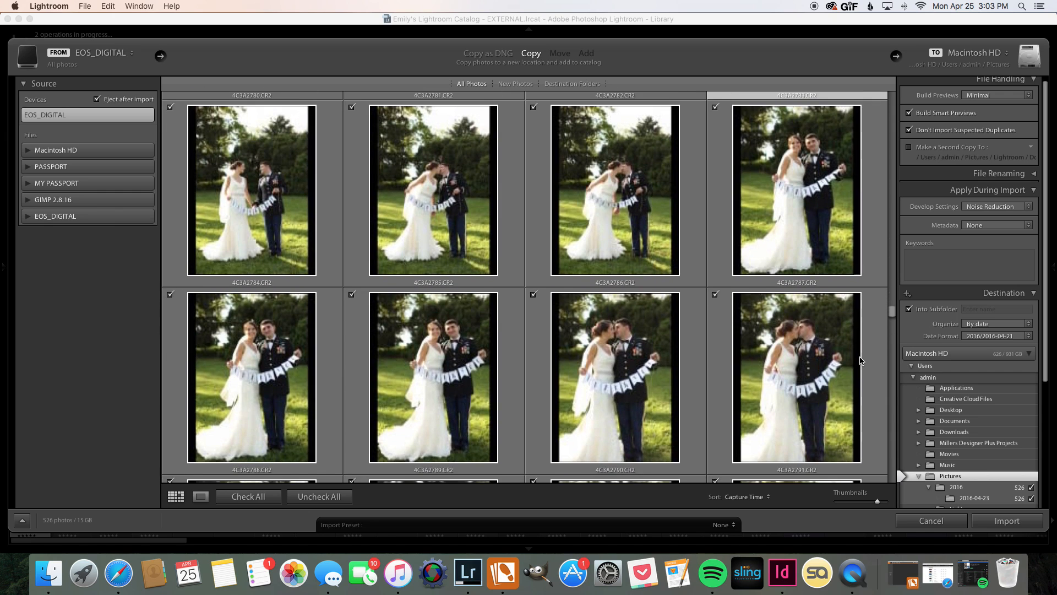
scroll(down, 3)
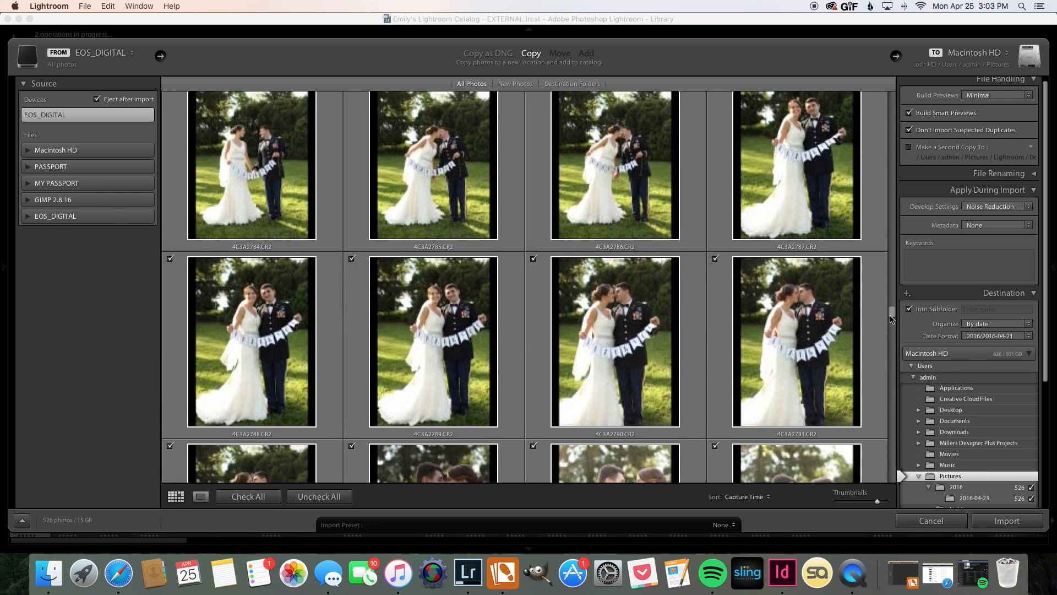
scroll(down, 3)
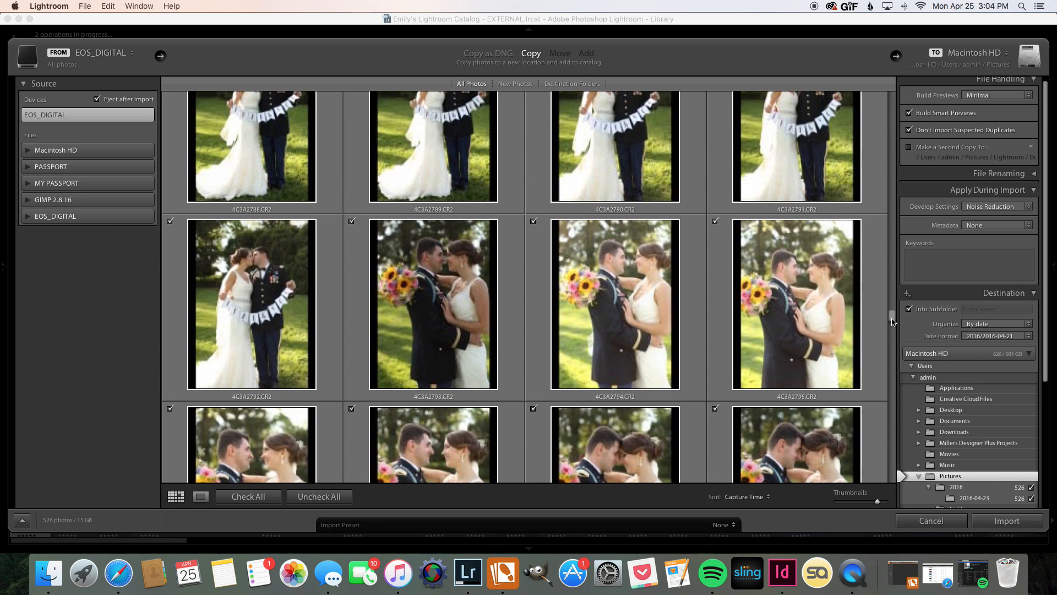
scroll(down, 3)
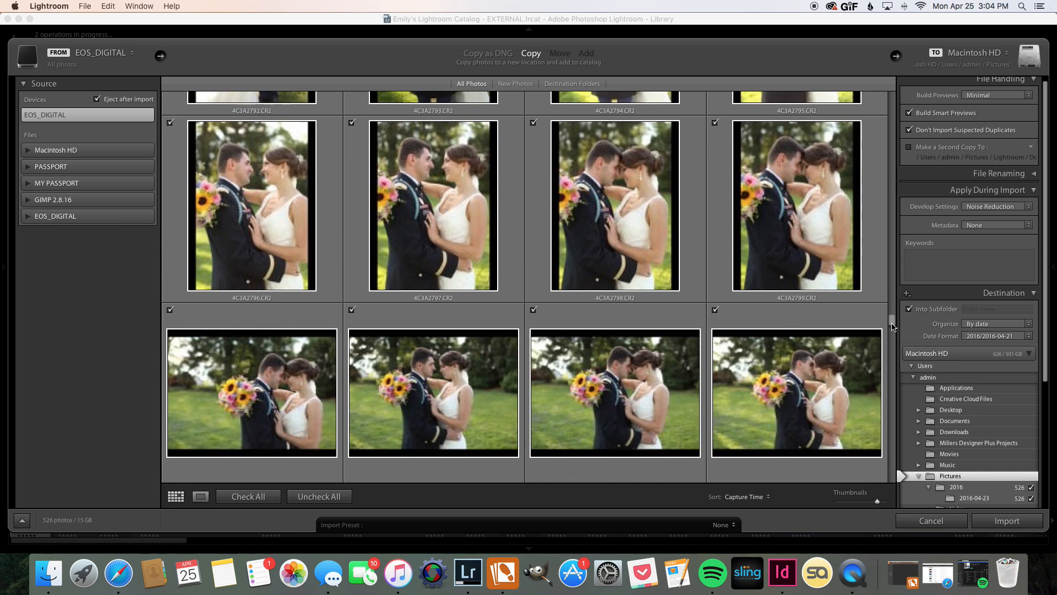
scroll(down, 3)
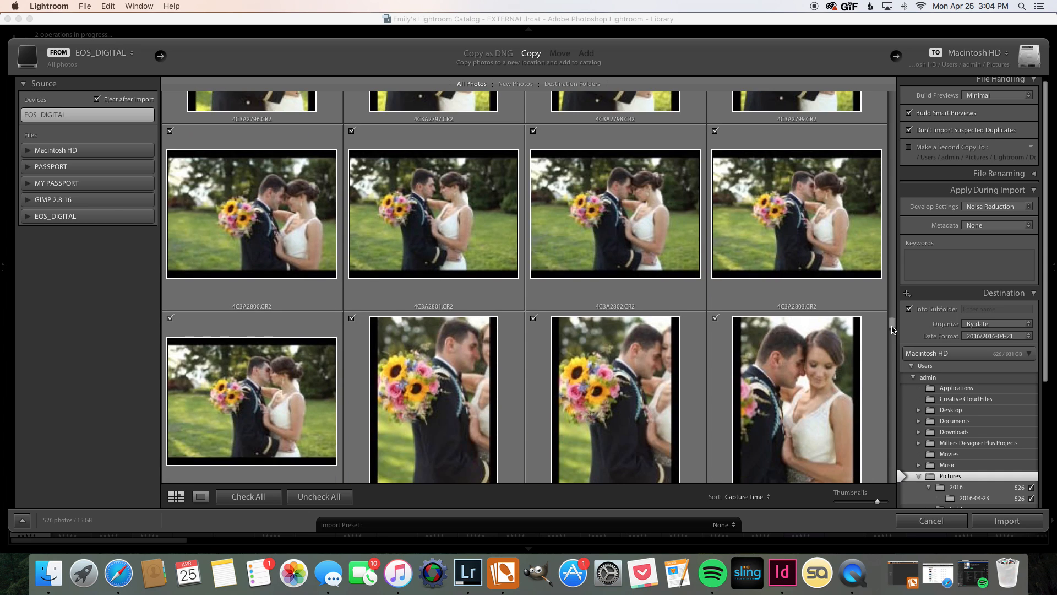
scroll(down, 3)
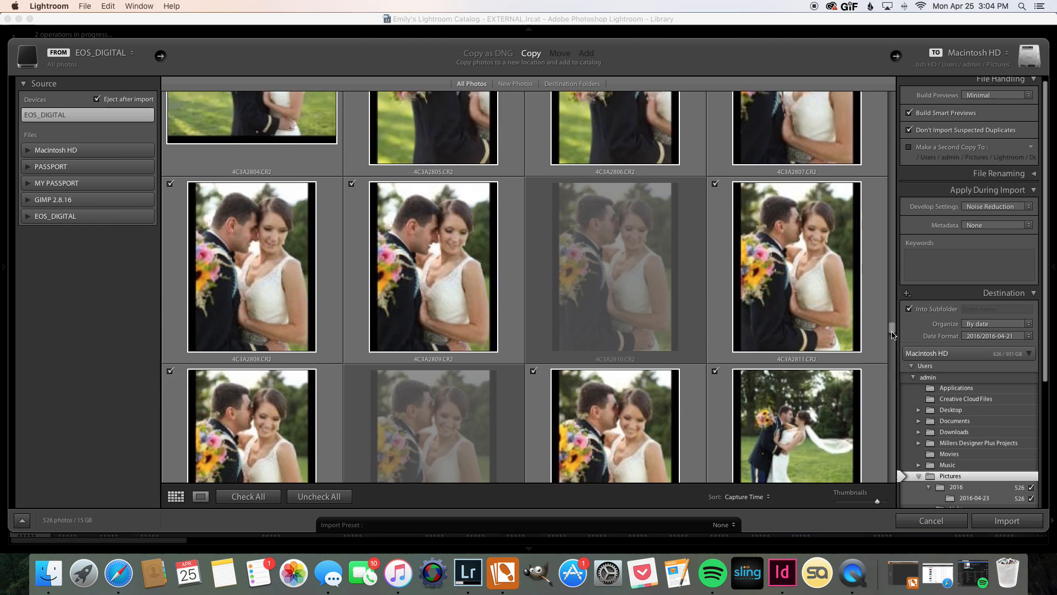
scroll(down, 3)
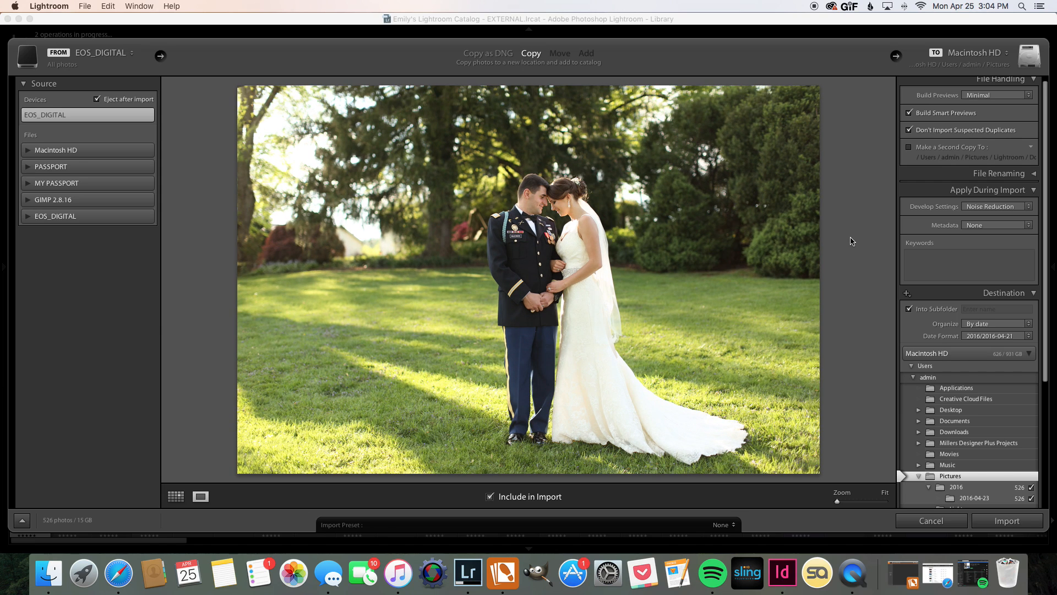
mouse_move(854, 252)
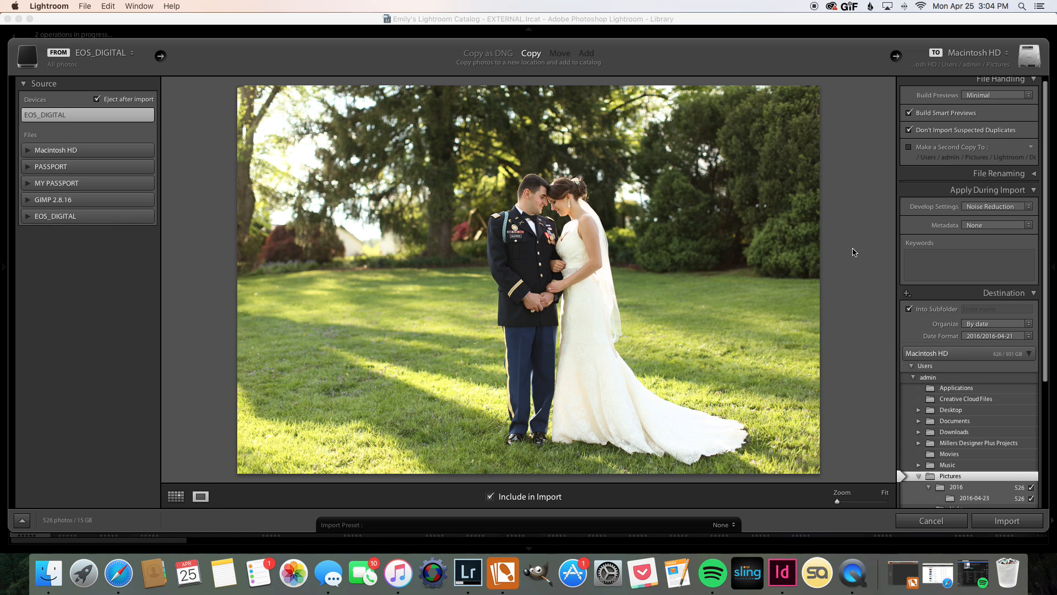
mouse_move(854, 238)
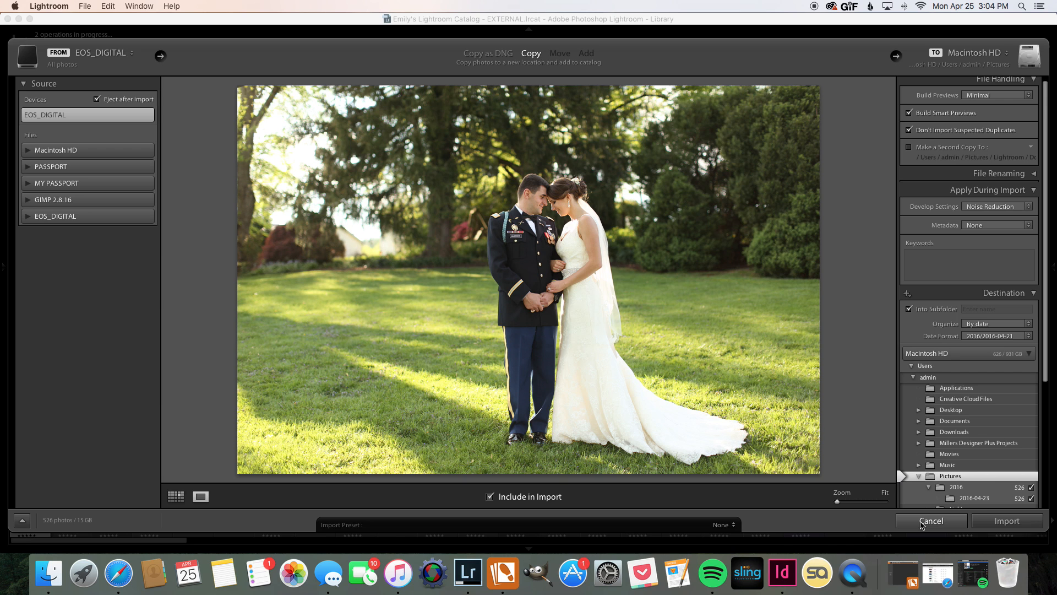
Cancel the import and browse the EOS_DIGITAL card's DCIM/100EOS5D folder of CR2 files in Finder
click(931, 521)
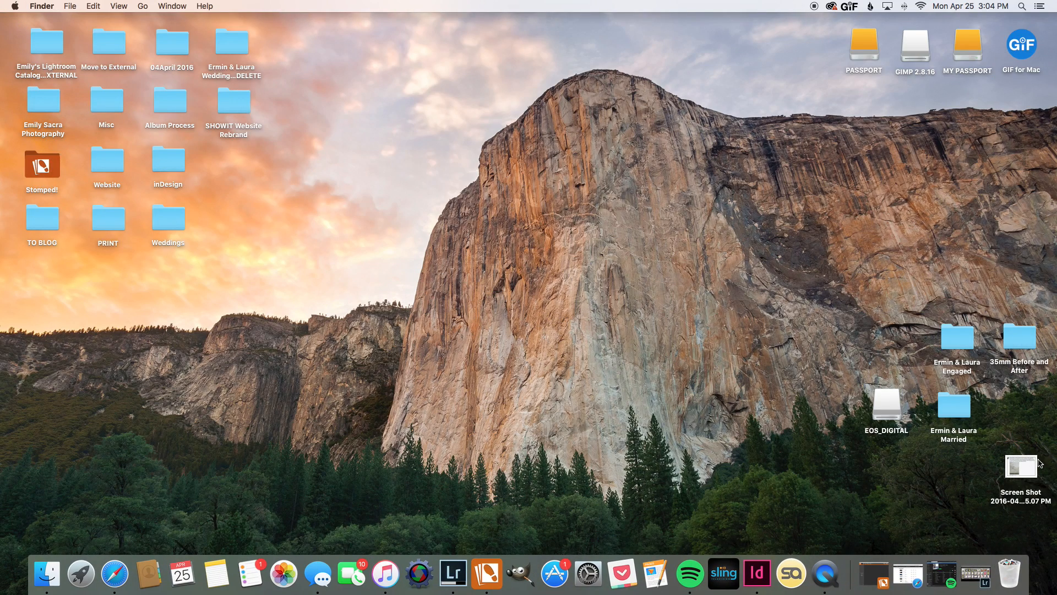
mouse_move(889, 412)
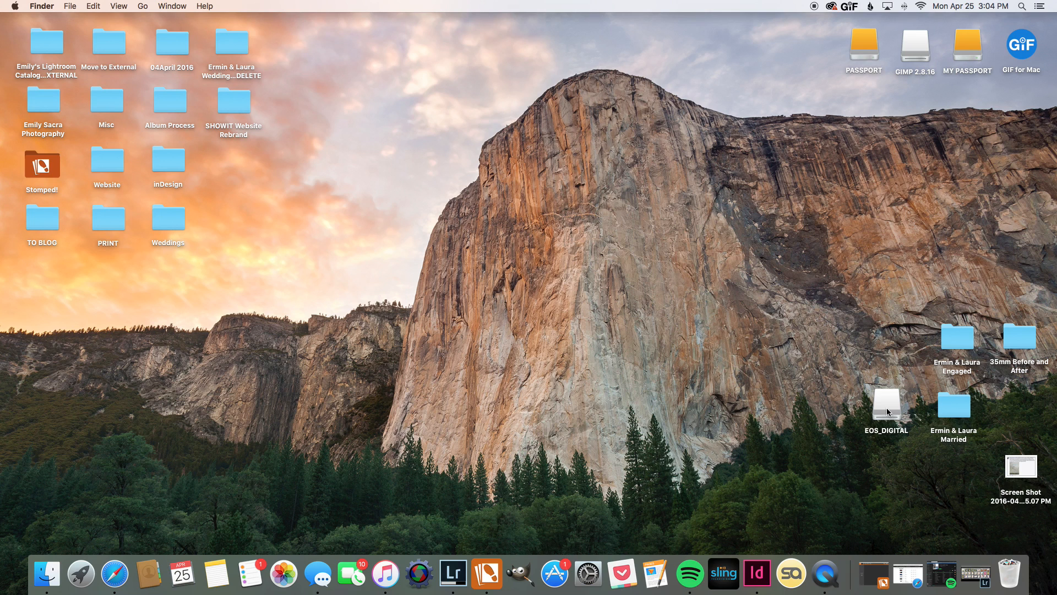
double_click(886, 404)
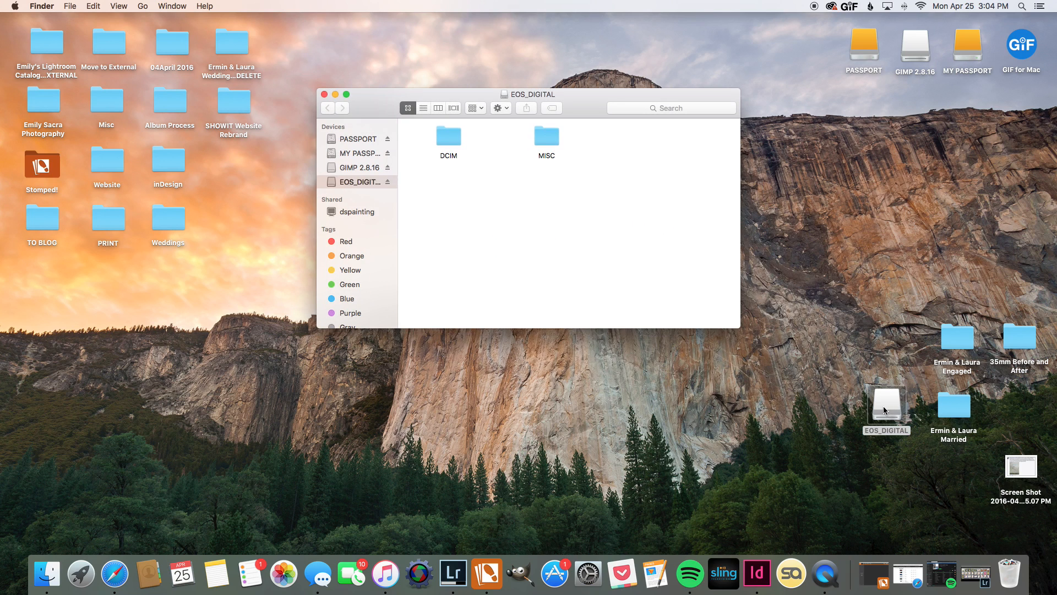
double_click(448, 136)
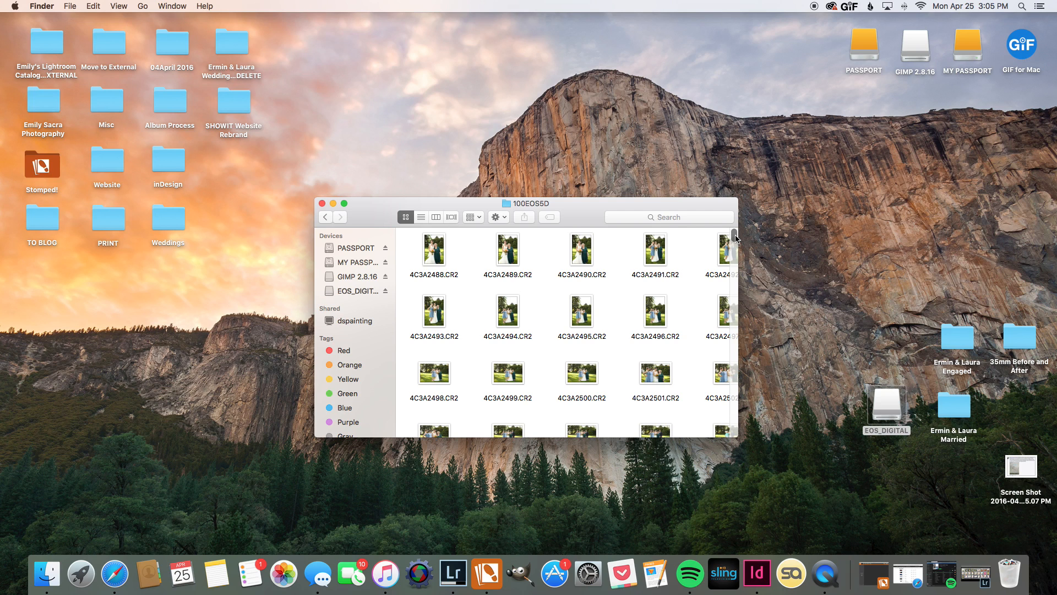
scroll(down, 3)
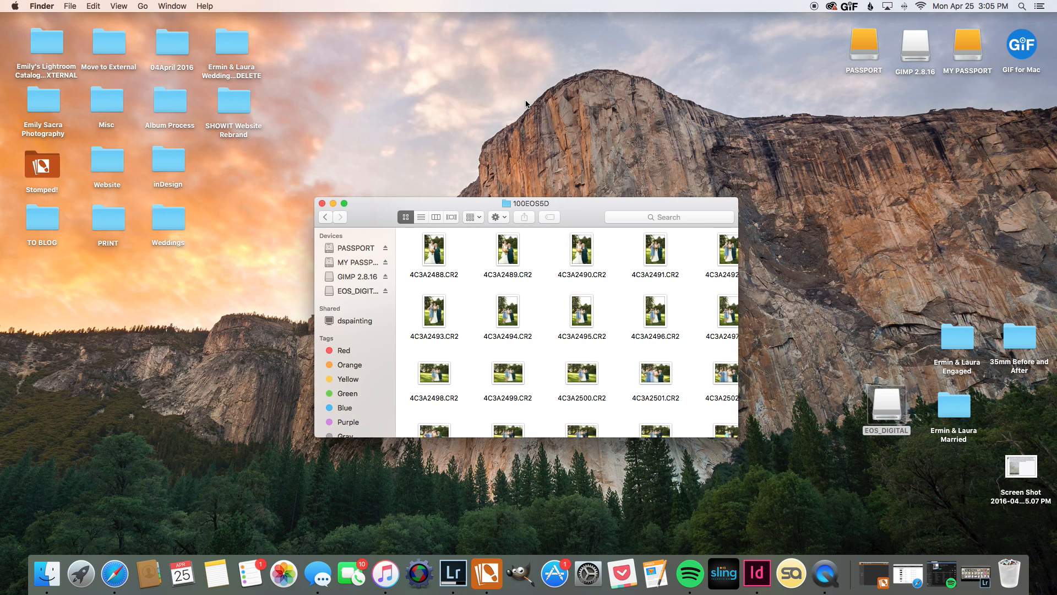
mouse_move(532, 109)
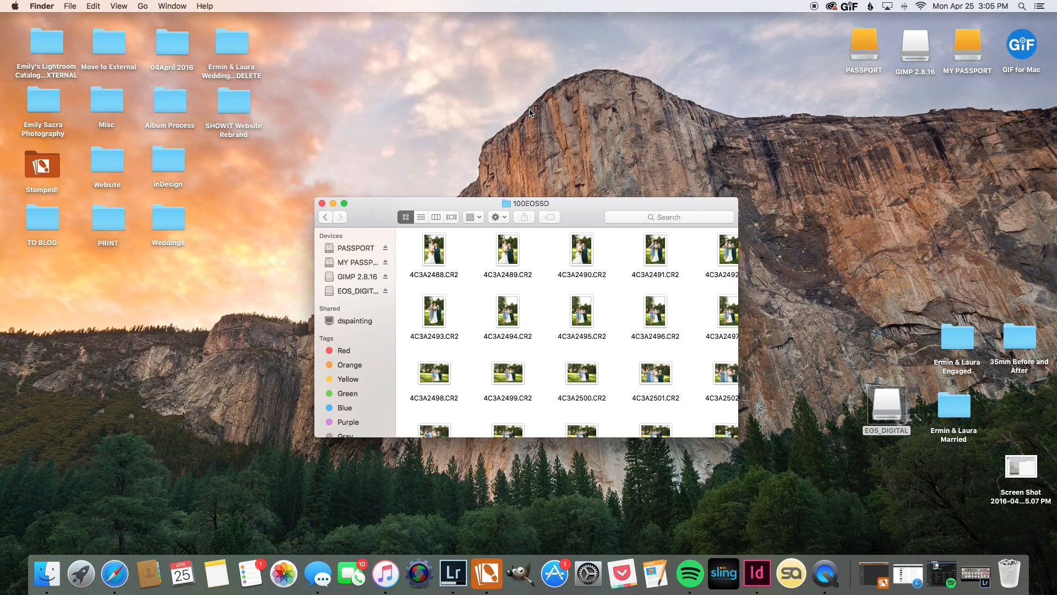
mouse_move(575, 109)
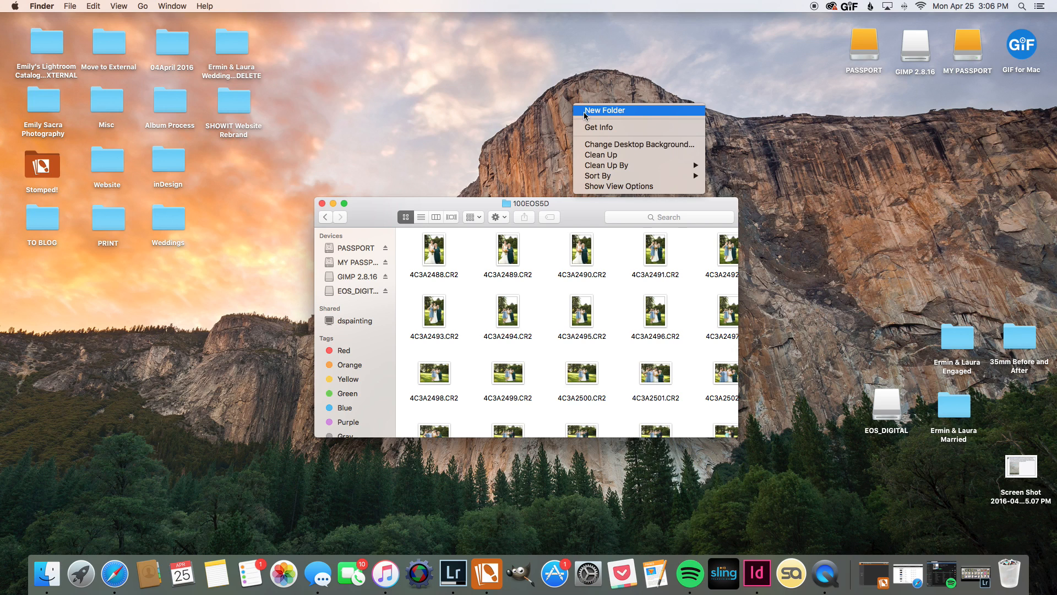
click(604, 110)
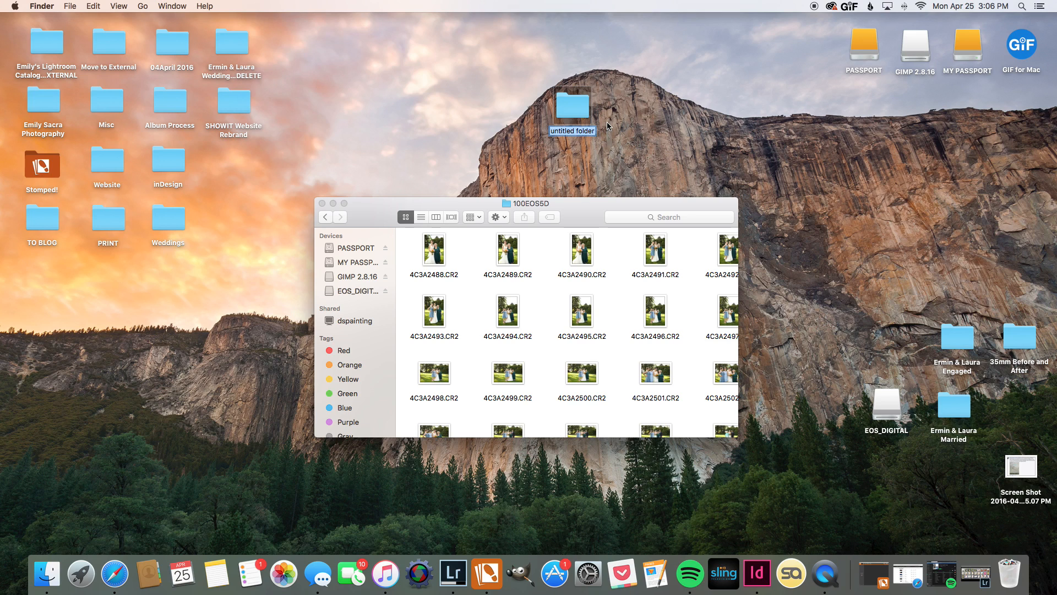
text(Ermin & Laura TO DELETE)
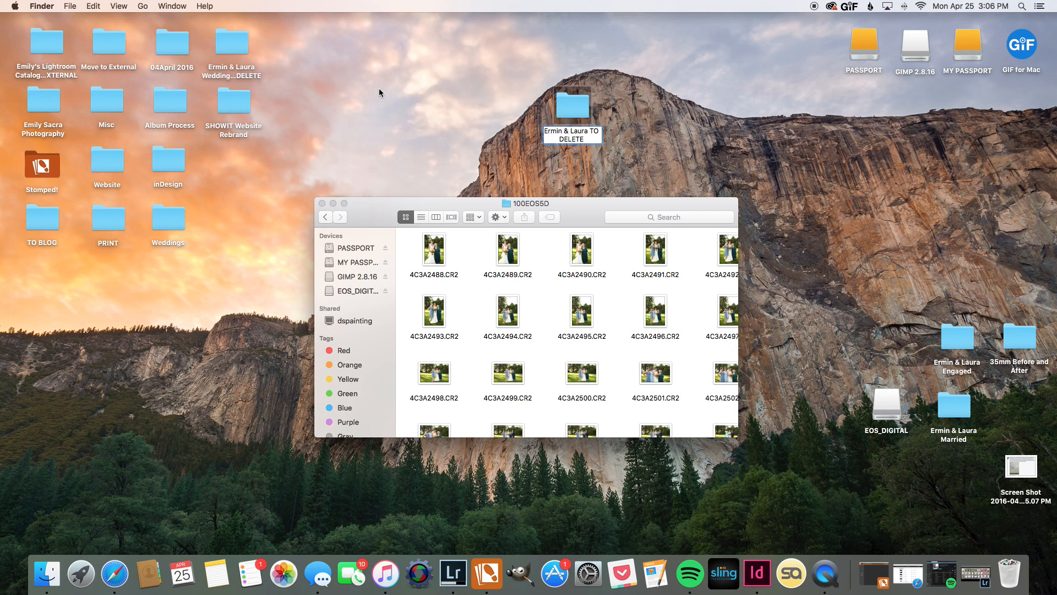
click(572, 108)
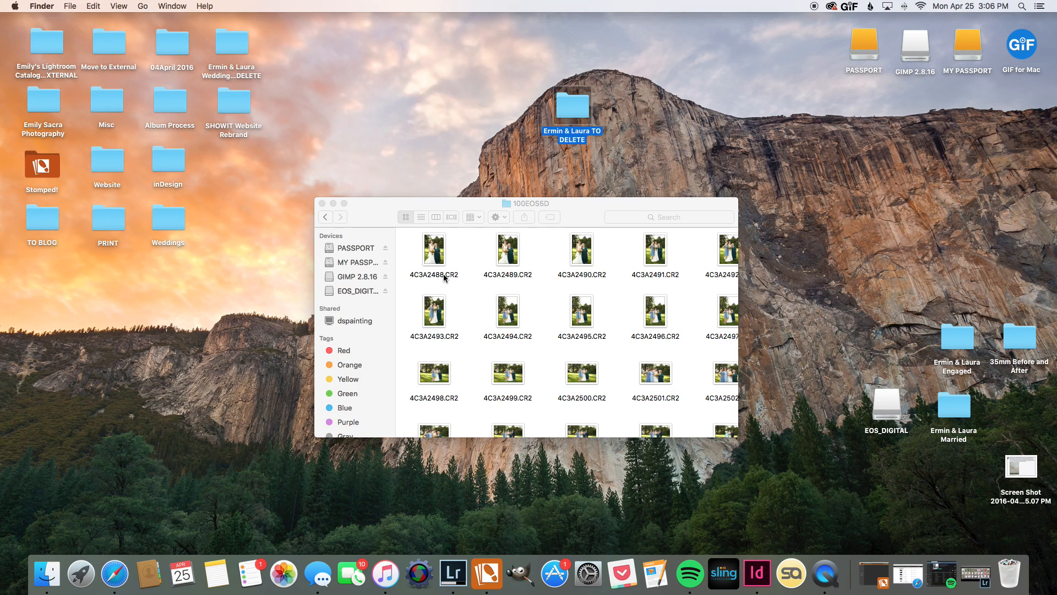
click(530, 202)
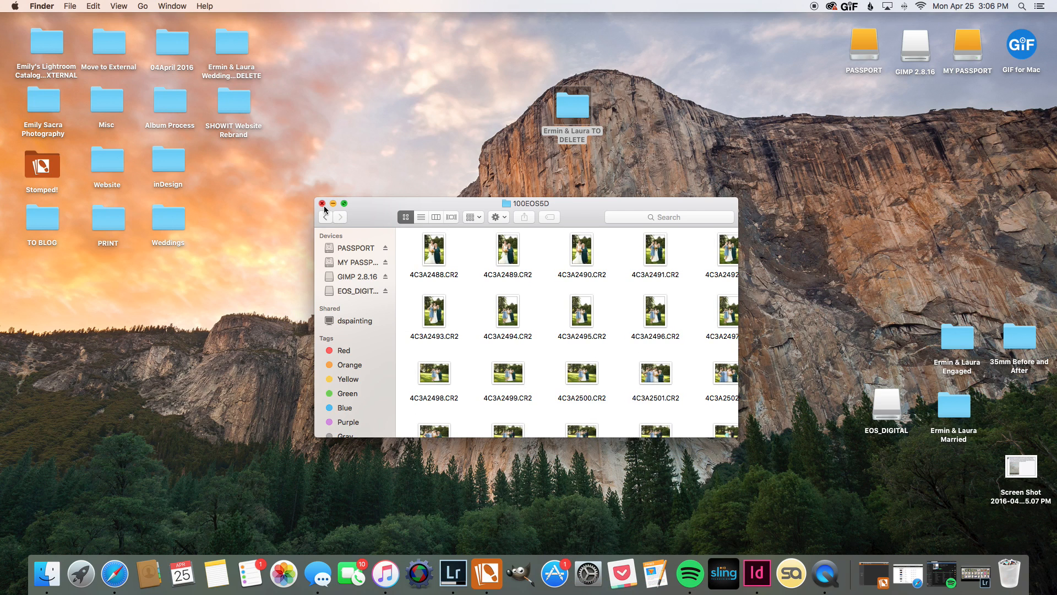
mouse_move(324, 209)
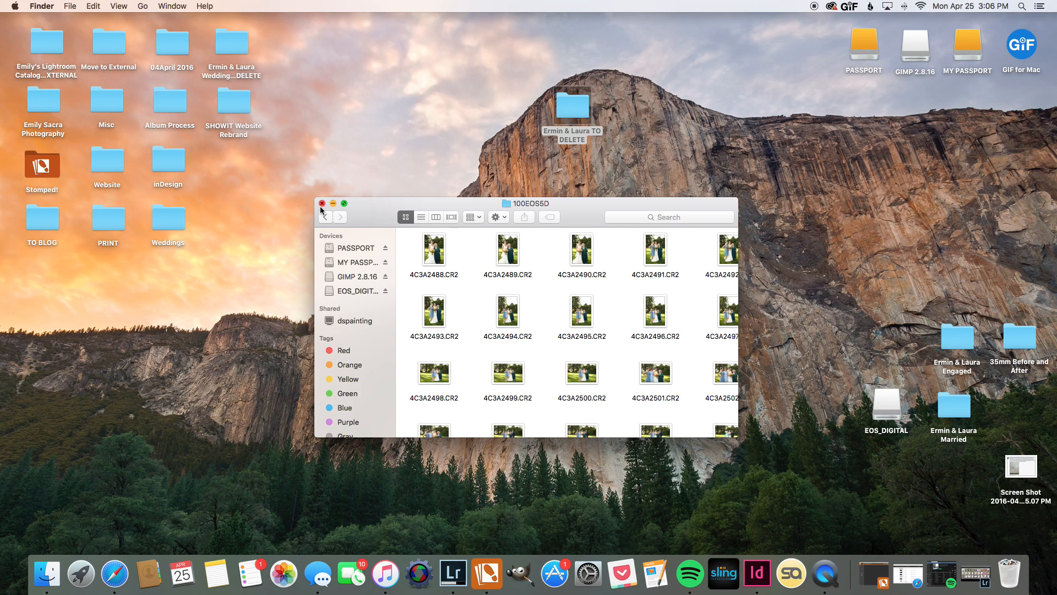
mouse_move(495, 272)
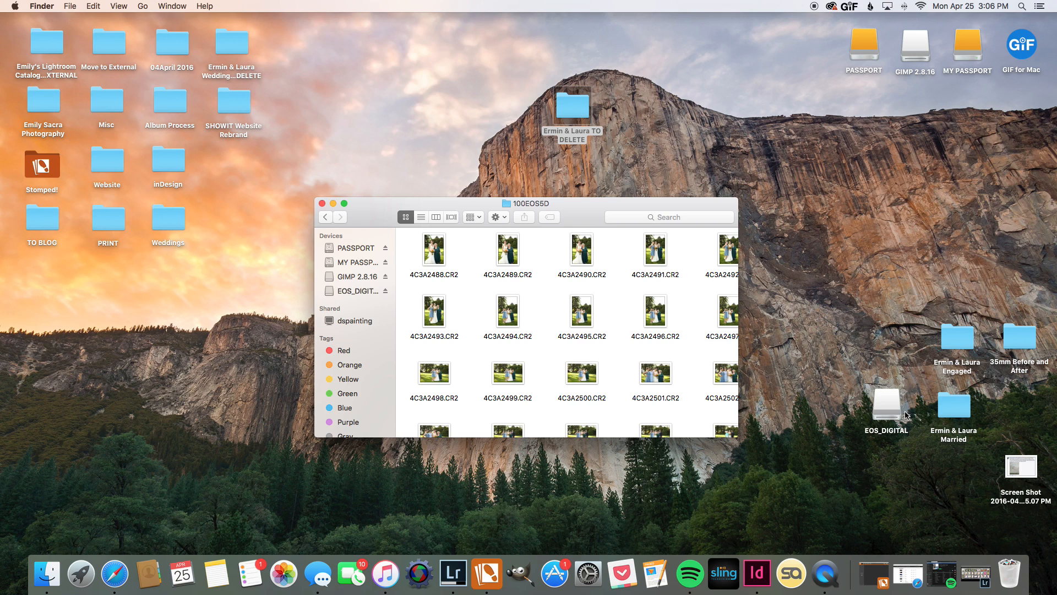
mouse_move(889, 410)
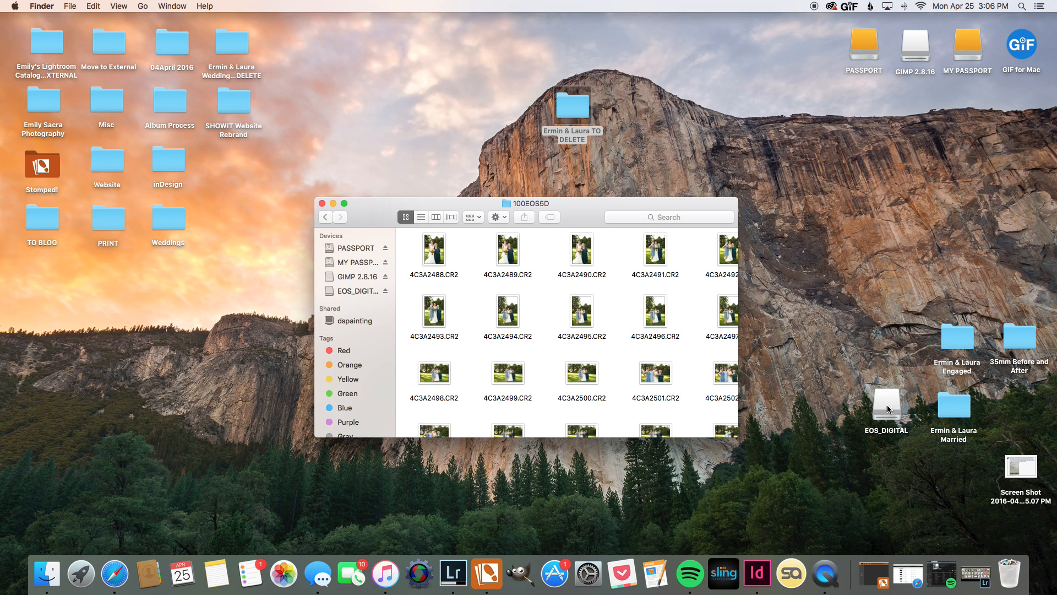
mouse_move(909, 407)
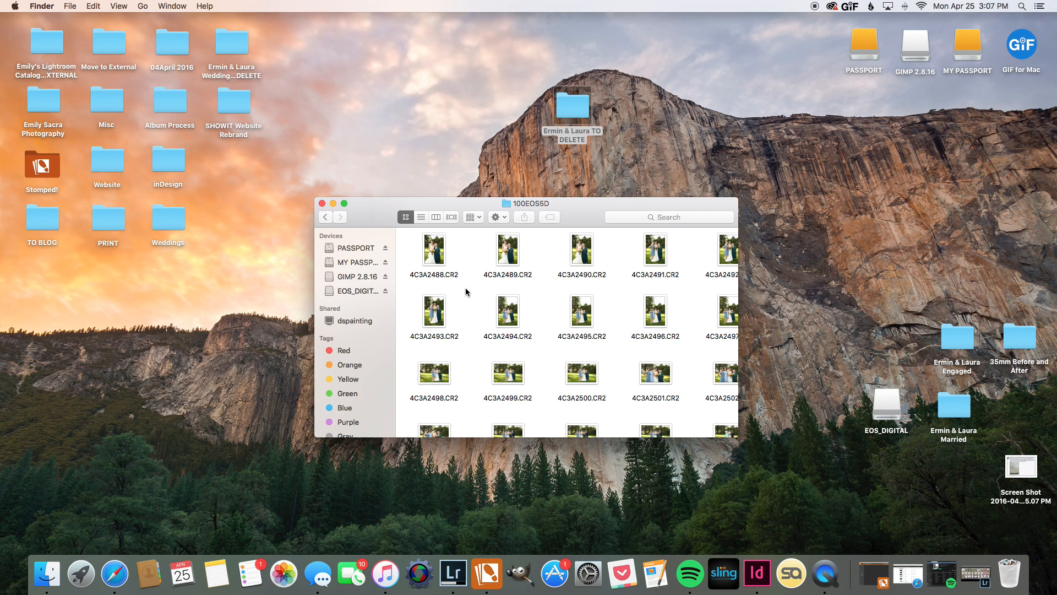
mouse_move(458, 182)
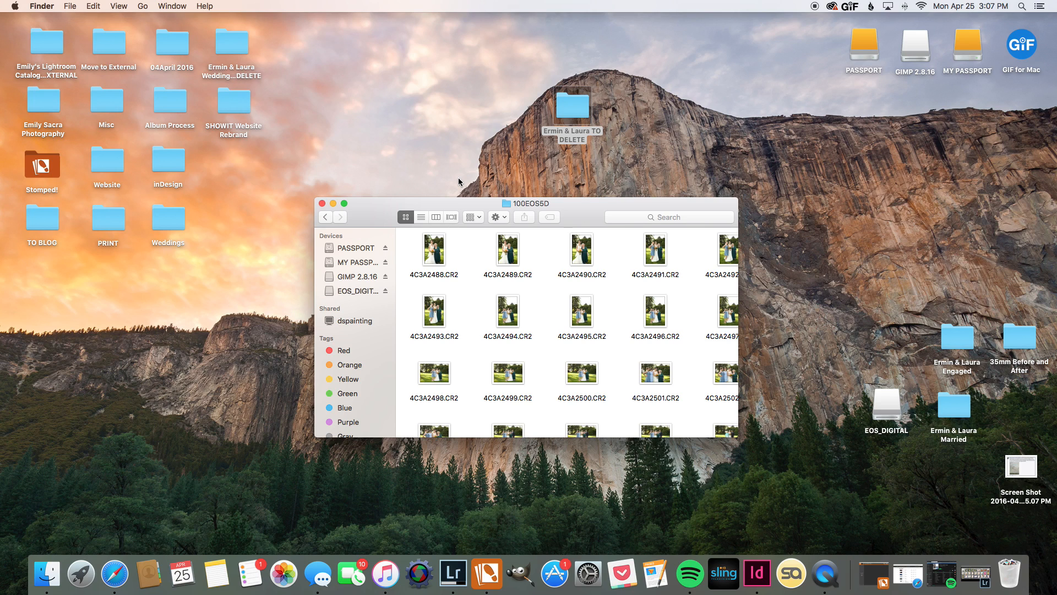
mouse_move(463, 184)
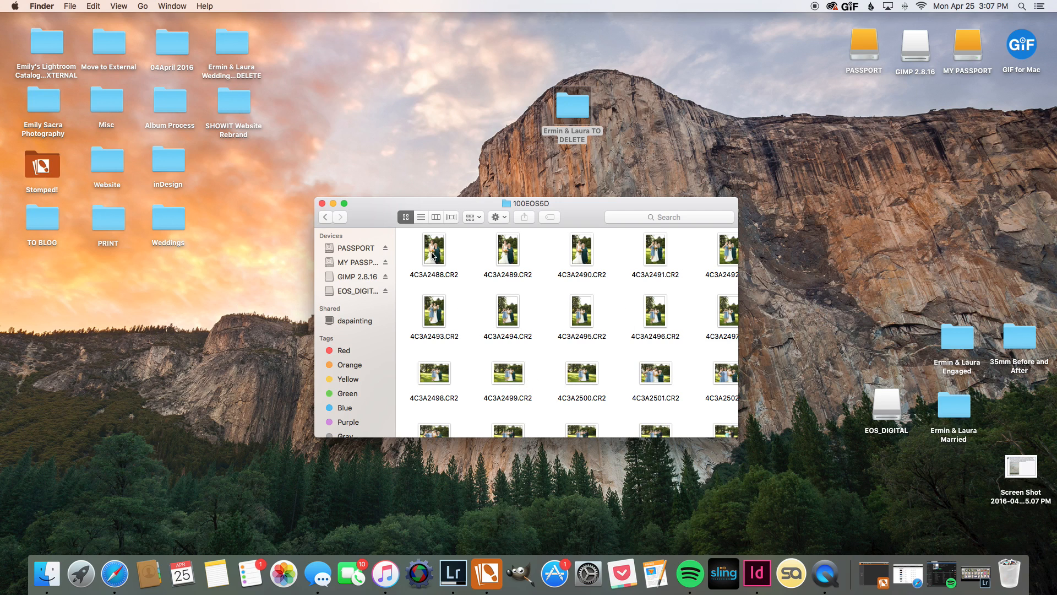
mouse_move(467, 271)
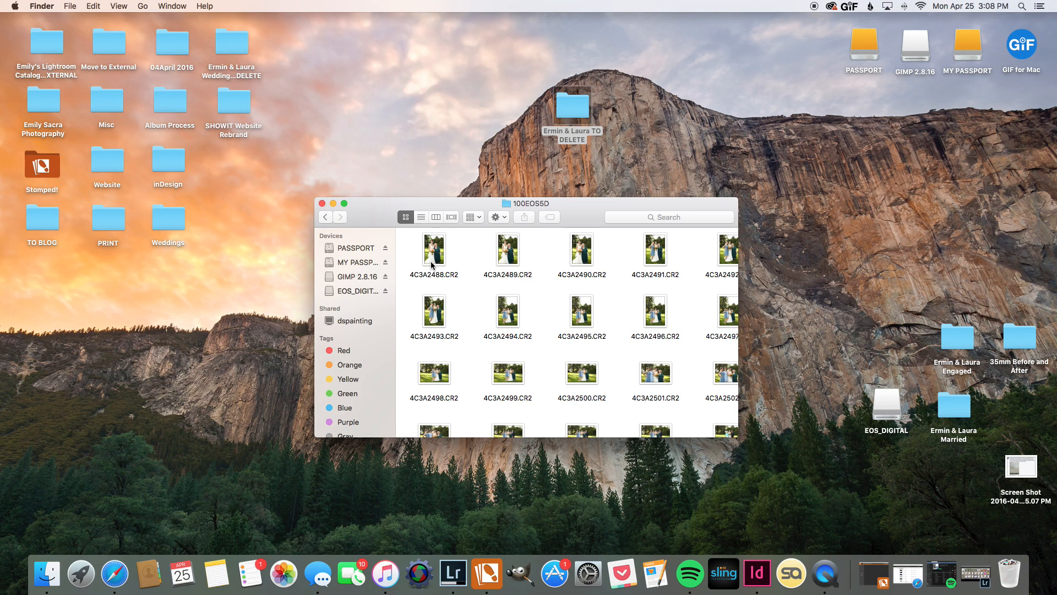
mouse_move(444, 250)
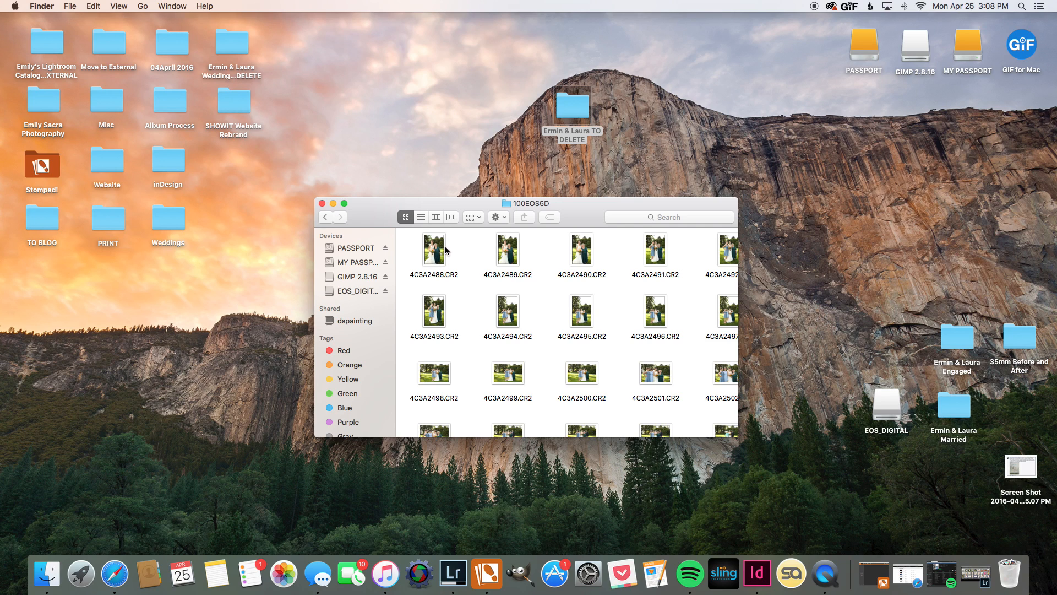
mouse_move(488, 267)
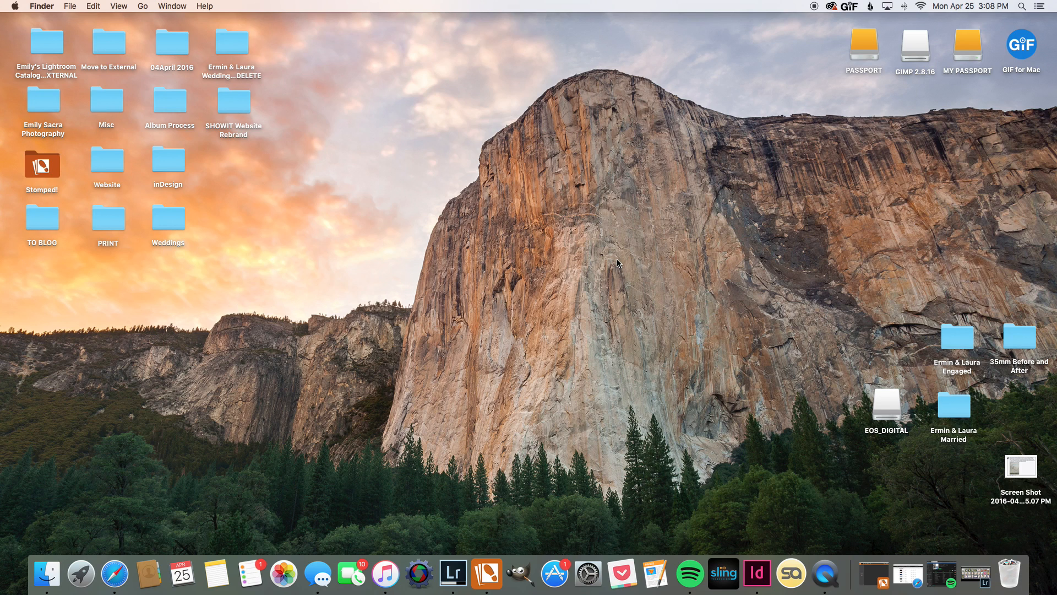
mouse_move(893, 418)
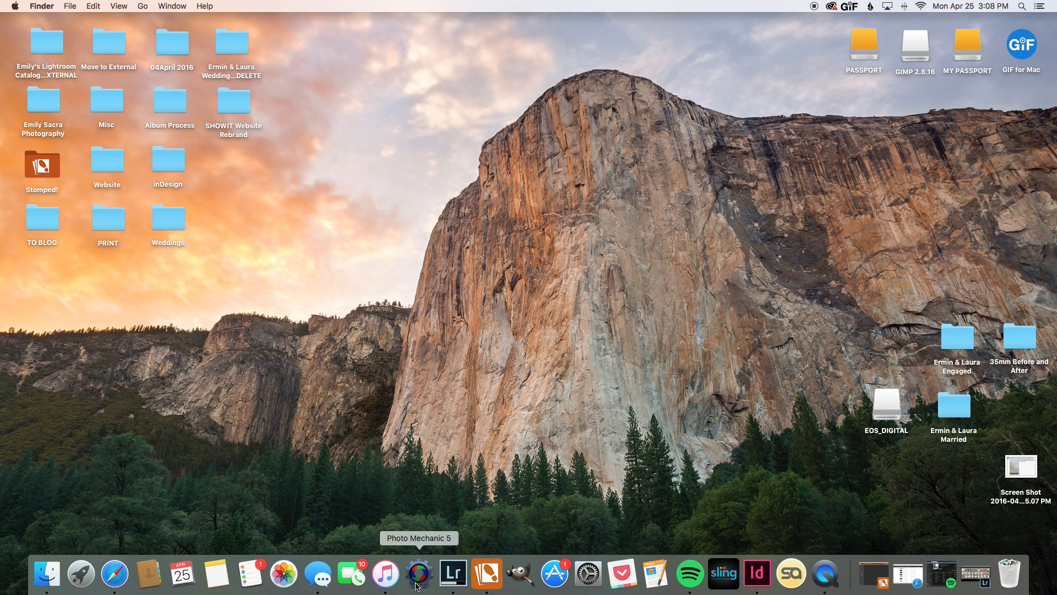
mouse_move(423, 575)
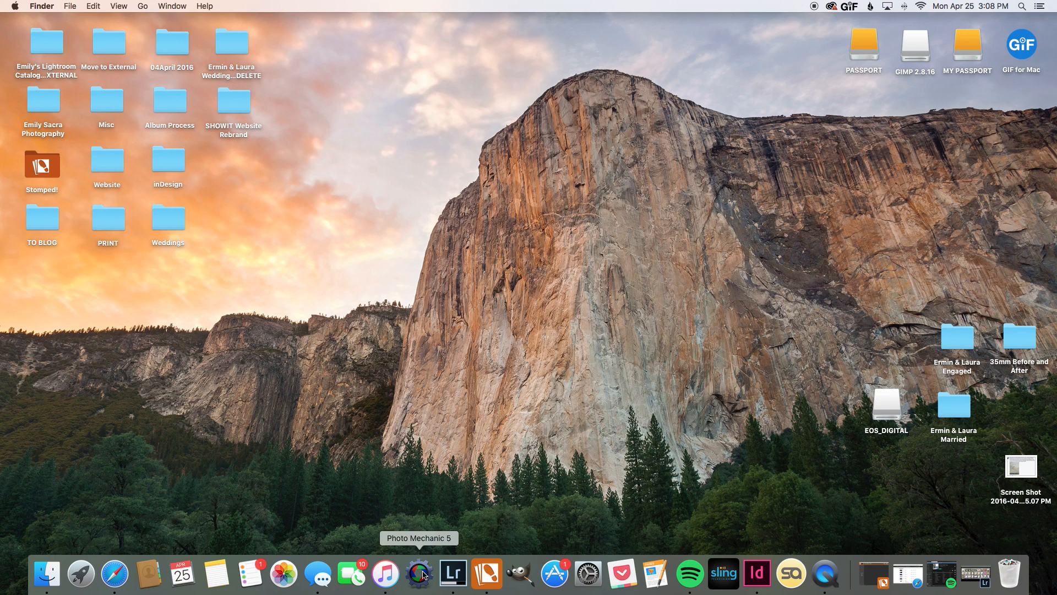
Drag the EOS_DIGITAL card onto the Photo Mechanic Dock icon to open it there
right_click(420, 575)
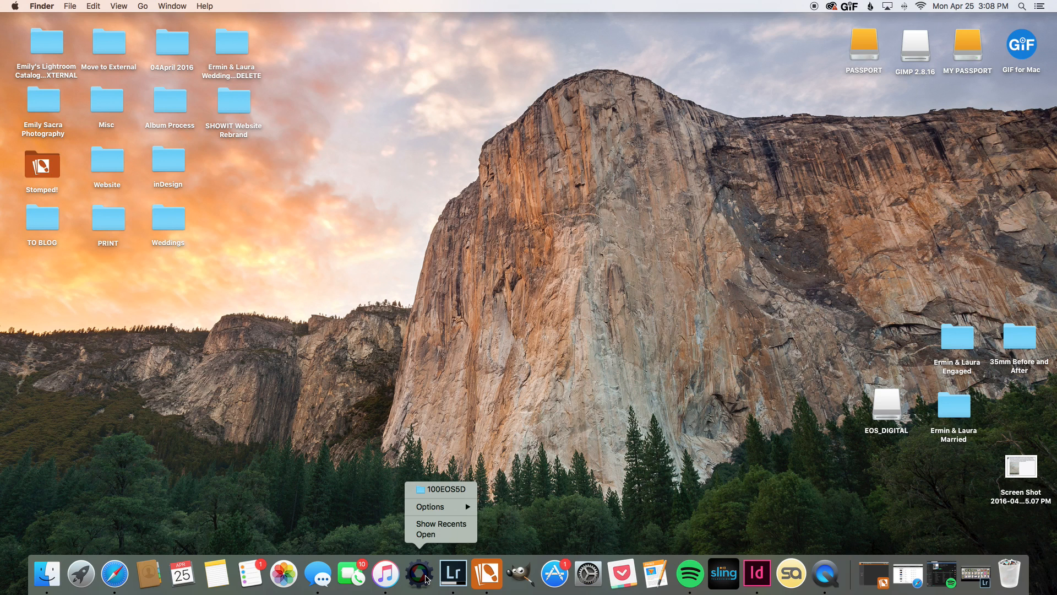
mouse_move(440, 489)
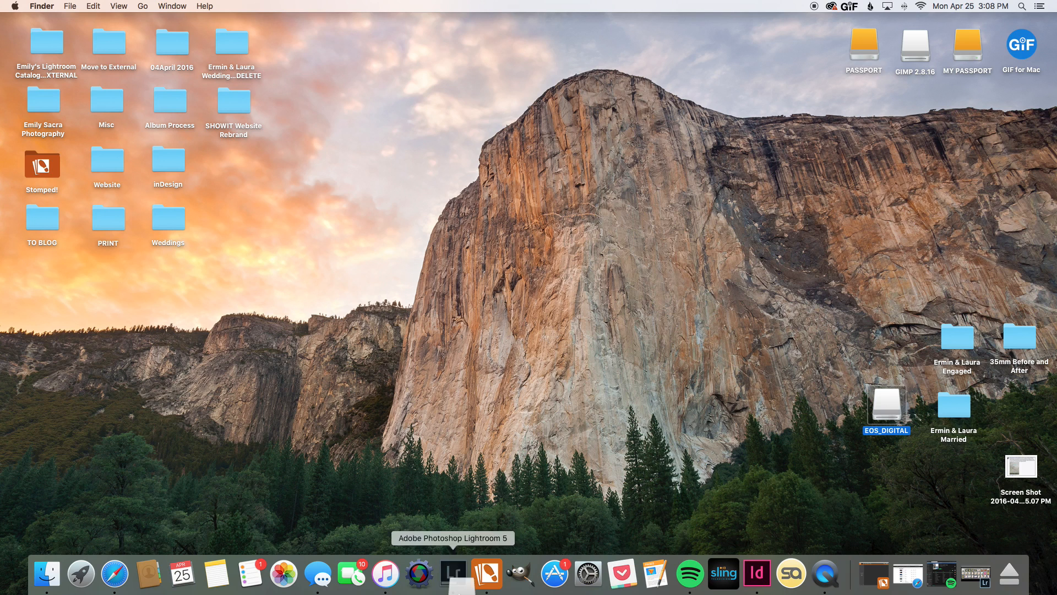
drag(886, 404, 588, 489)
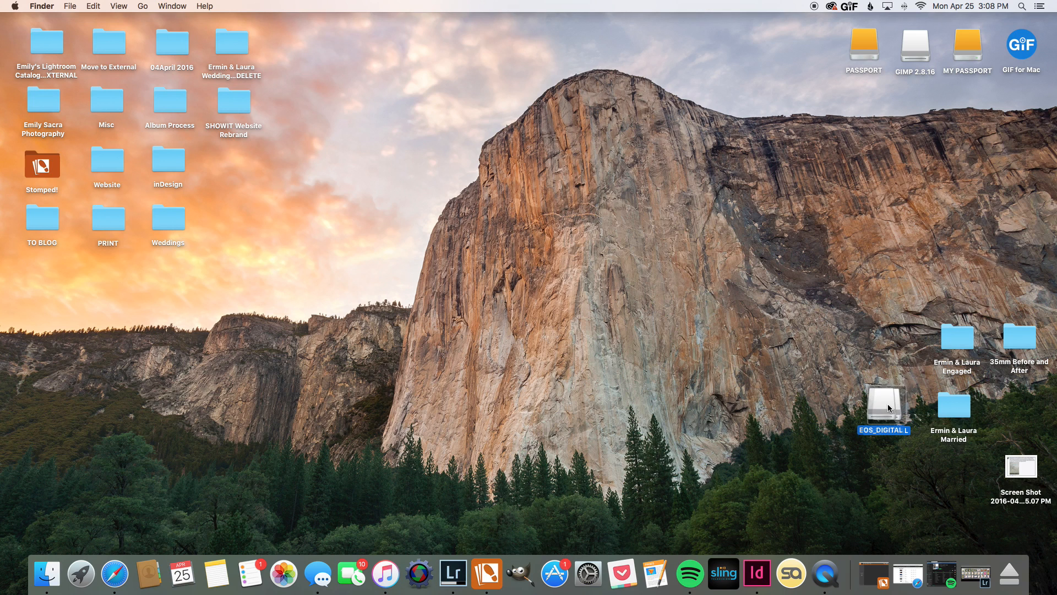
mouse_move(418, 574)
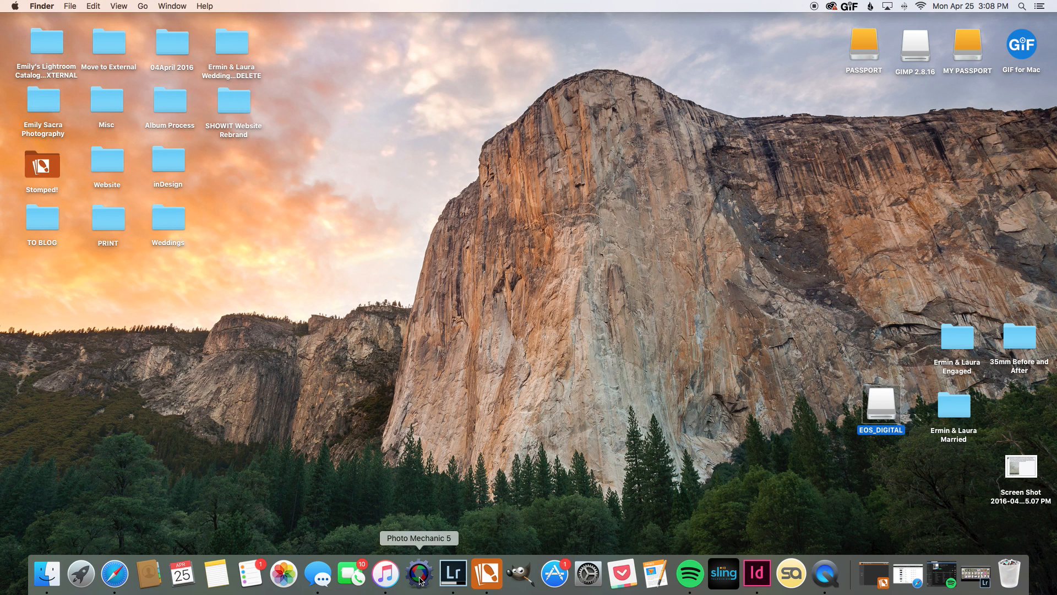
mouse_move(431, 492)
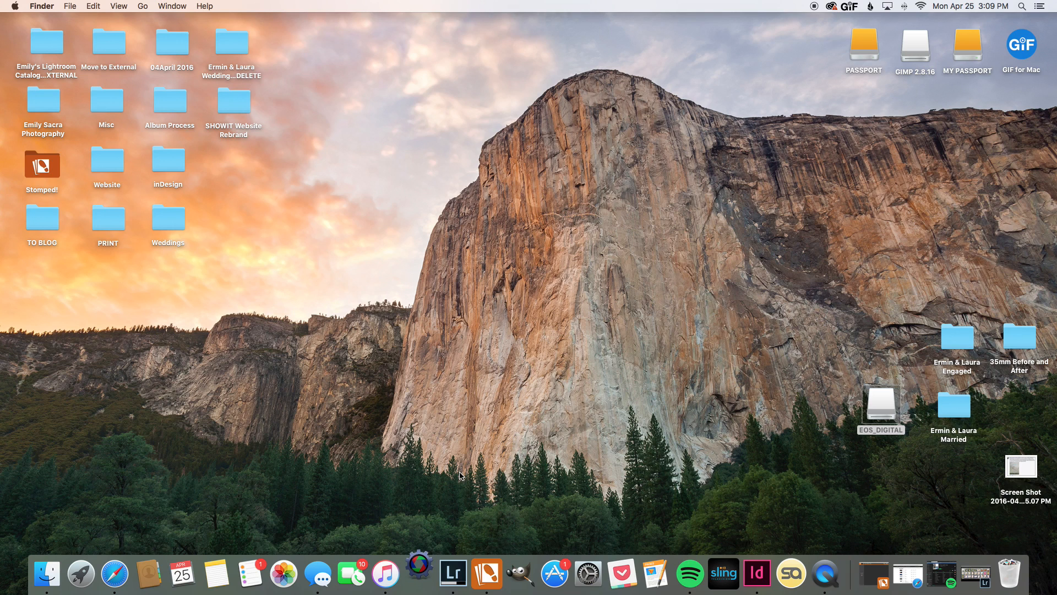
Open the card folder as a contact sheet of 531 CR2 photos and dismiss the update prompt
click(418, 574)
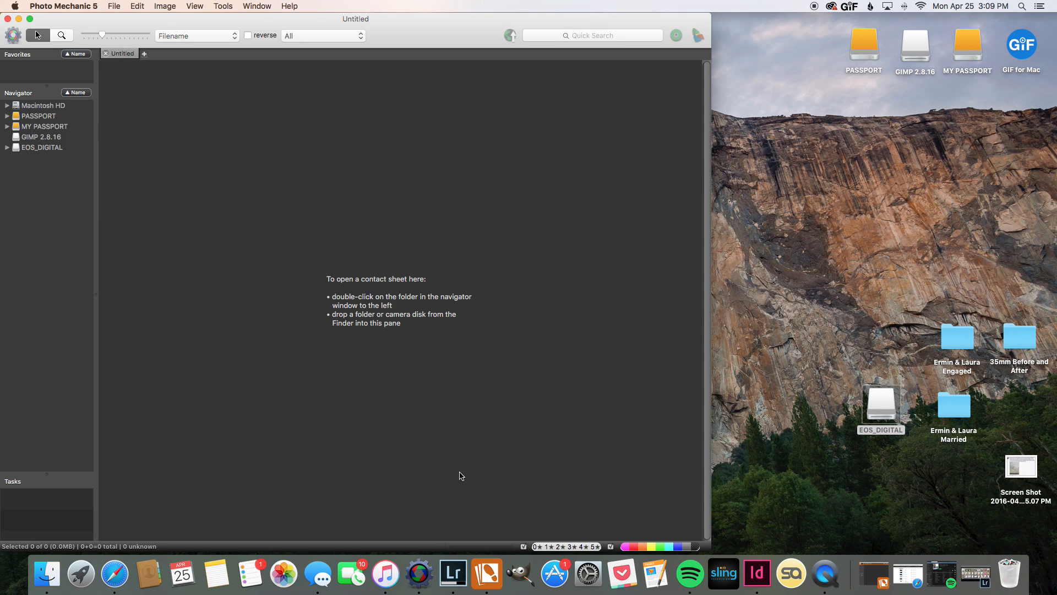
double_click(43, 147)
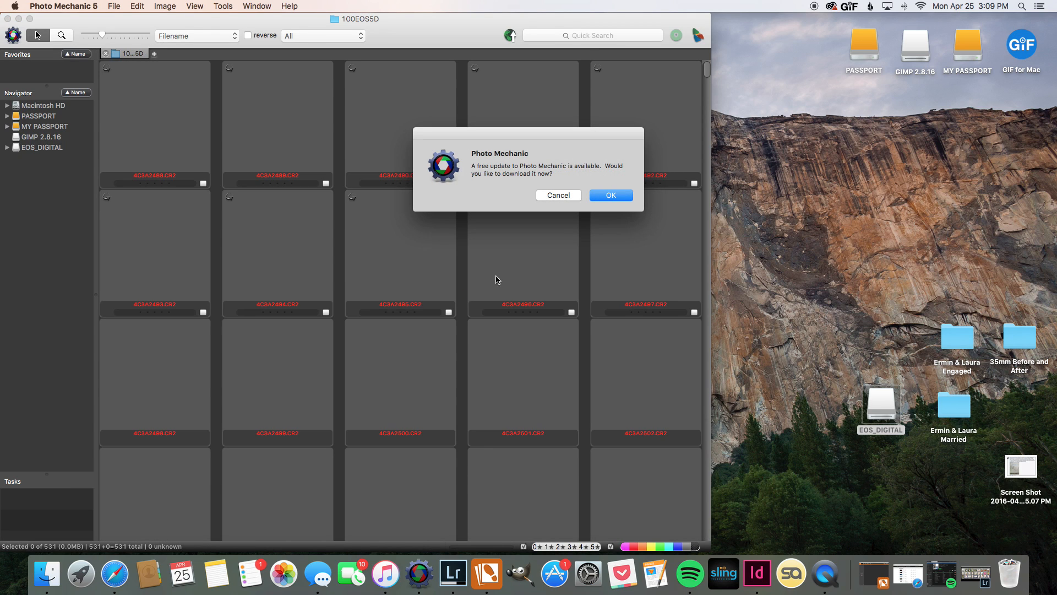
click(557, 196)
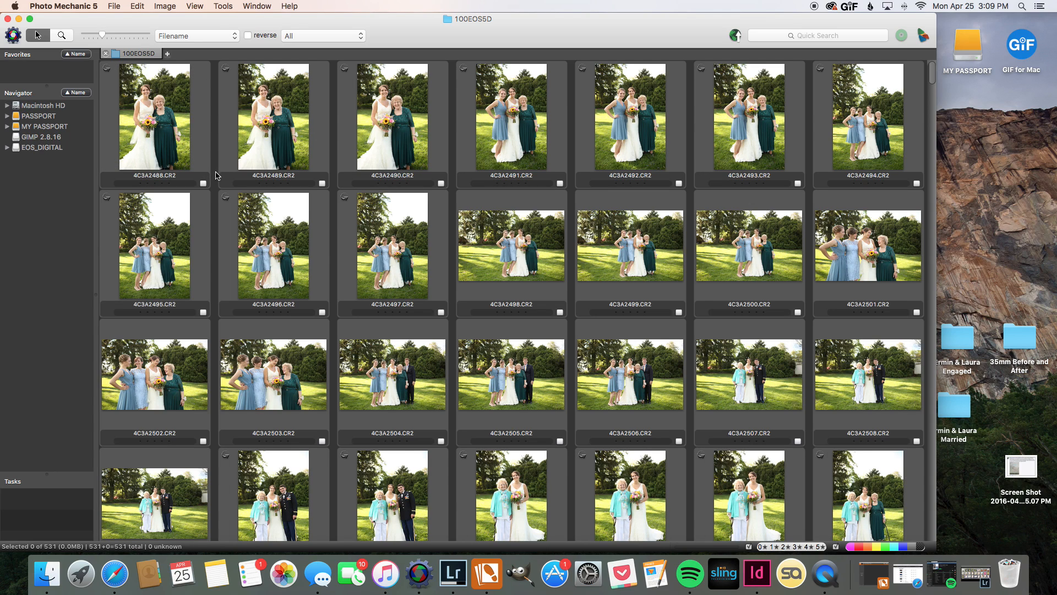
mouse_move(64, 115)
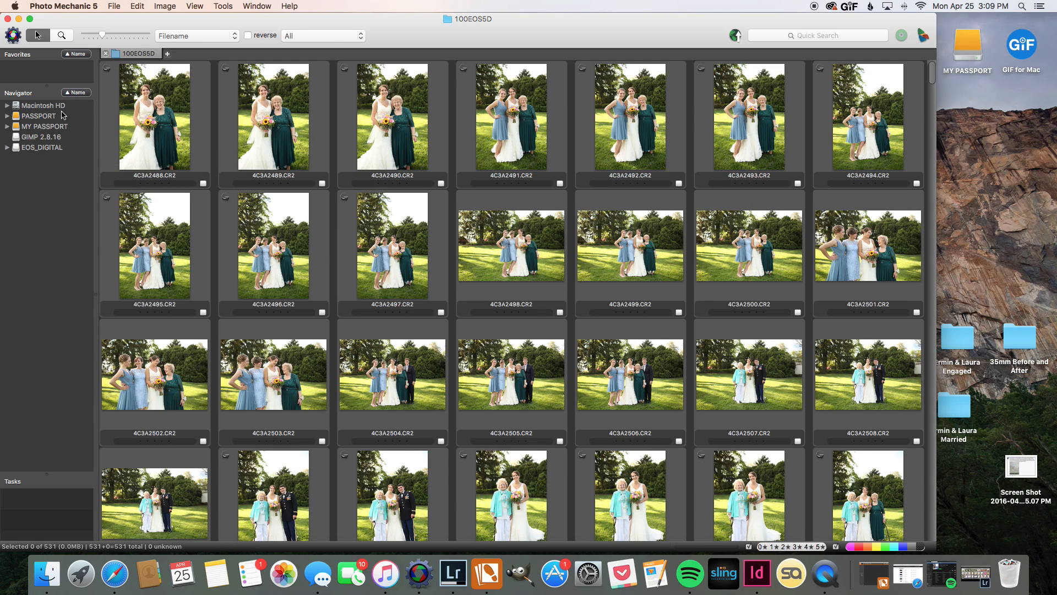
mouse_move(23, 103)
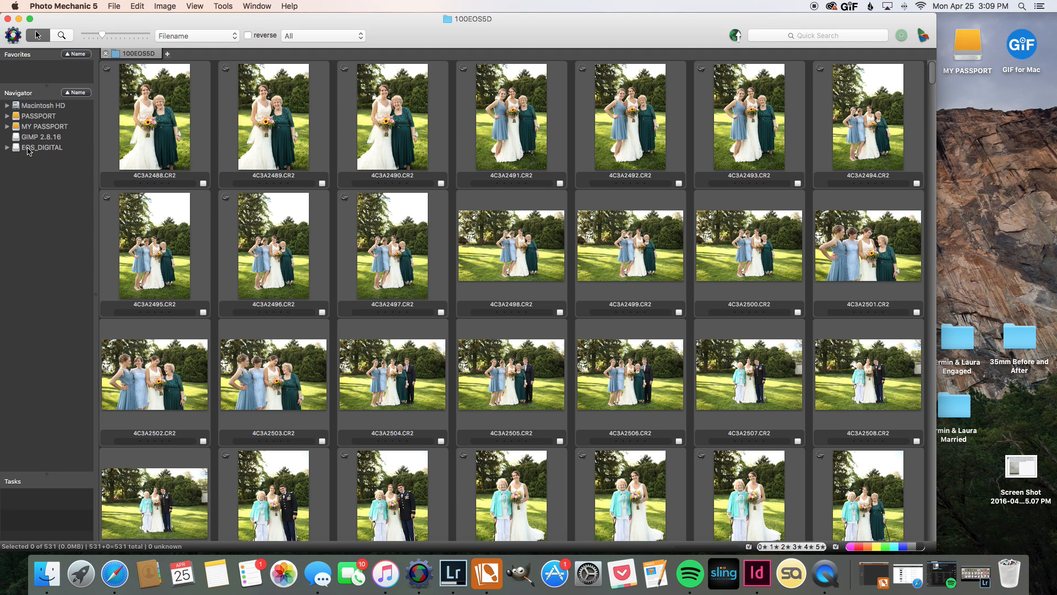
mouse_move(29, 152)
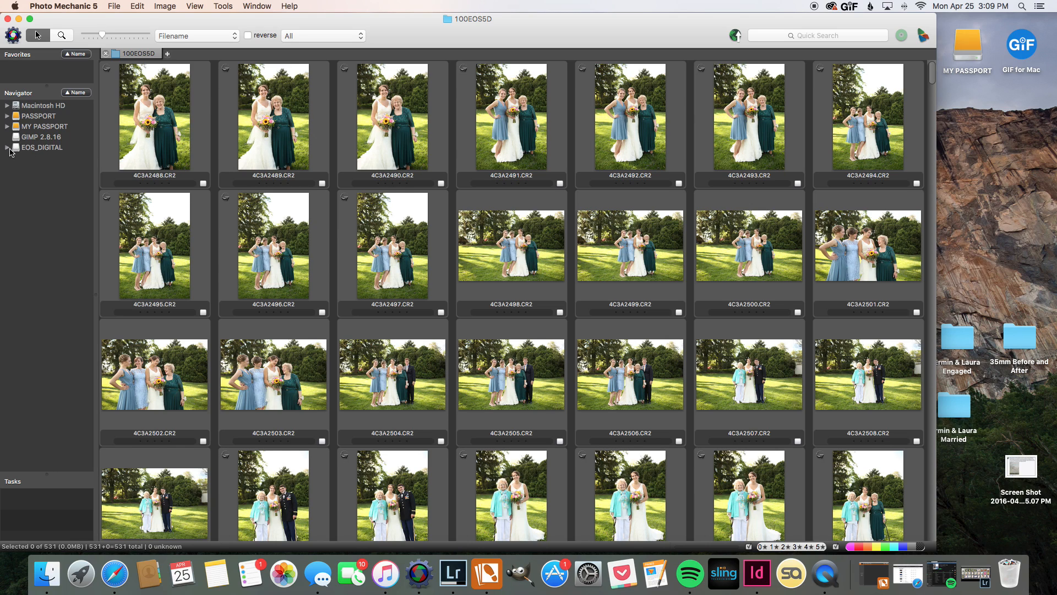
Expand the card and PASSPORT drive trees in the Navigator and browse the BLOG folder's Joshua & Maggie photos
click(7, 147)
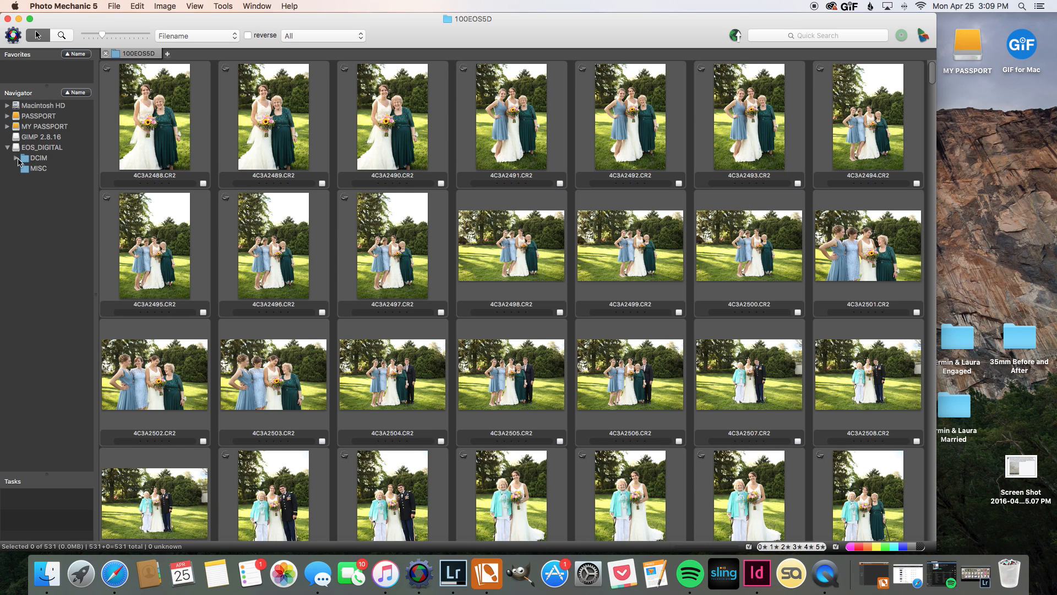
click(8, 158)
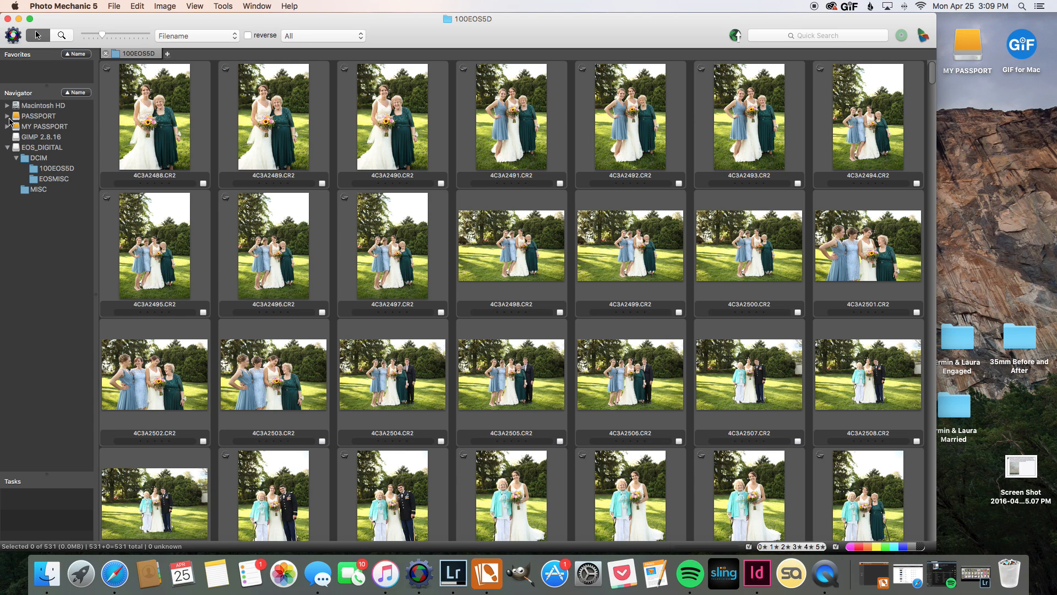
click(6, 116)
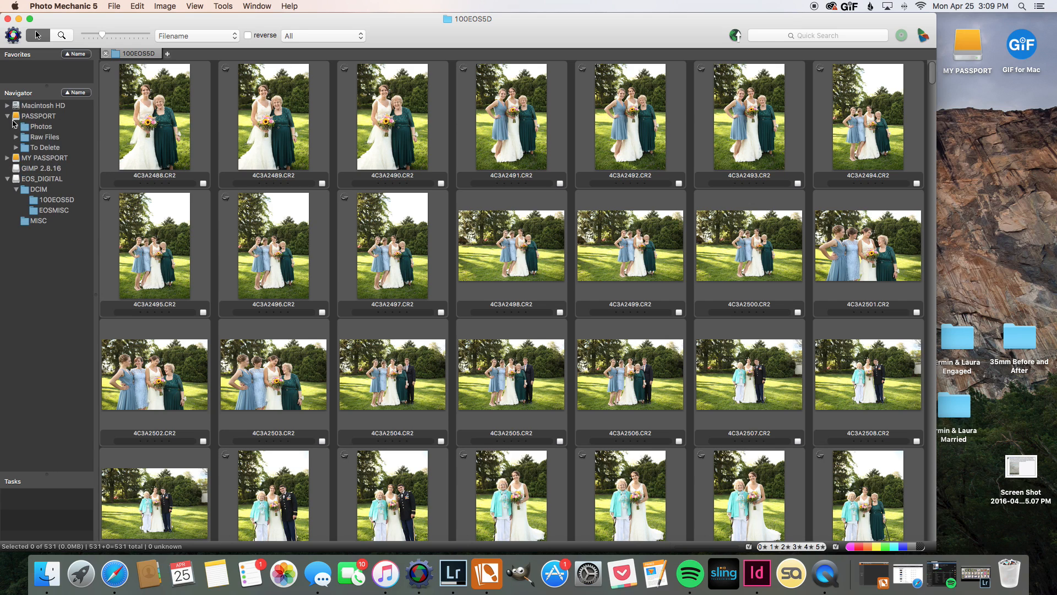
click(16, 127)
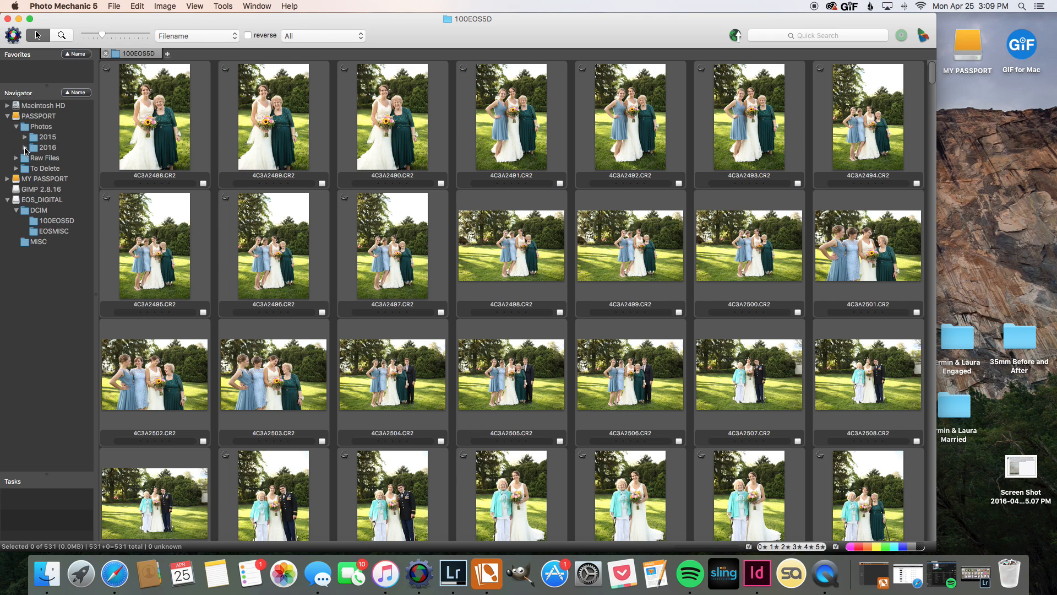
click(26, 146)
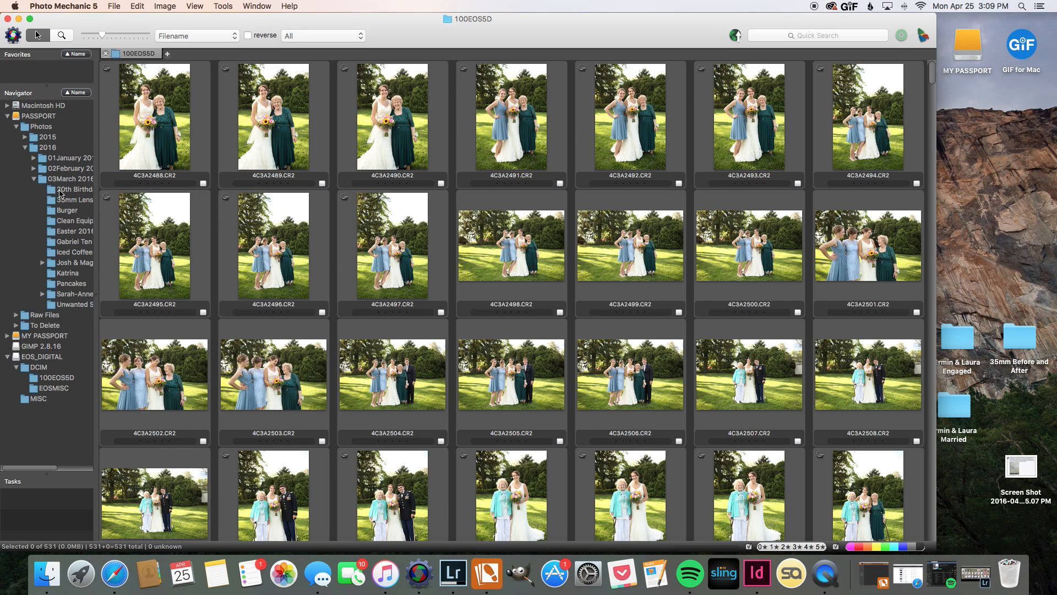
mouse_move(67, 269)
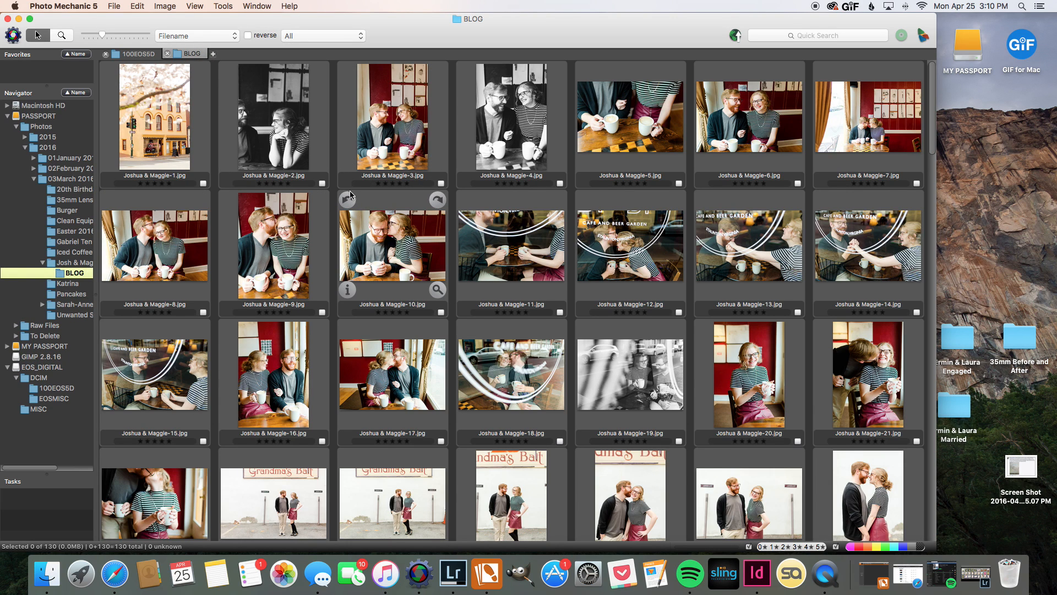
scroll(down, 3)
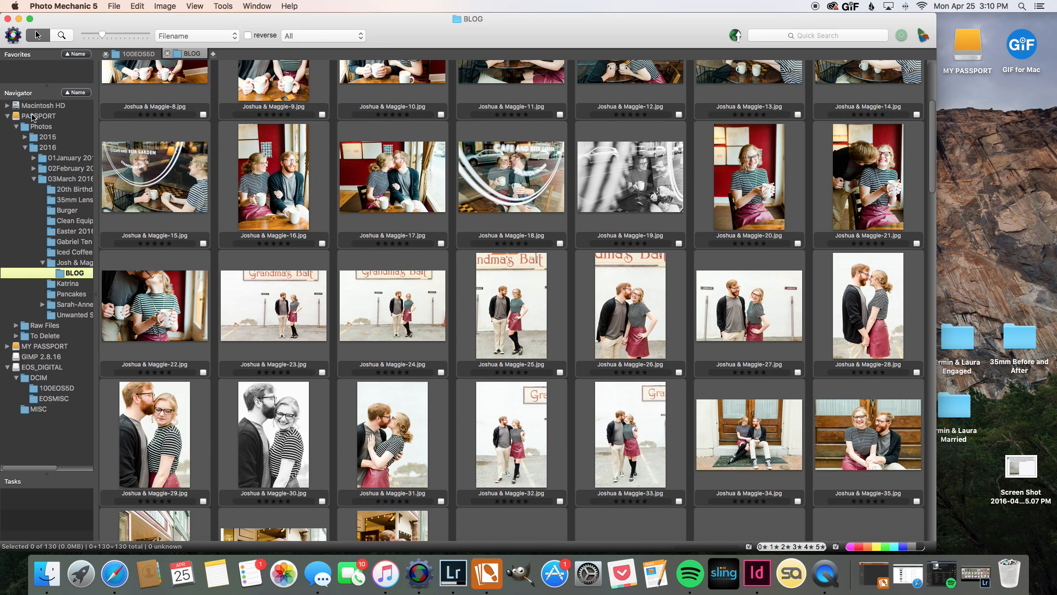
mouse_move(256, 166)
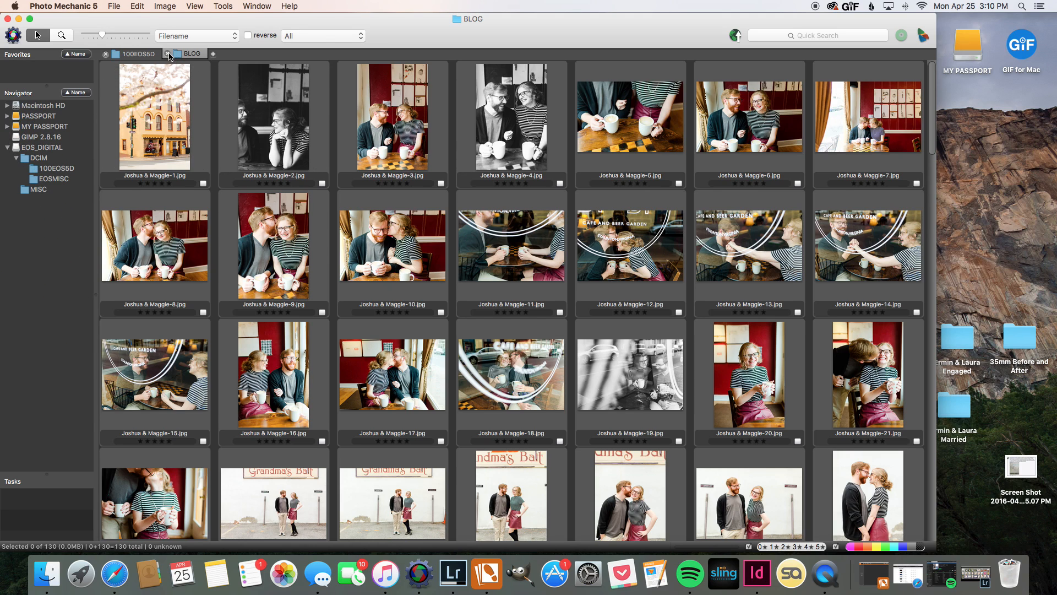
Close the BLOG tab and scroll the 100EOS5D contact sheet to the couple portraits, selecting 4C3A2800.CR2
click(139, 53)
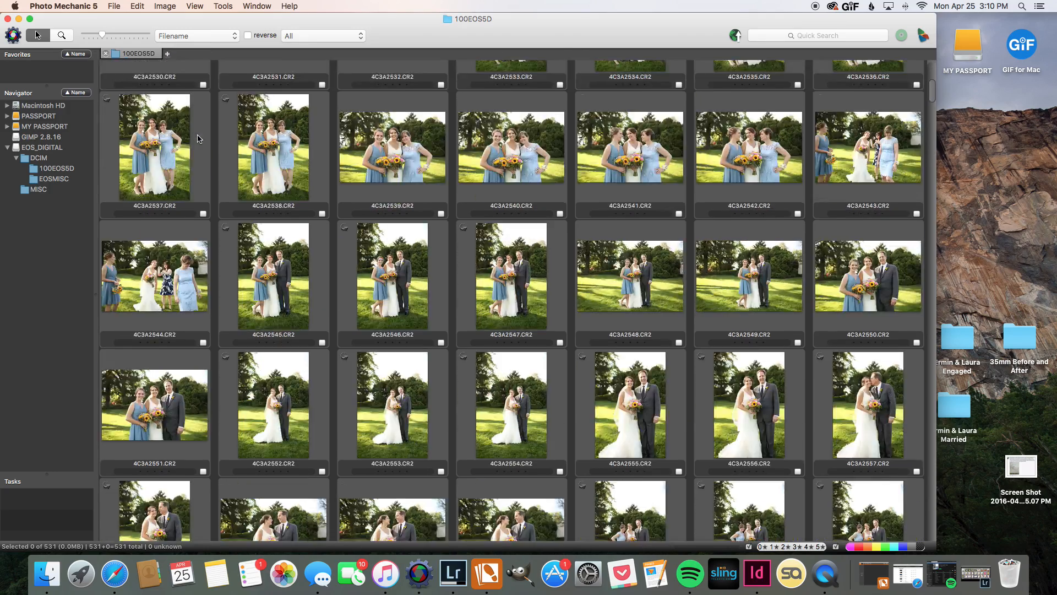
scroll(down, 3)
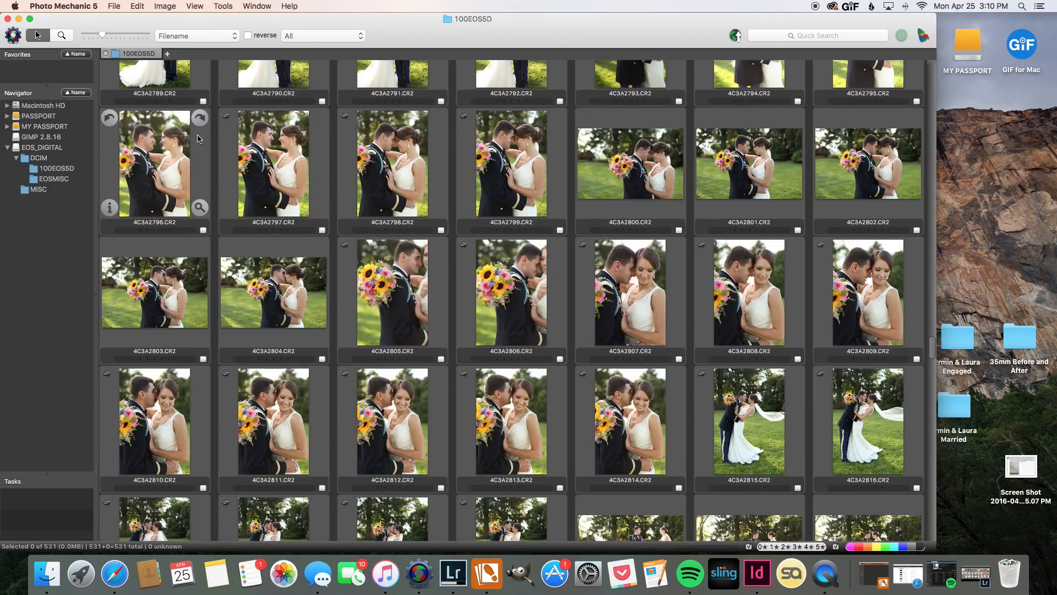
scroll(up, 3)
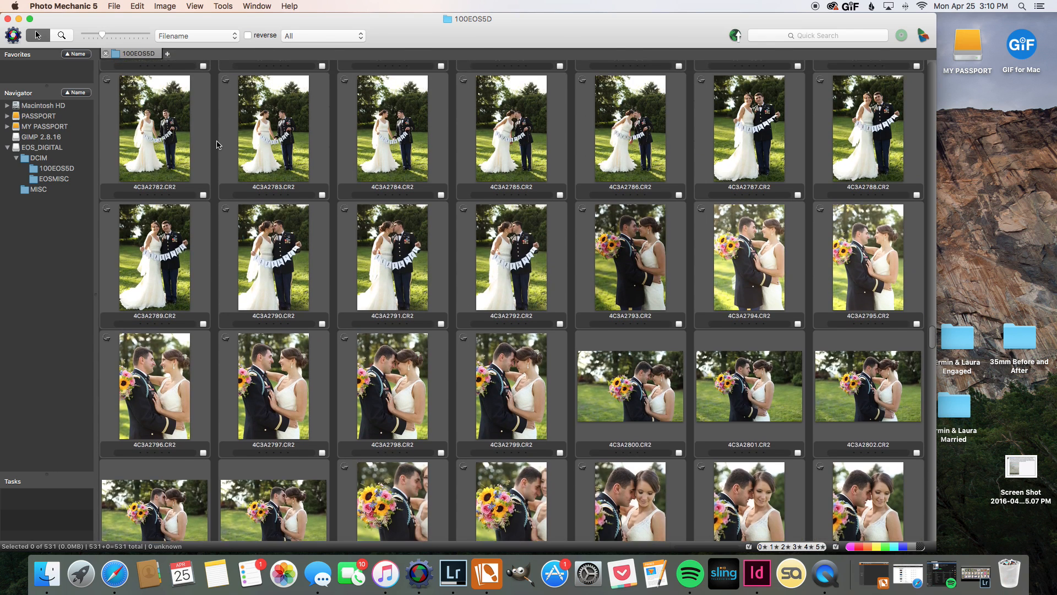
scroll(up, 3)
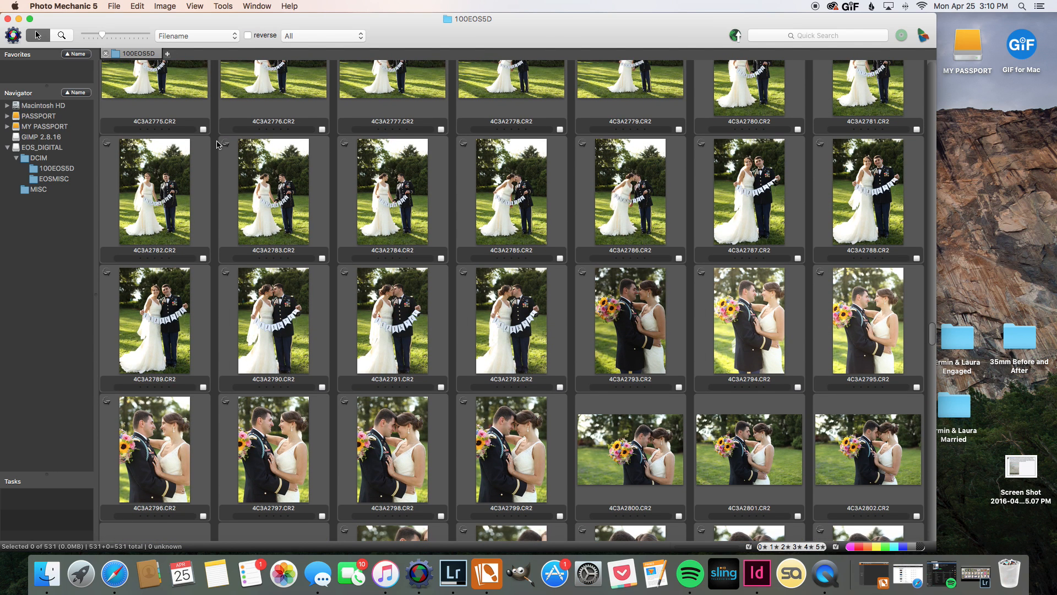
scroll(down, 3)
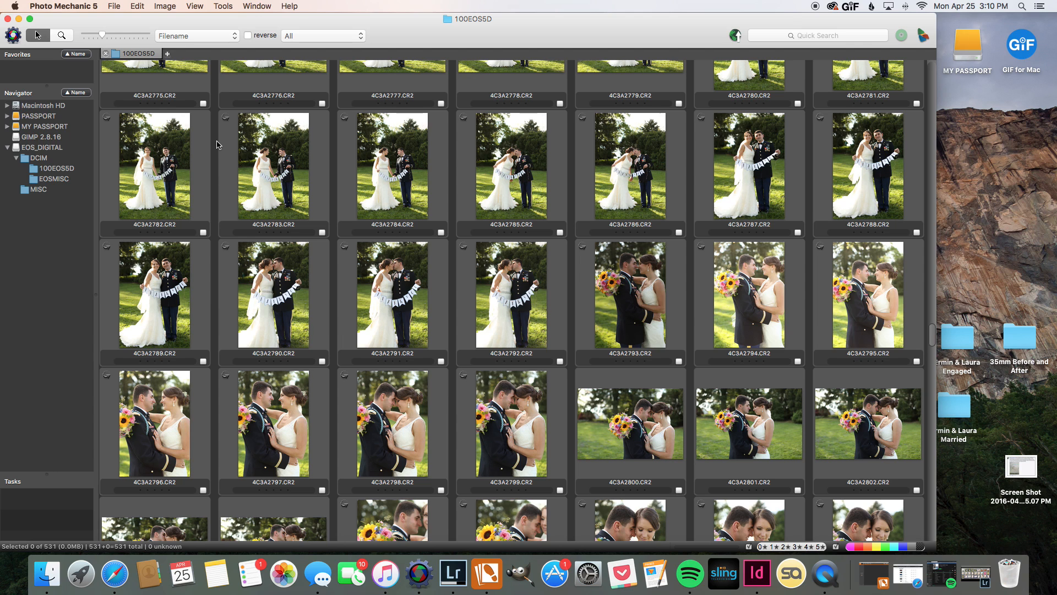
scroll(down, 3)
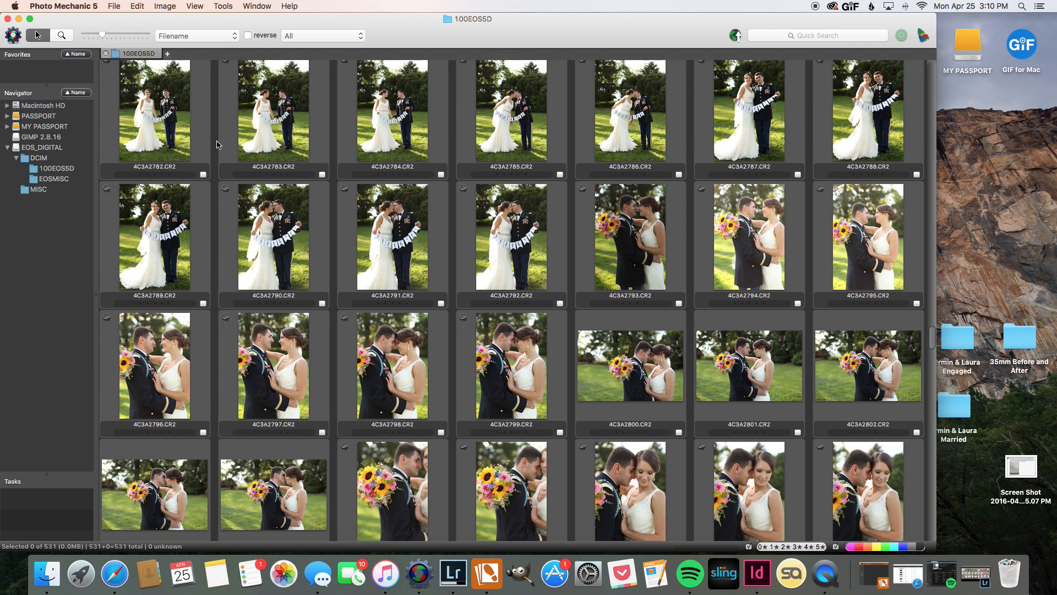
click(630, 366)
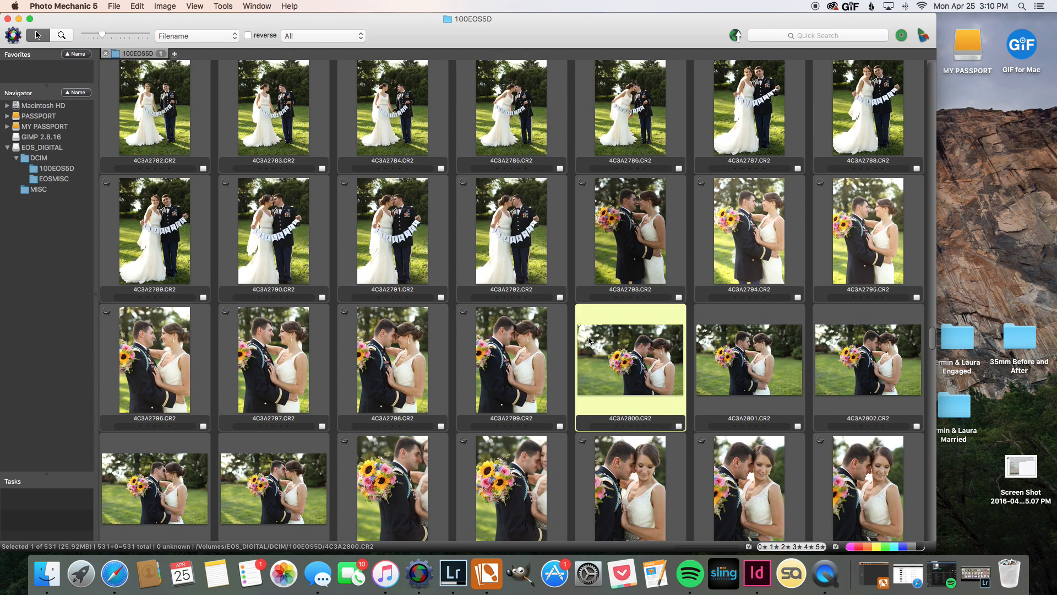
Preview the couple portraits full-size from 4C3A2800 and land on the veil-dip shot 4C3A2816 marked green
double_click(630, 359)
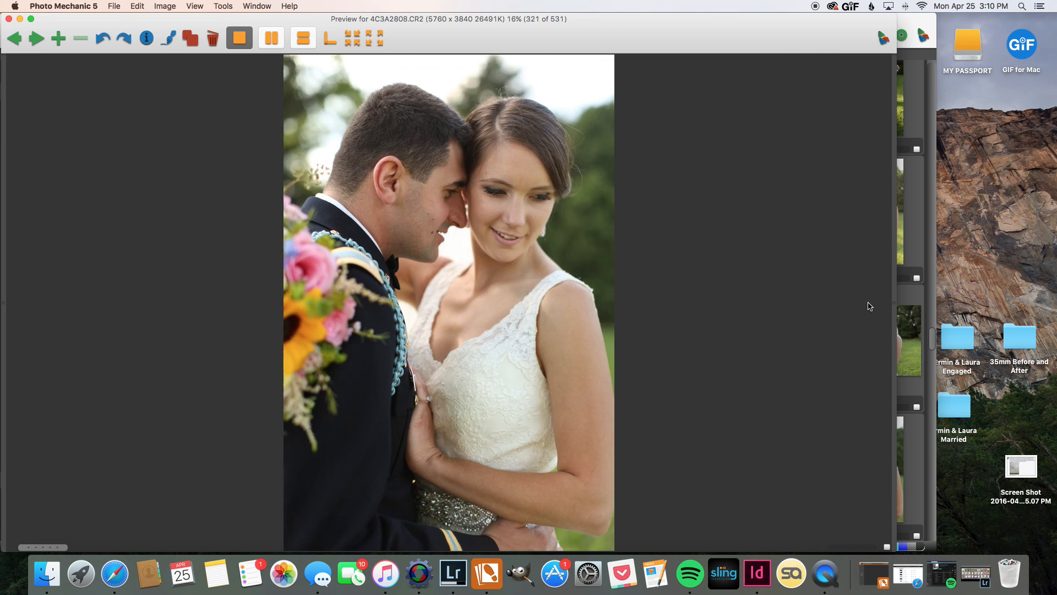
click(36, 37)
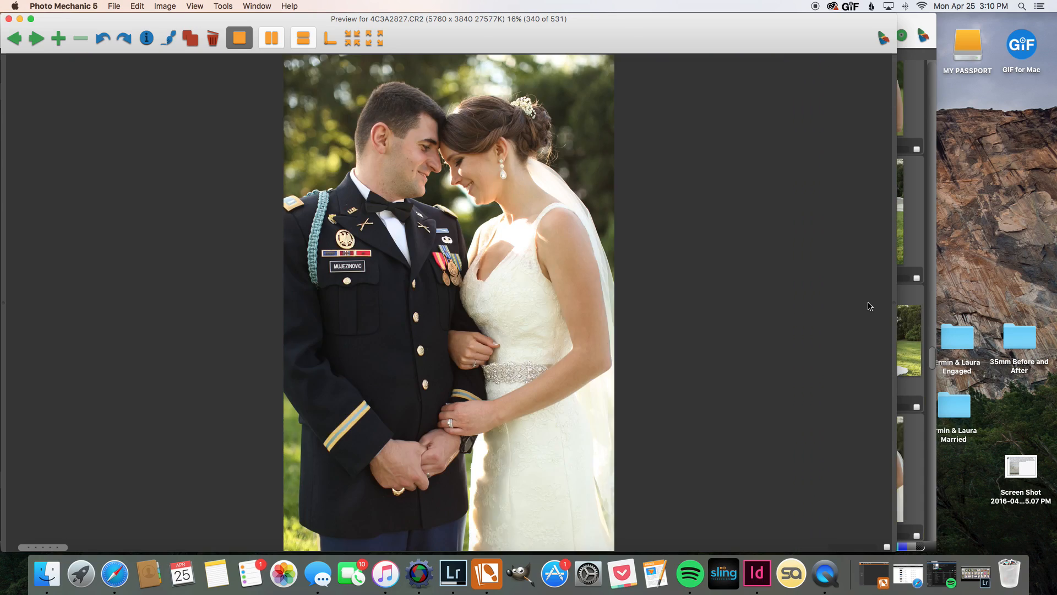
click(36, 37)
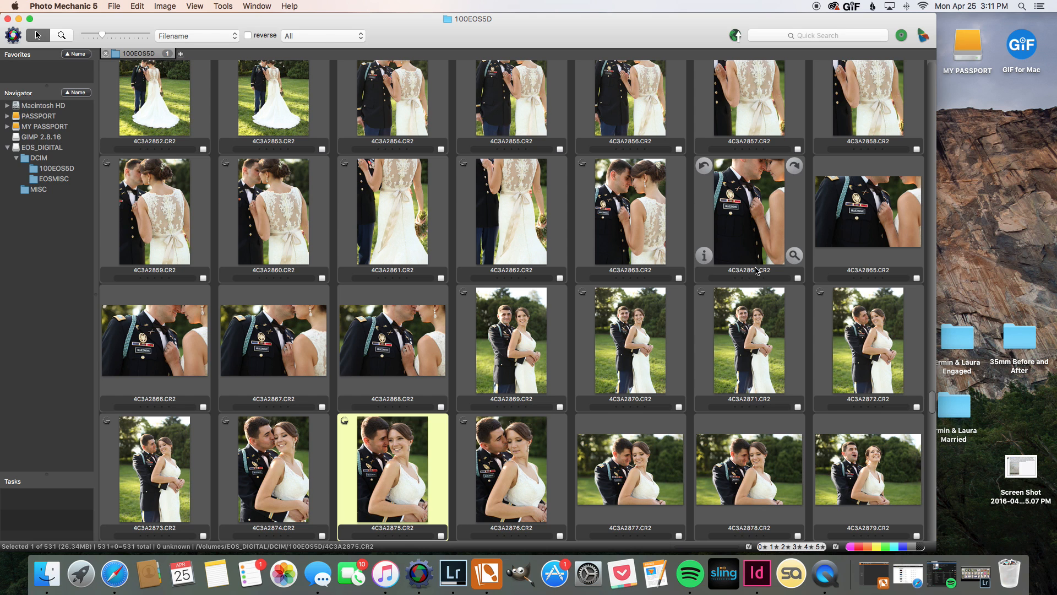
mouse_move(575, 284)
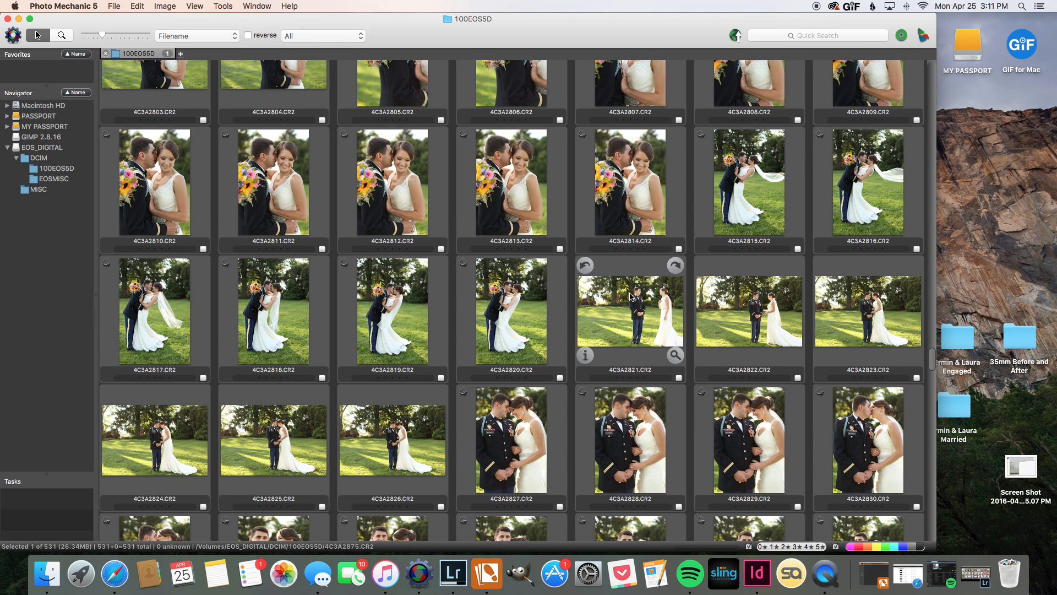
double_click(748, 182)
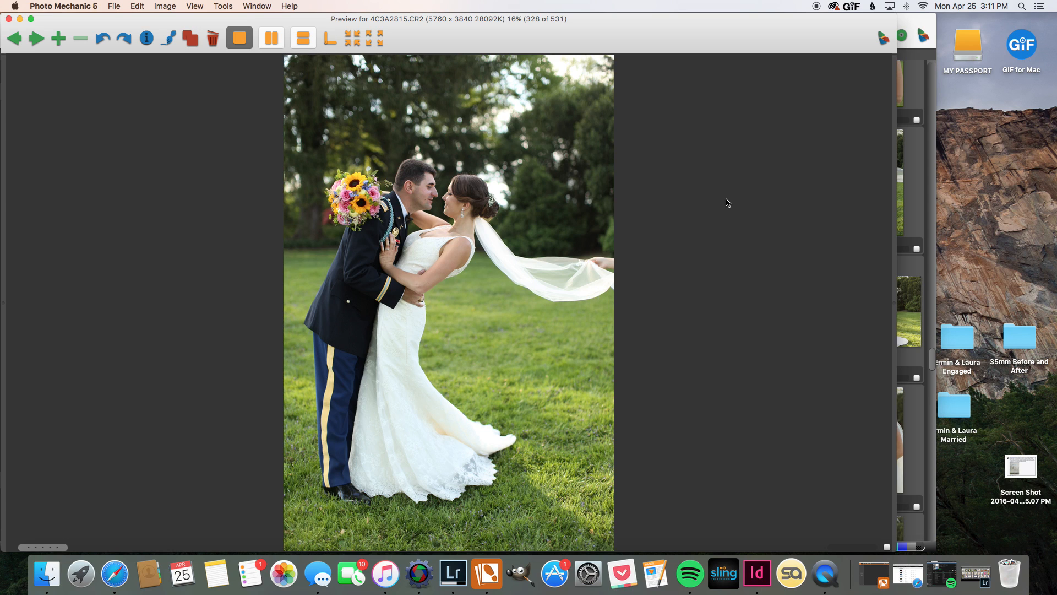
click(37, 37)
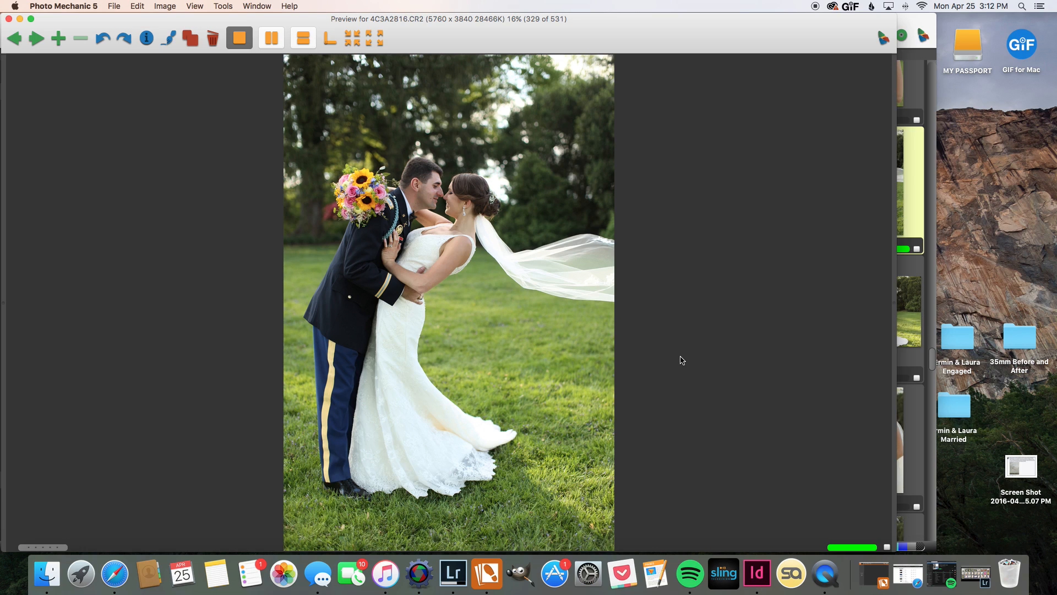
mouse_move(678, 352)
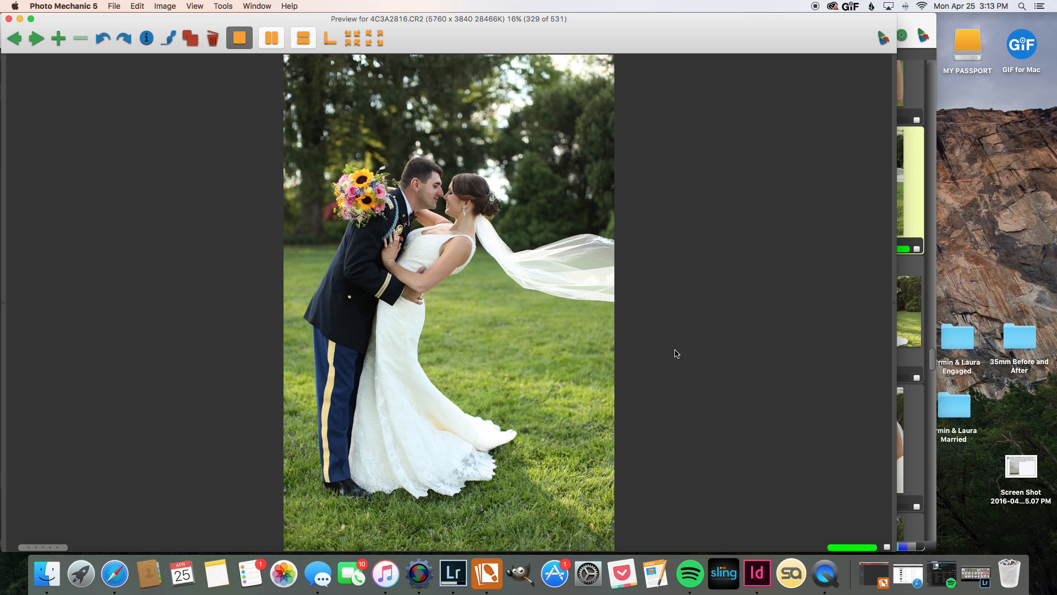
Flip between green-labelled 4C3A2816 and 4C3A2817 to compare them, then move to 4C3A2818
click(38, 38)
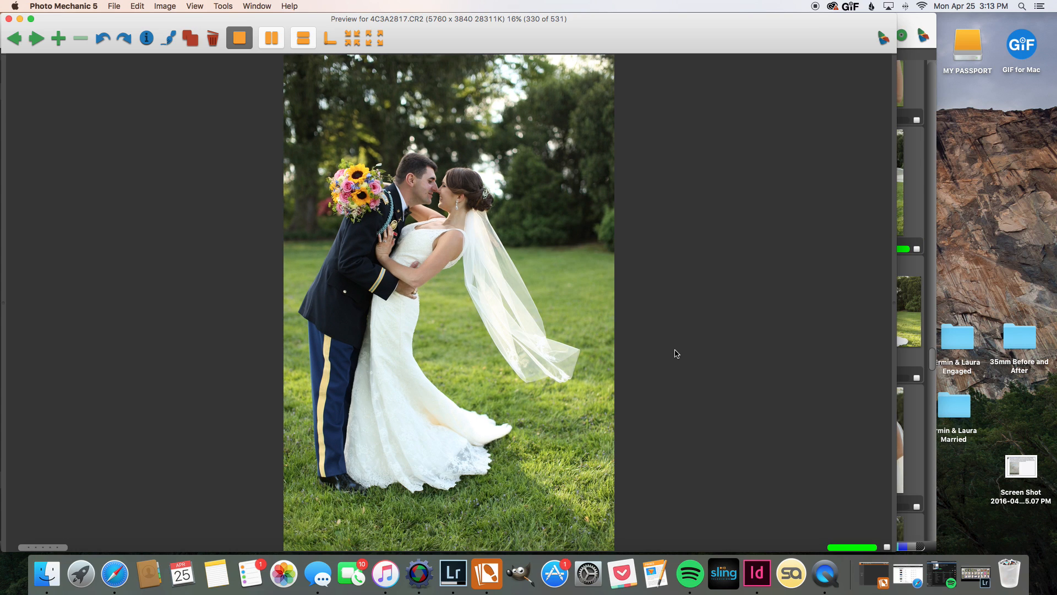
click(14, 37)
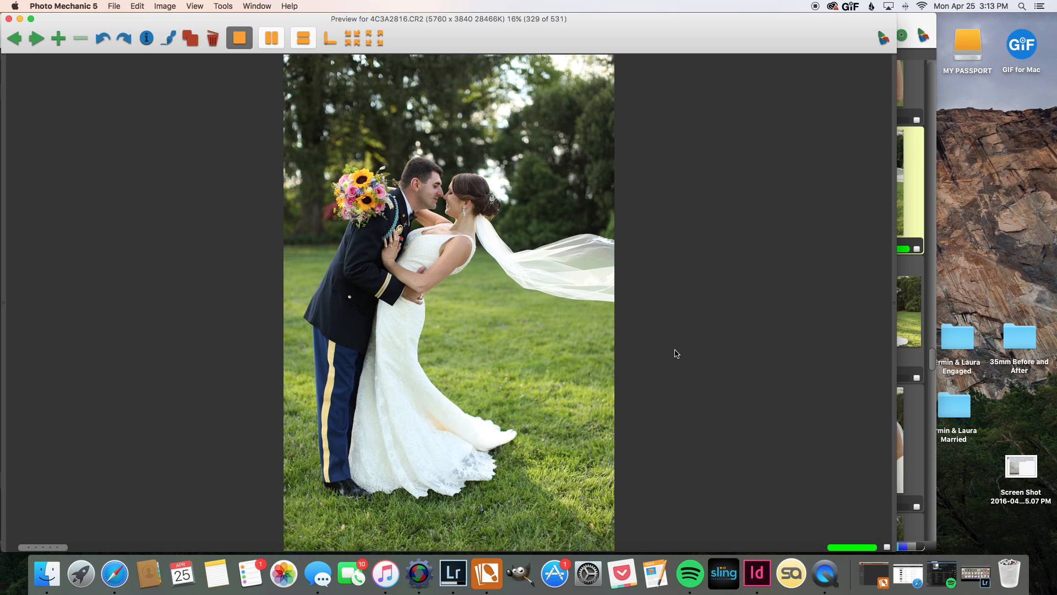
click(36, 38)
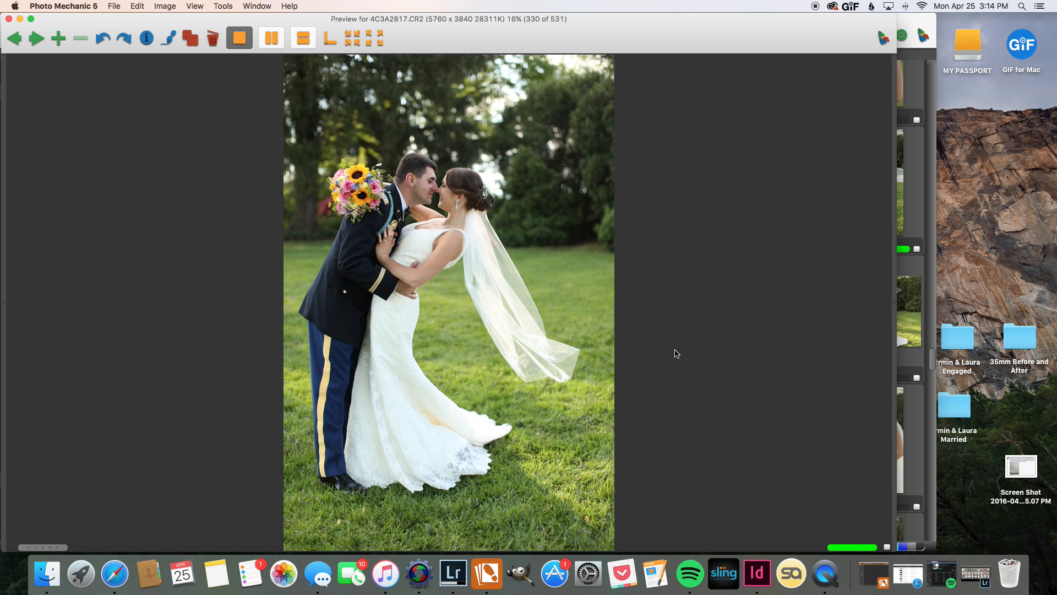
click(13, 37)
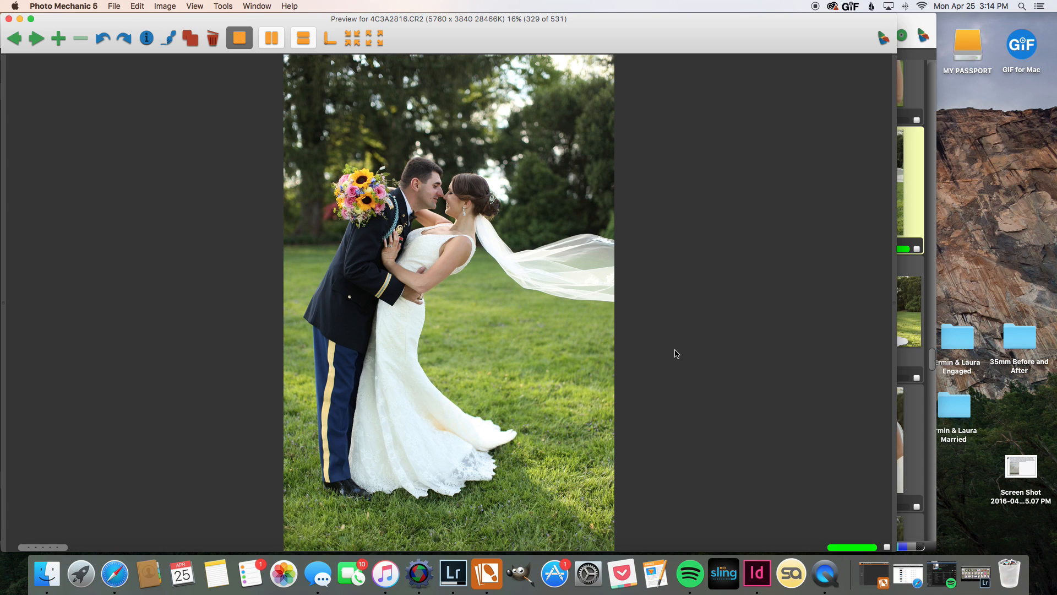
click(36, 38)
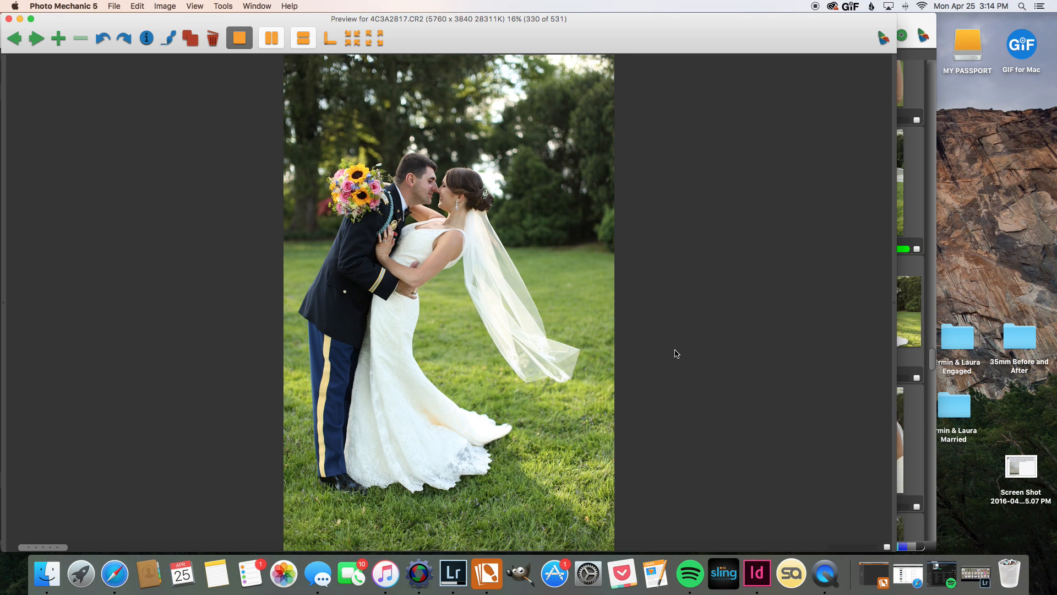
click(13, 37)
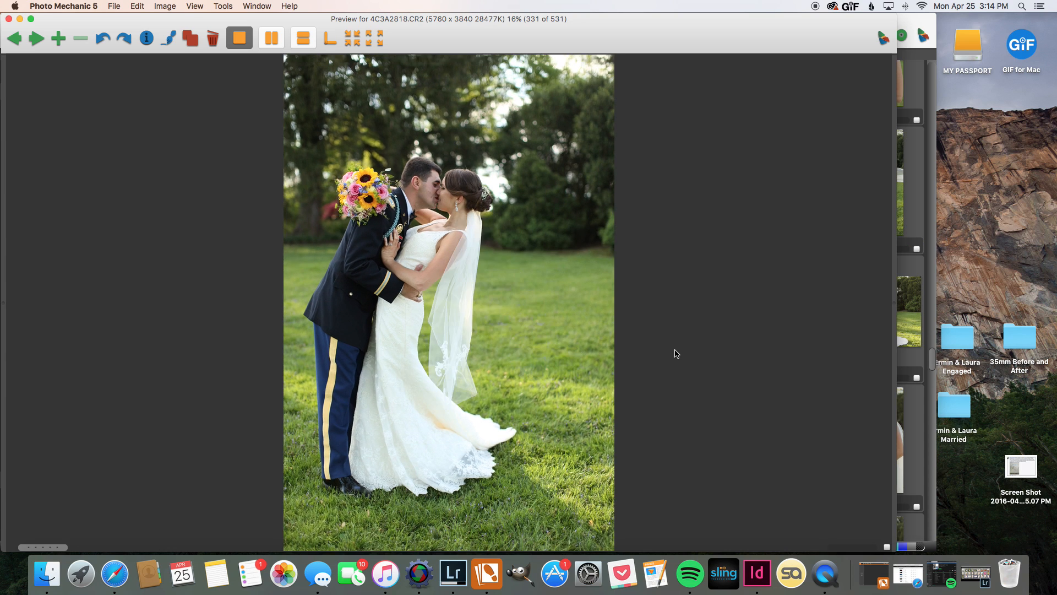
Step through the couple portraits full-size from 4C3A2820 past 4C3A2839
click(37, 38)
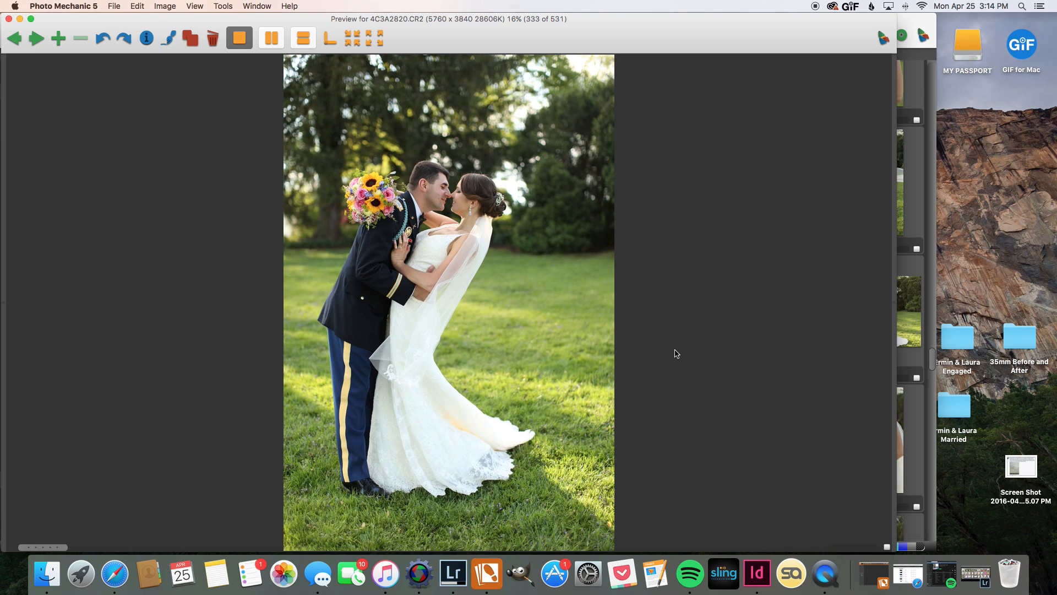
click(37, 39)
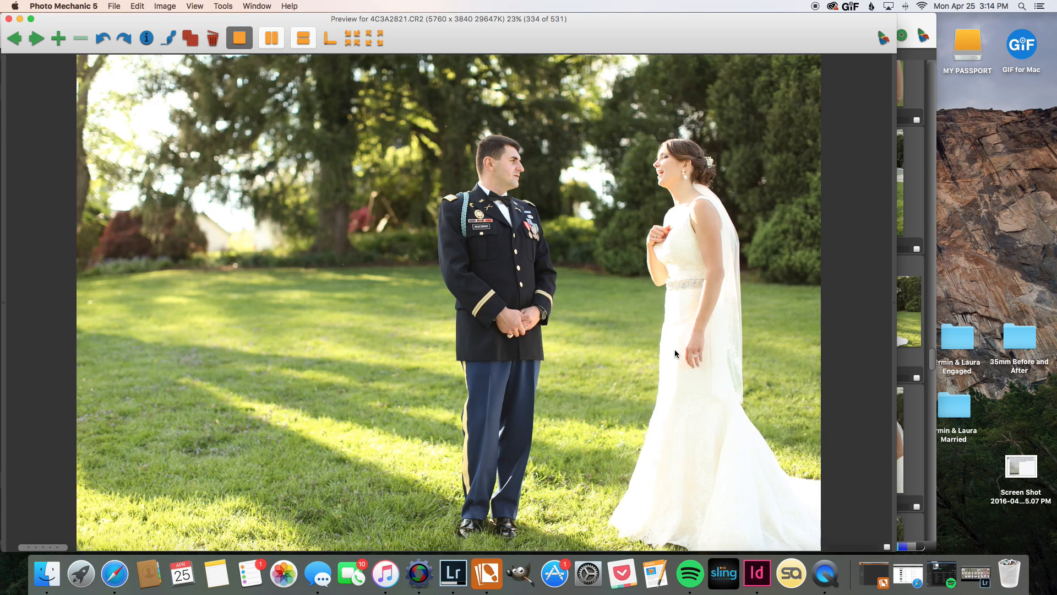
click(37, 37)
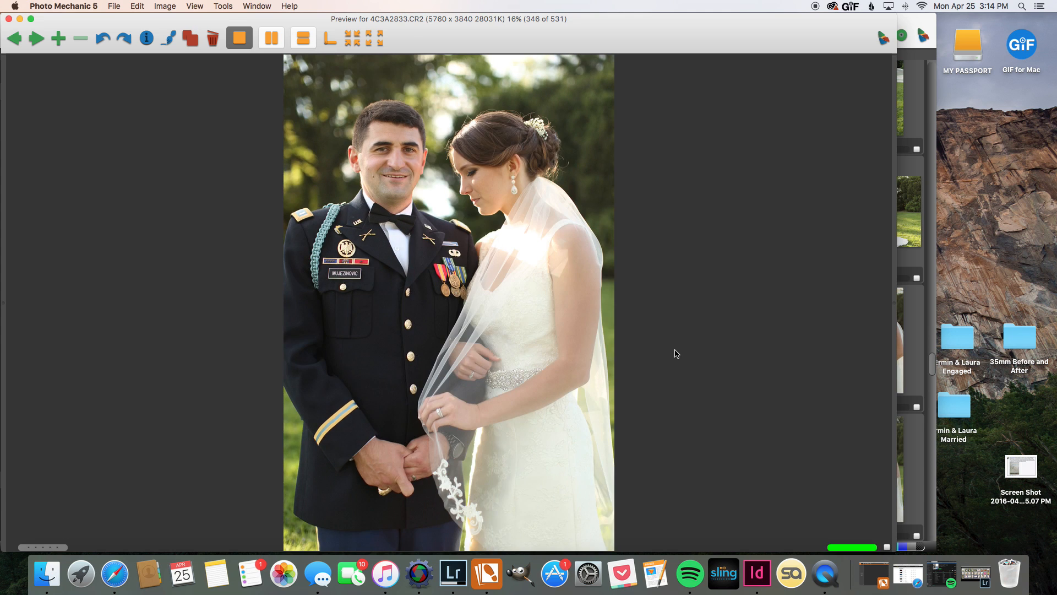
click(37, 38)
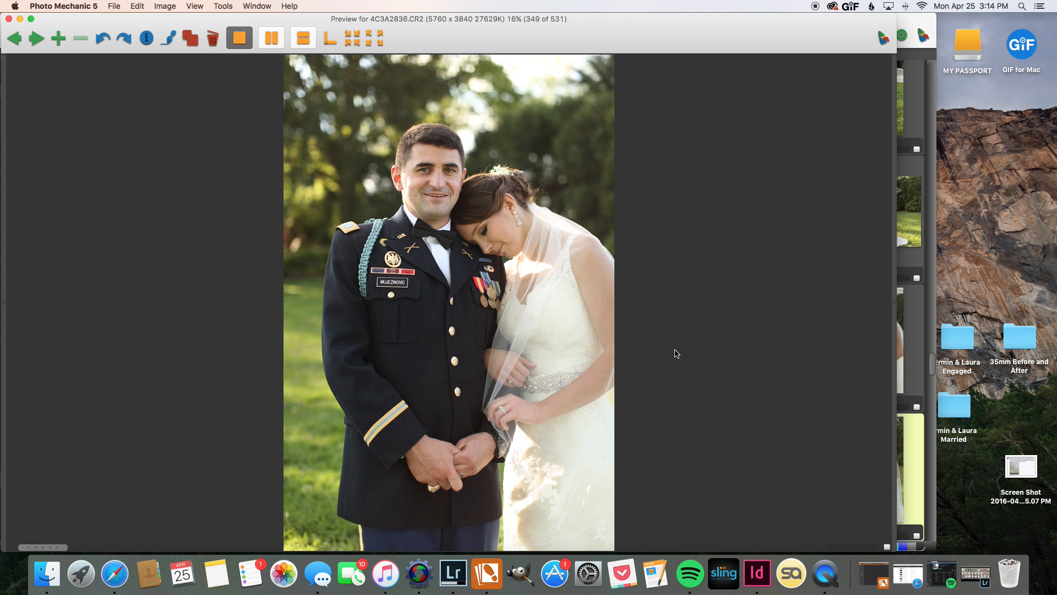
click(36, 38)
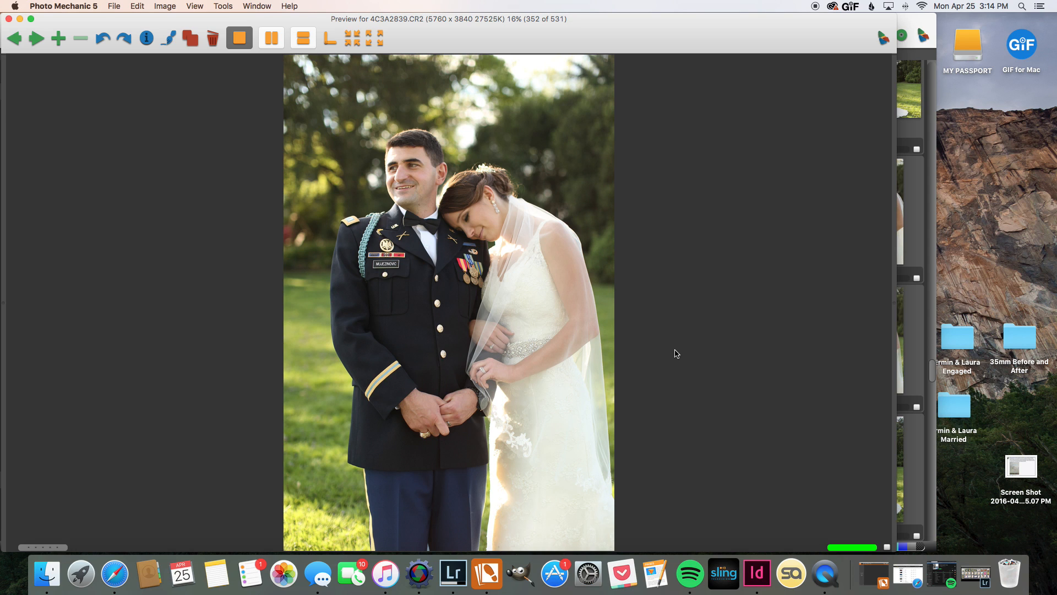
click(37, 37)
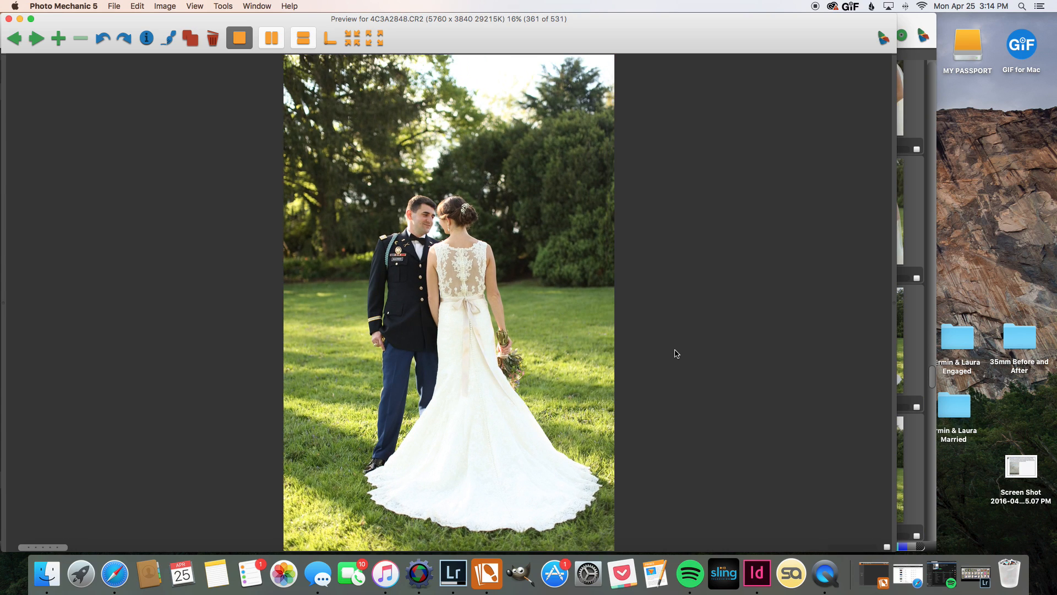
click(36, 37)
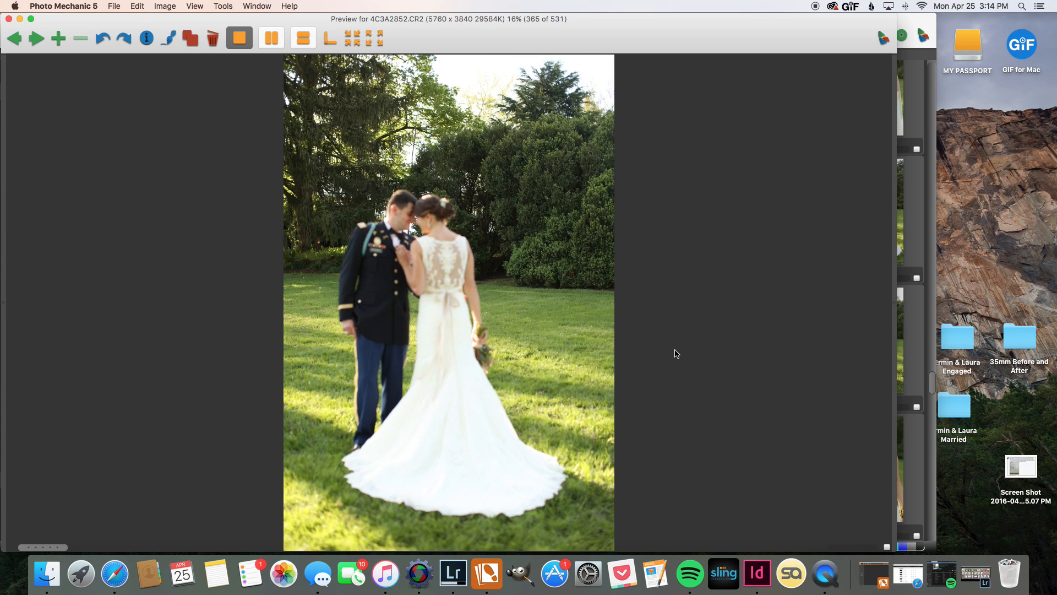
Continue advancing through the portraits up to 4C3A2888 and close the preview back to the contact sheet
click(38, 37)
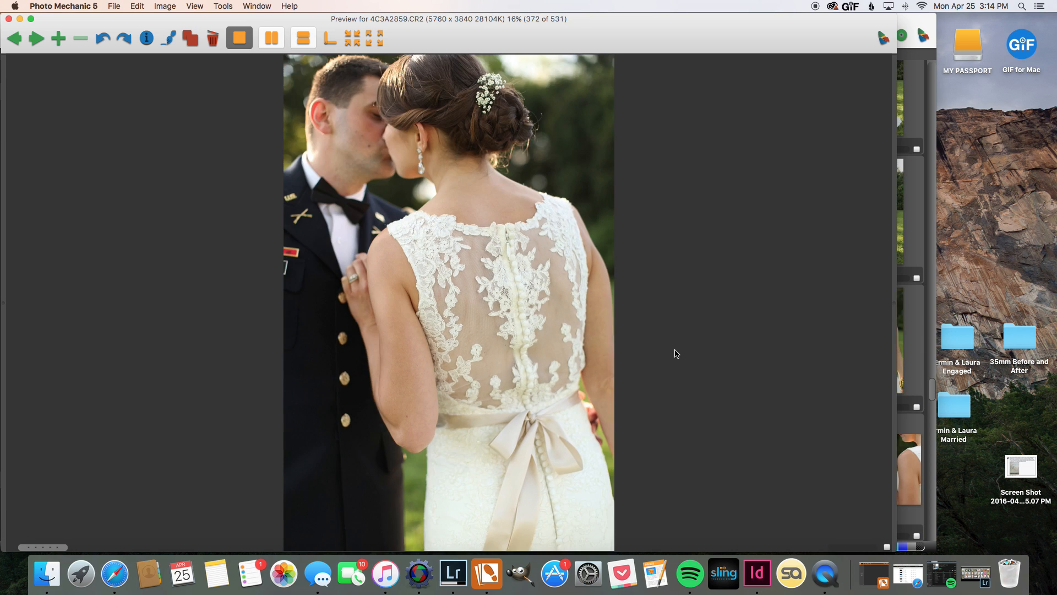
click(14, 37)
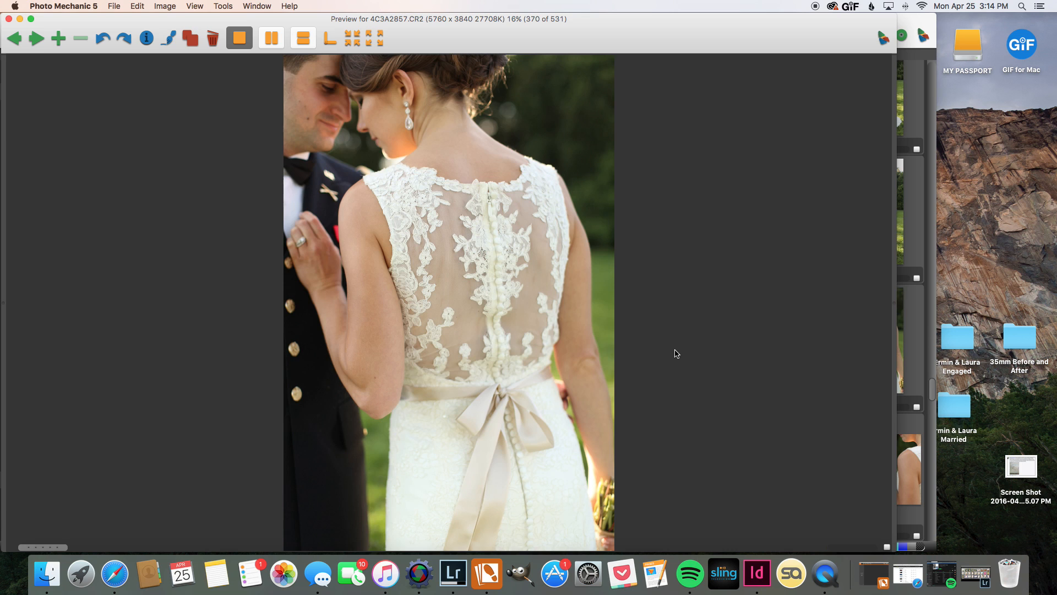
click(37, 37)
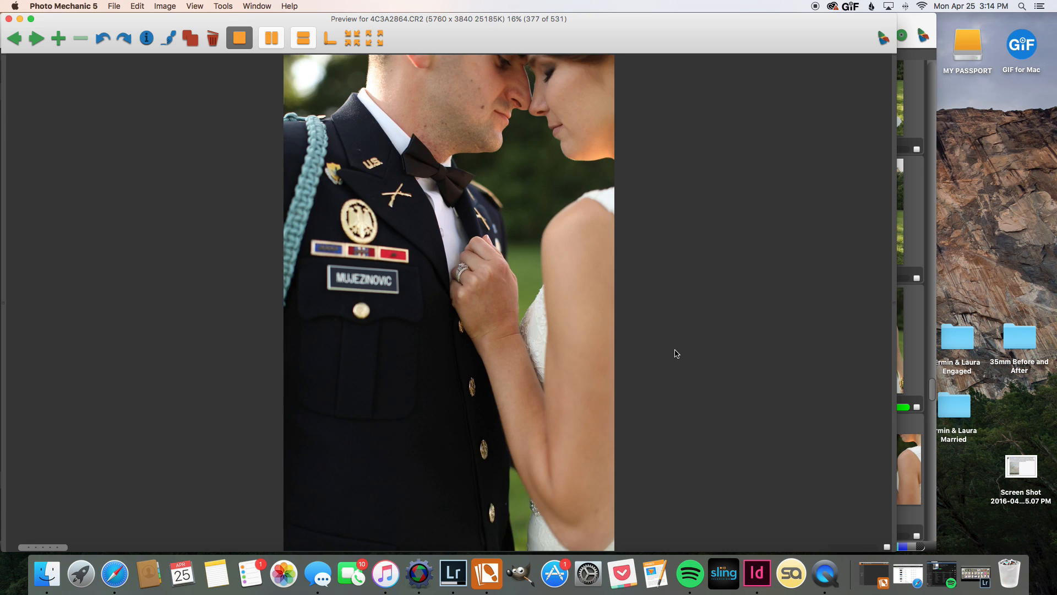
click(36, 37)
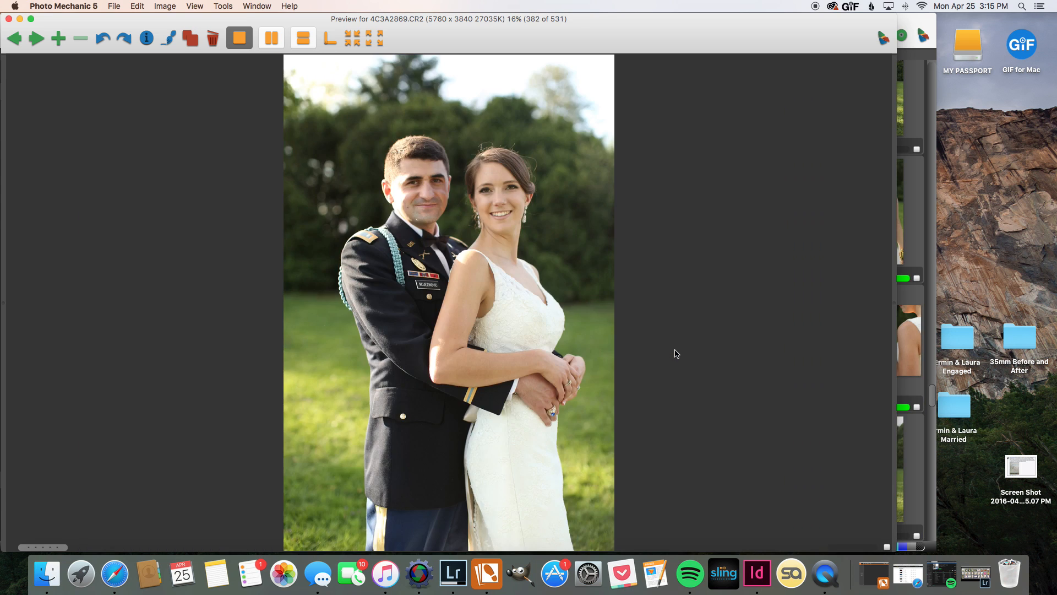
click(38, 38)
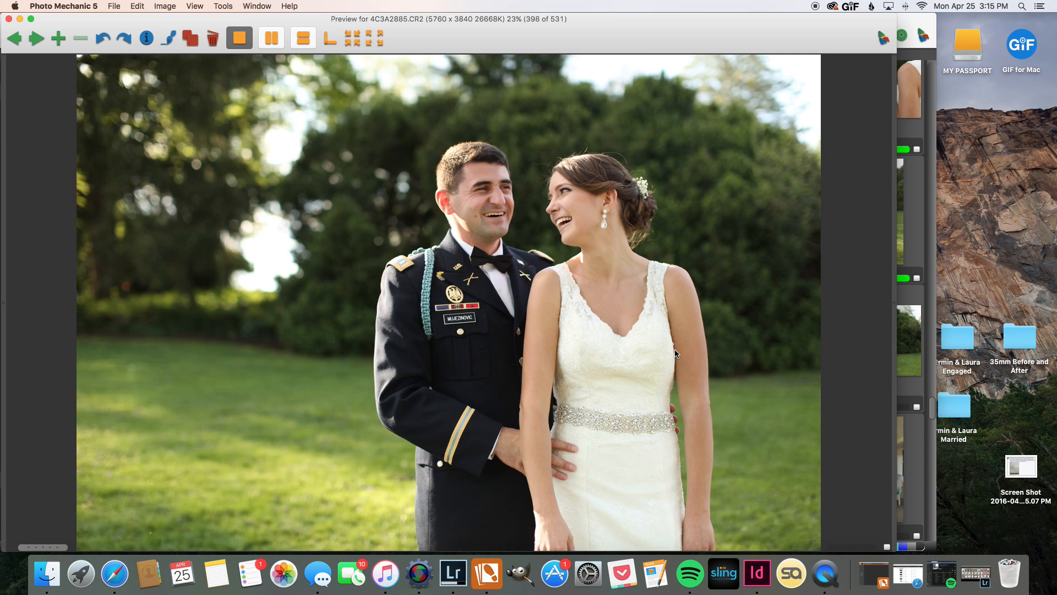
click(37, 37)
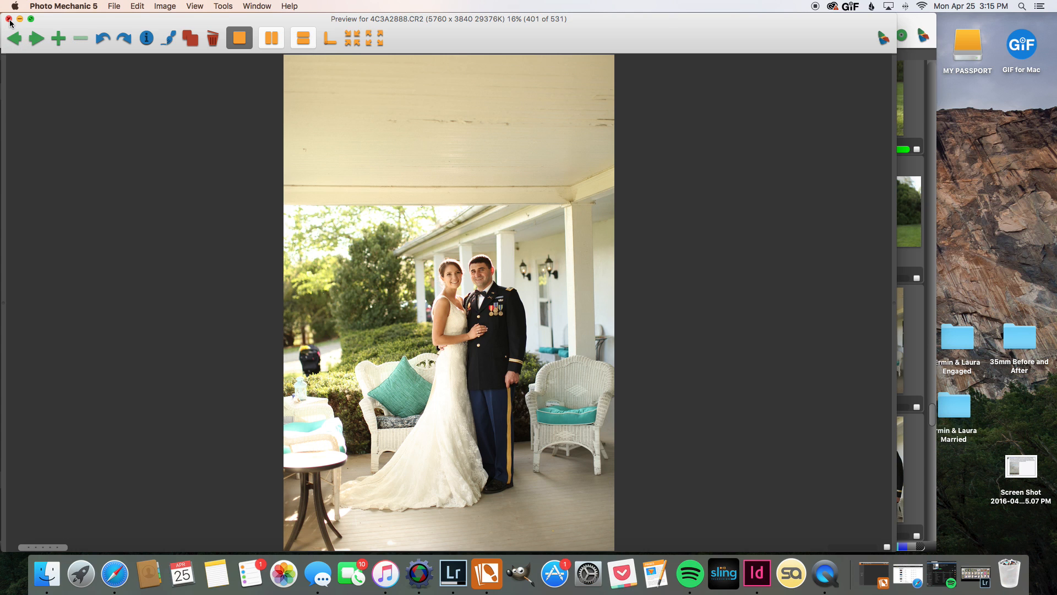
click(10, 19)
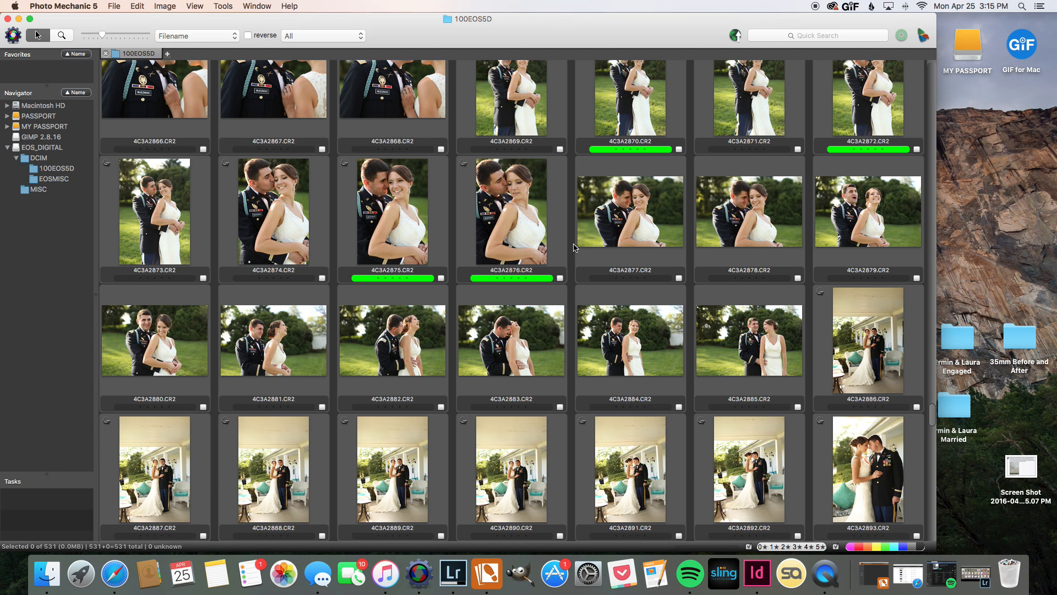
Select thumbnail 4C3A2869 in the contact sheet and switch back to the Lightroom library
scroll(down, 3)
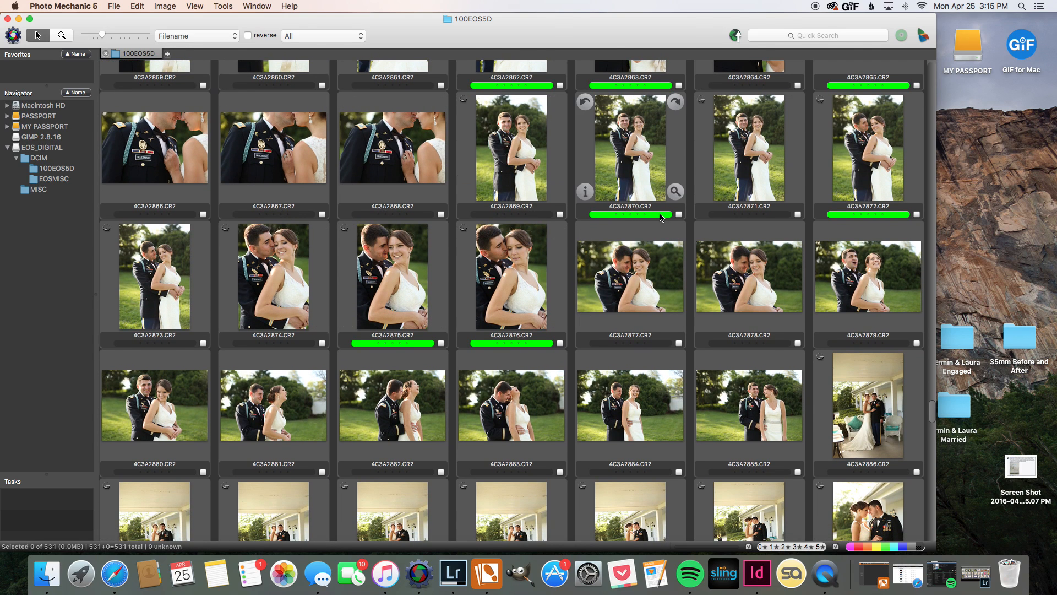
mouse_move(634, 222)
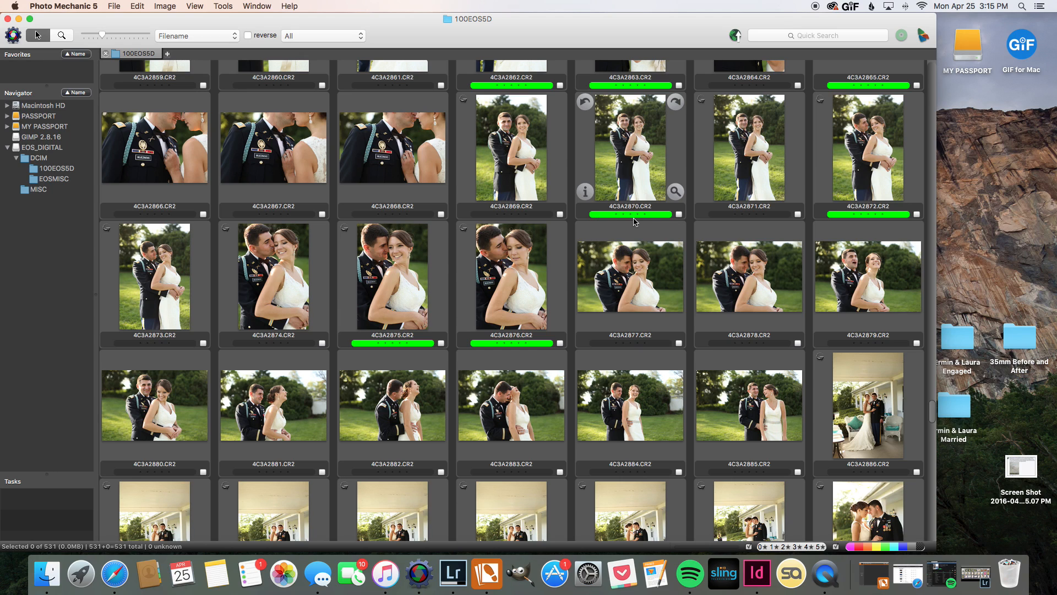
mouse_move(572, 233)
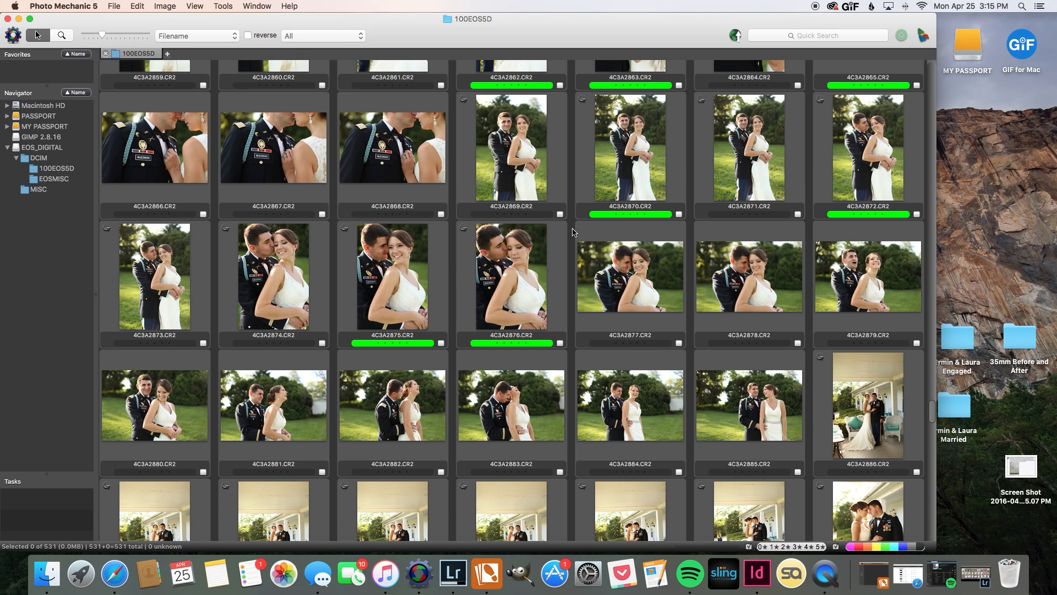
mouse_move(524, 174)
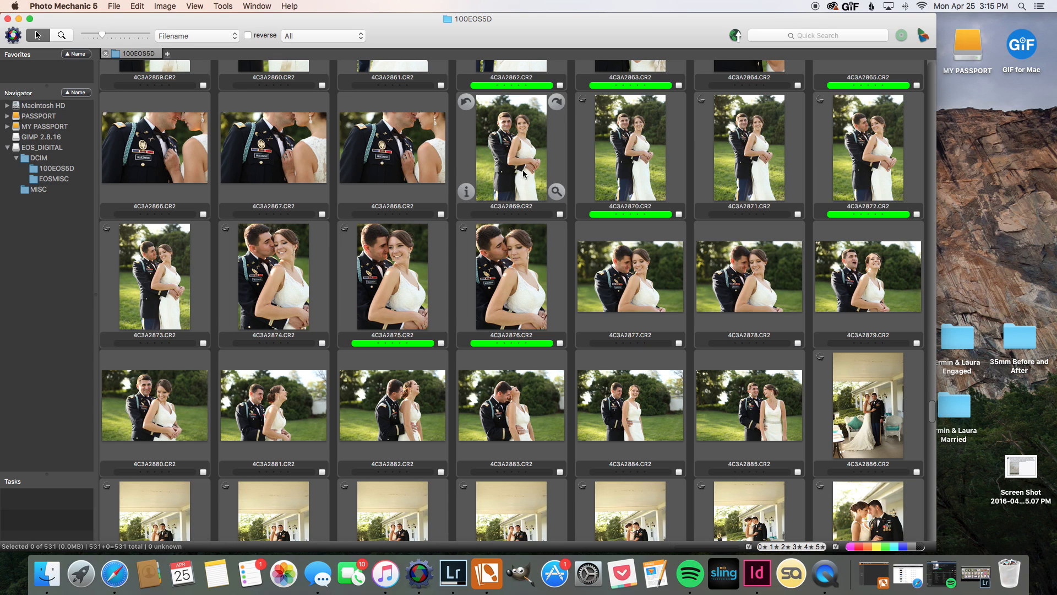
click(510, 147)
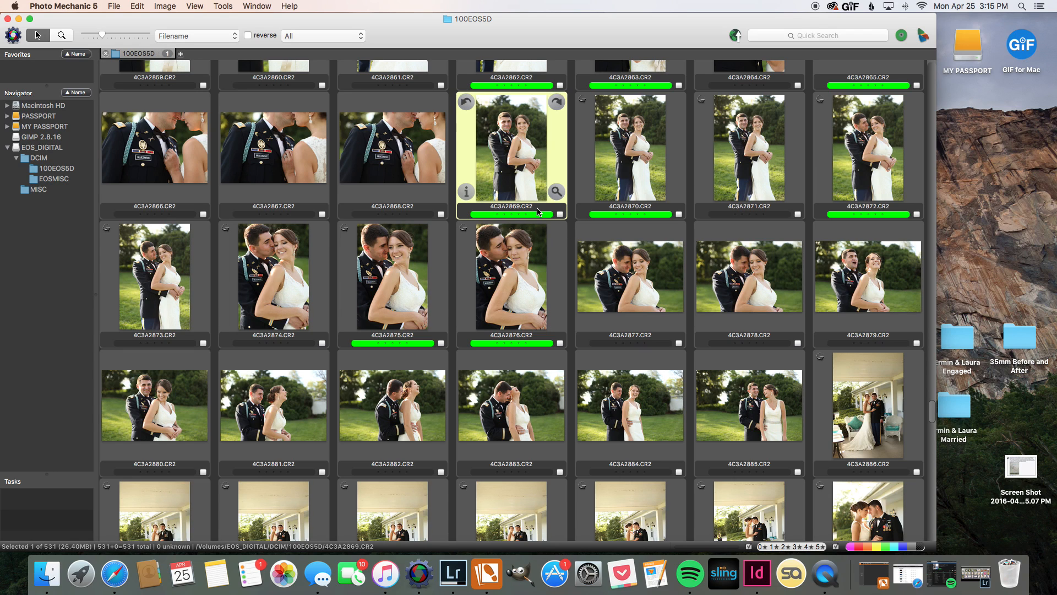
mouse_move(530, 191)
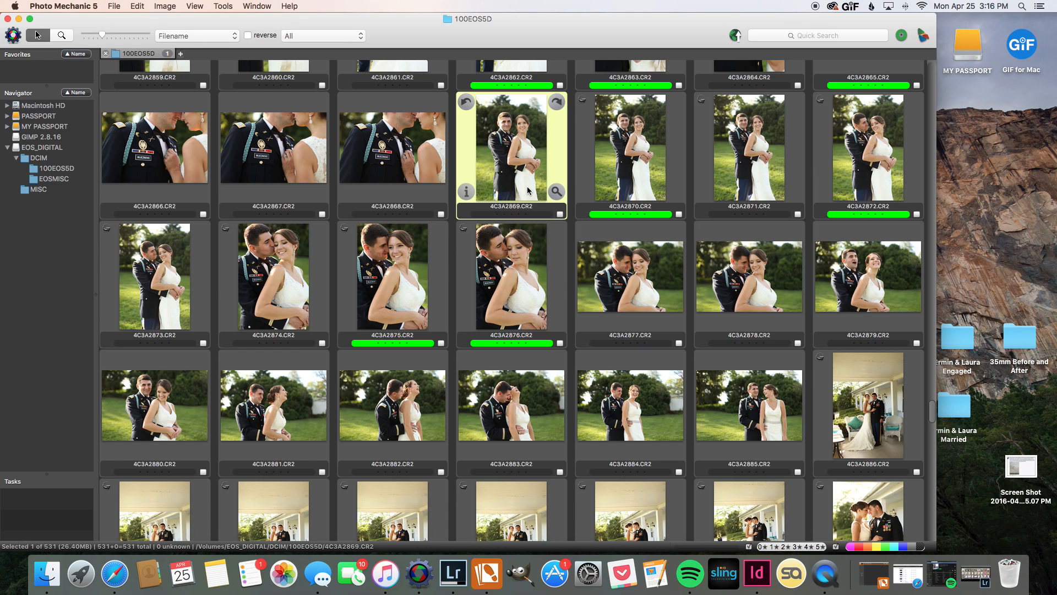
mouse_move(571, 210)
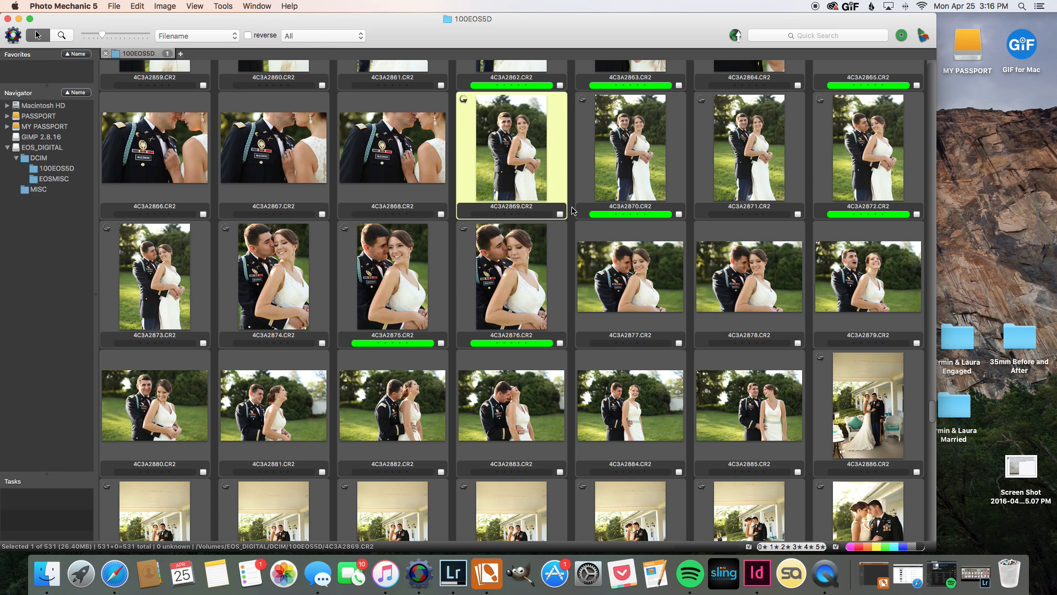
mouse_move(496, 574)
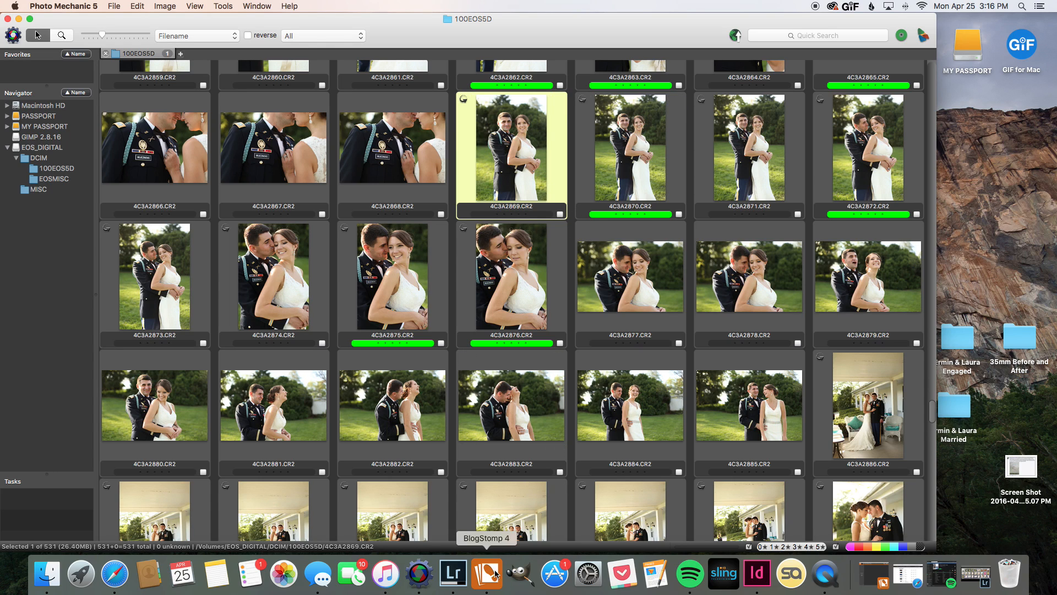
click(453, 574)
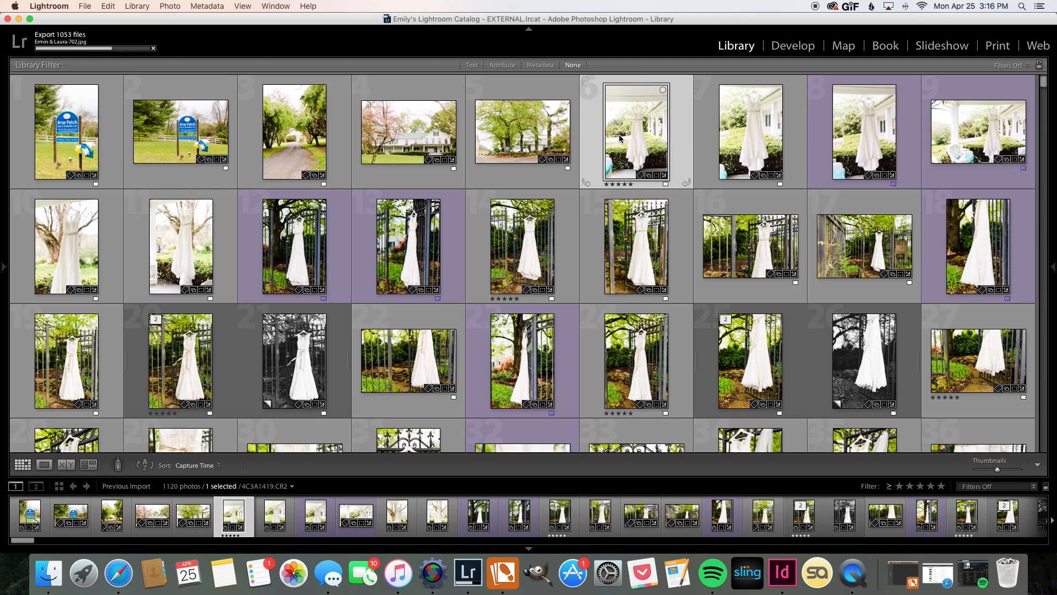
mouse_move(623, 134)
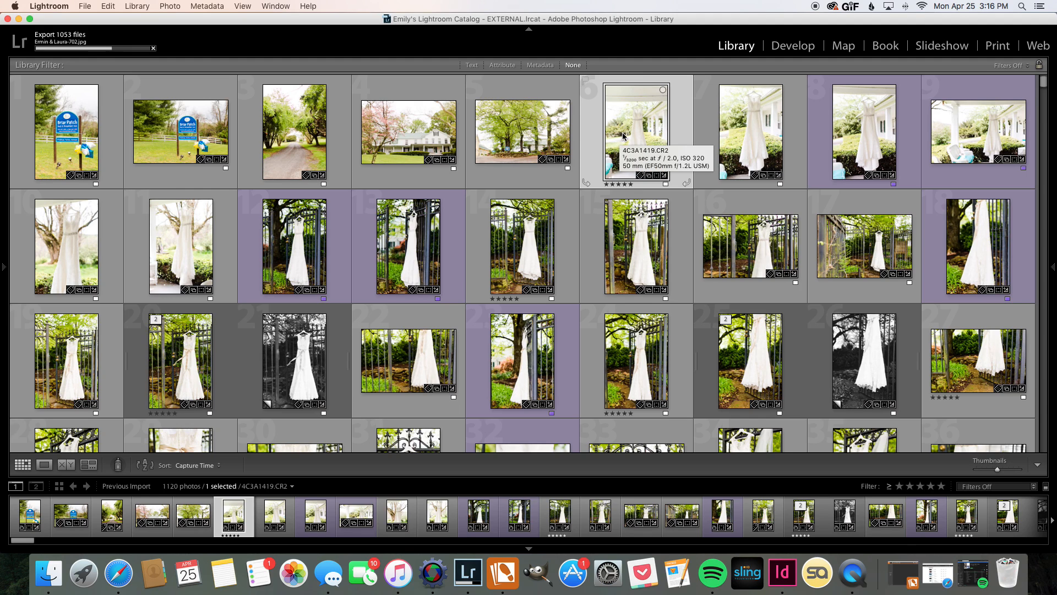
Apply the Attribute filter to show the 150 five-star photos and look through the grid
click(502, 65)
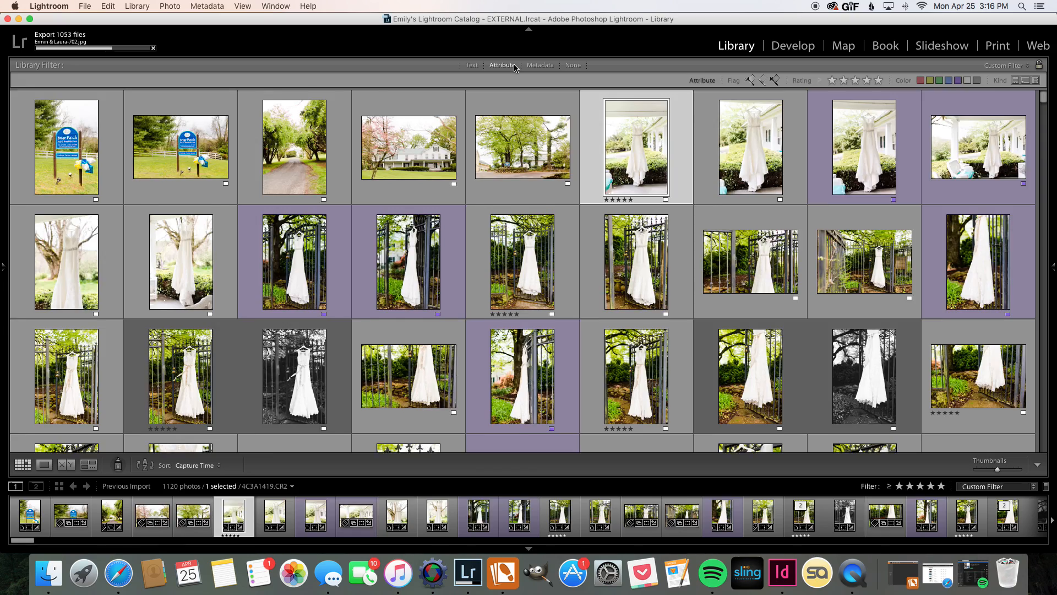
scroll(down, 3)
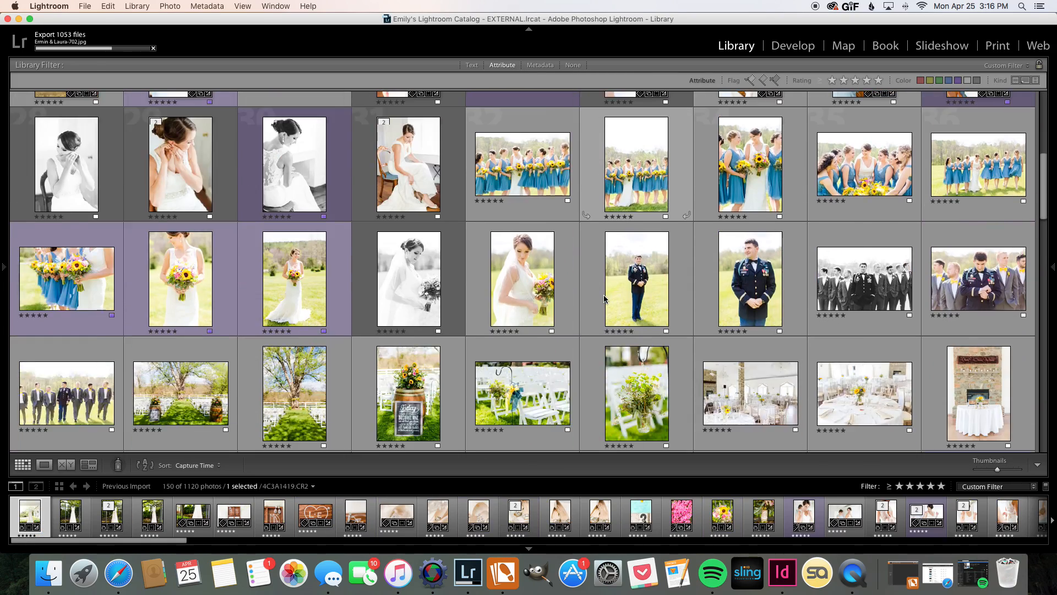
scroll(down, 3)
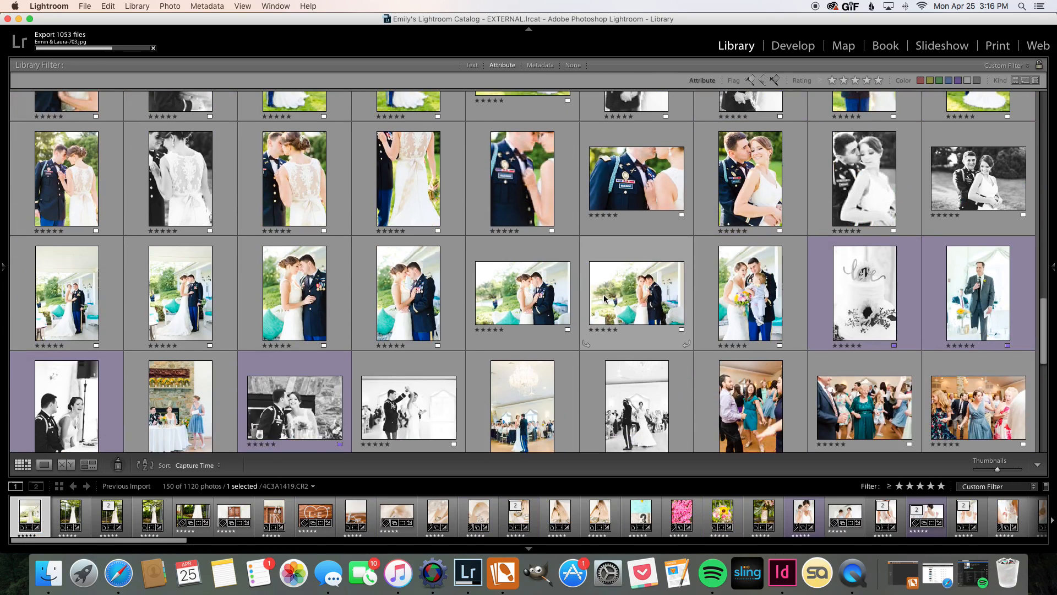
scroll(down, 3)
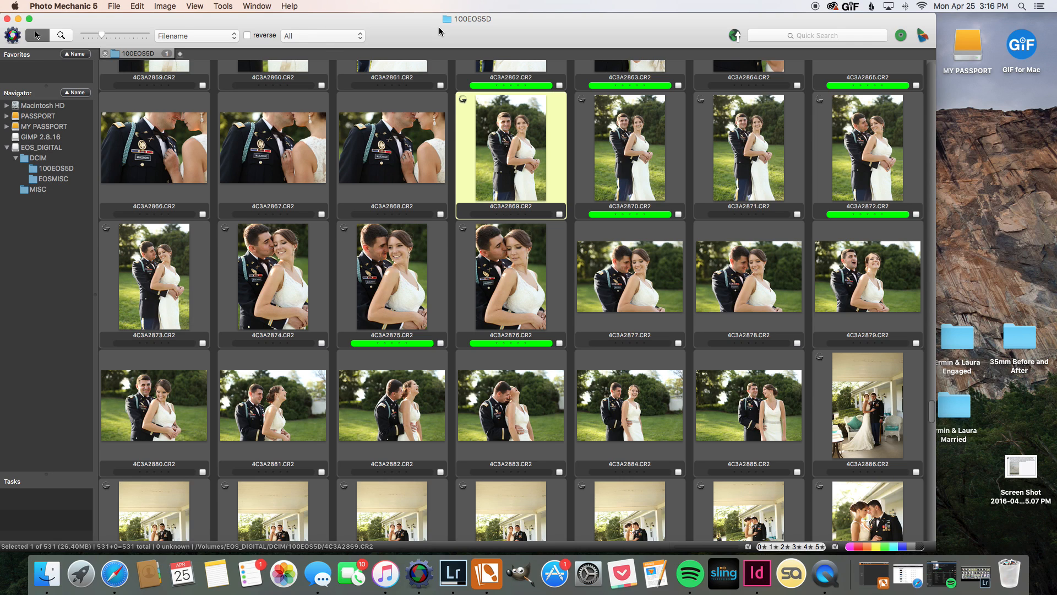
mouse_move(635, 222)
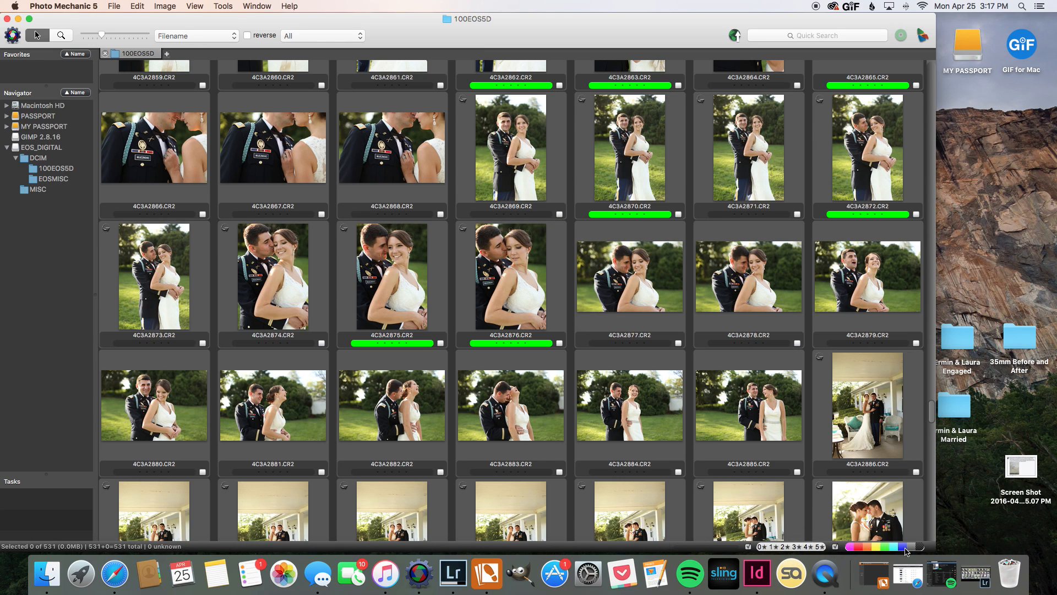
mouse_move(923, 552)
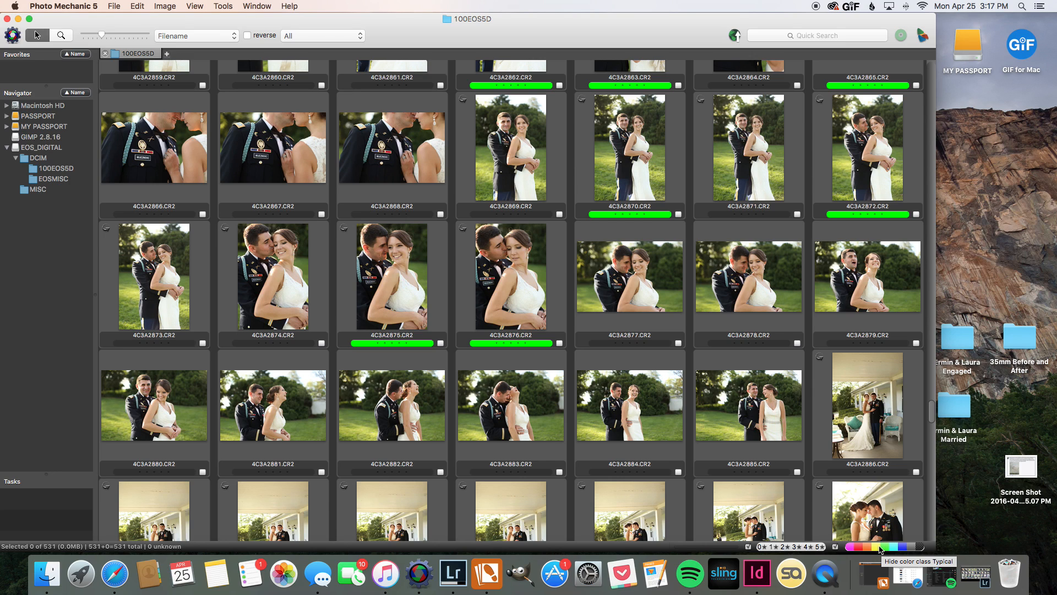
mouse_move(880, 547)
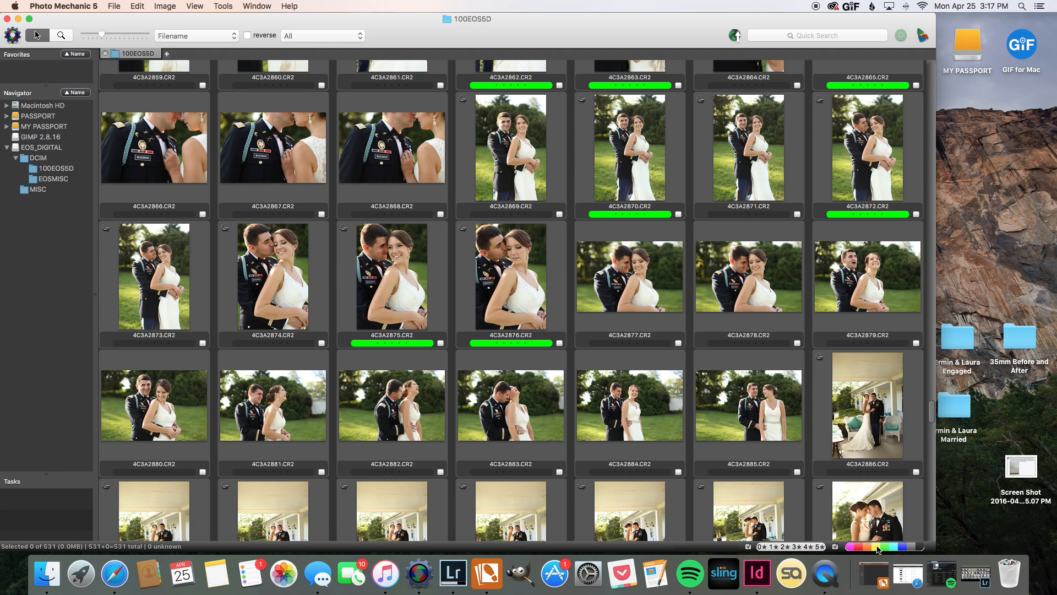
mouse_move(918, 549)
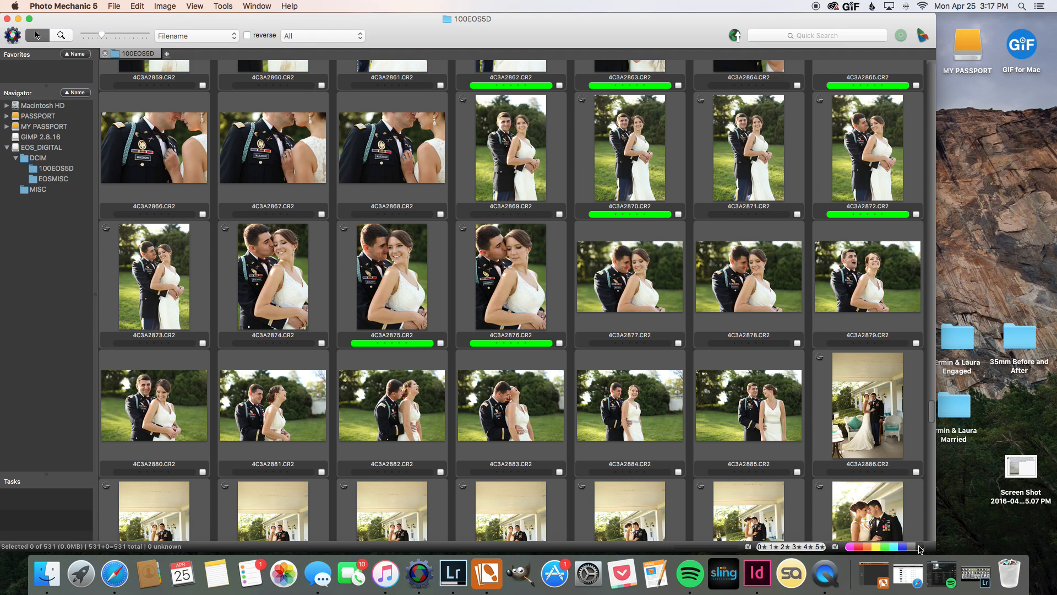
mouse_move(920, 547)
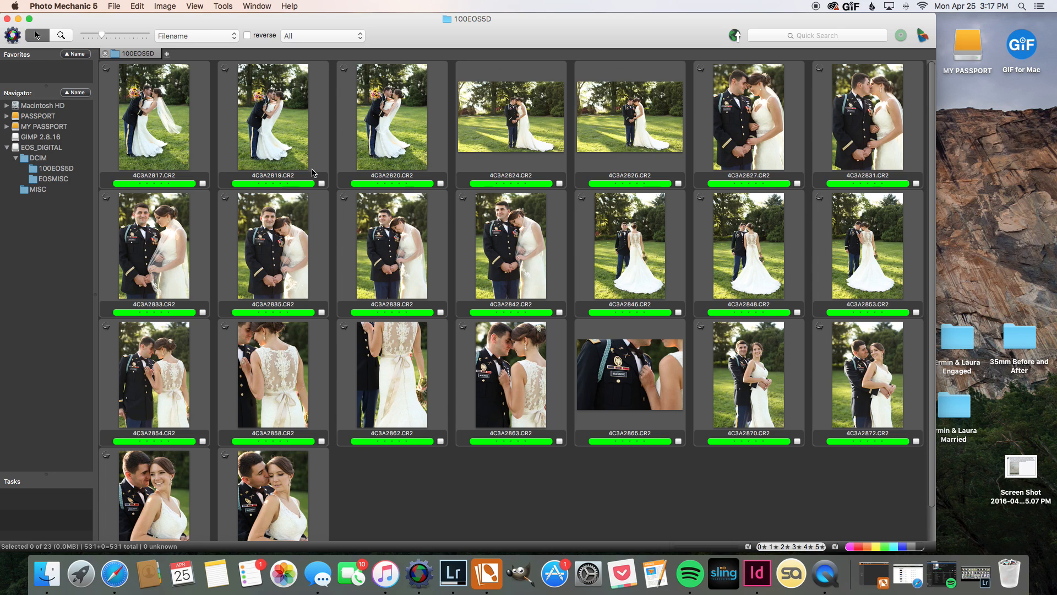
mouse_move(128, 131)
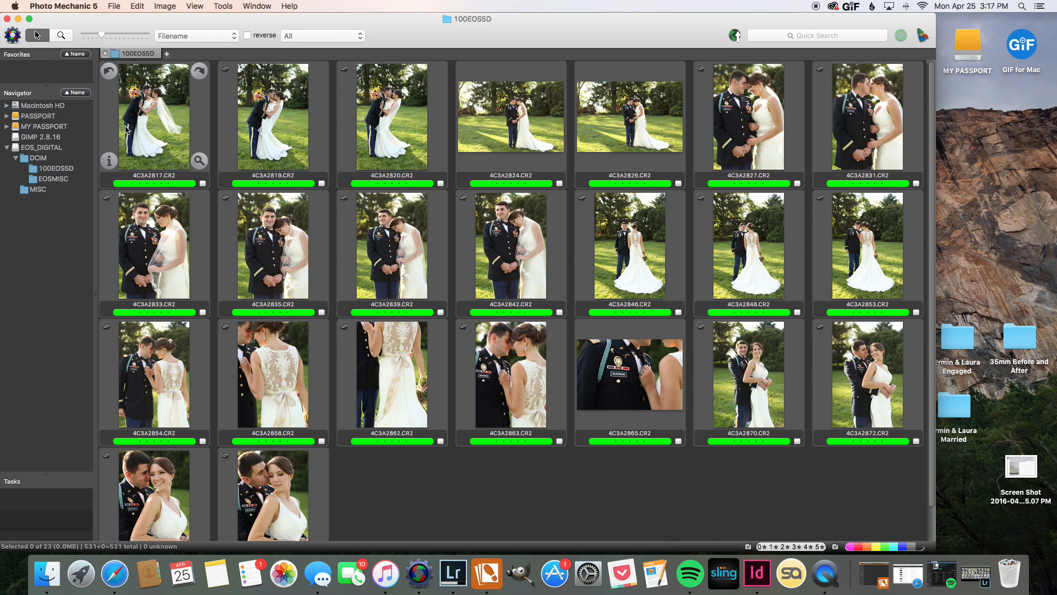
mouse_move(737, 425)
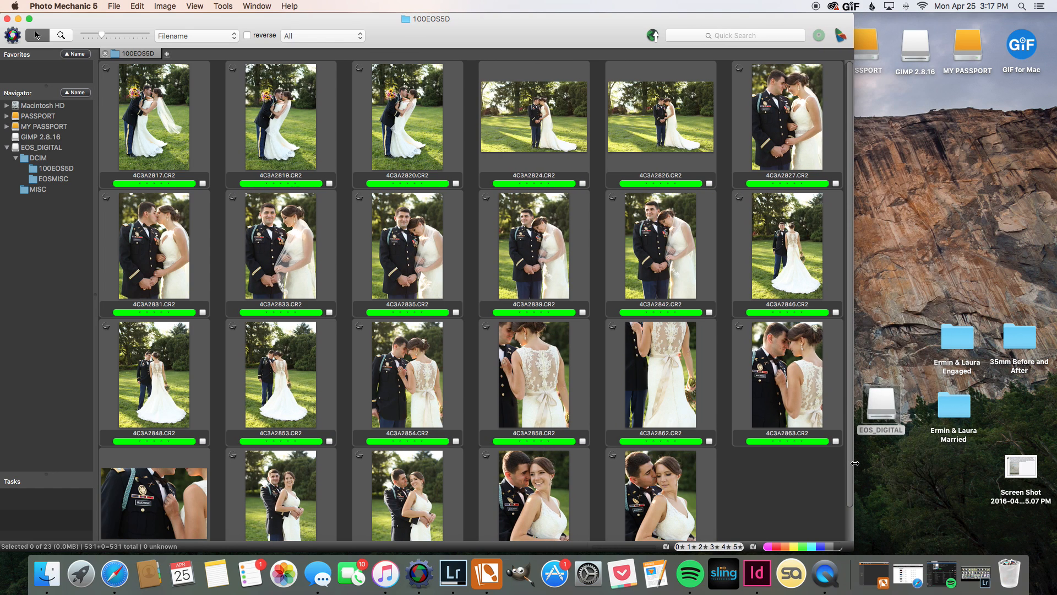
scroll(down, 3)
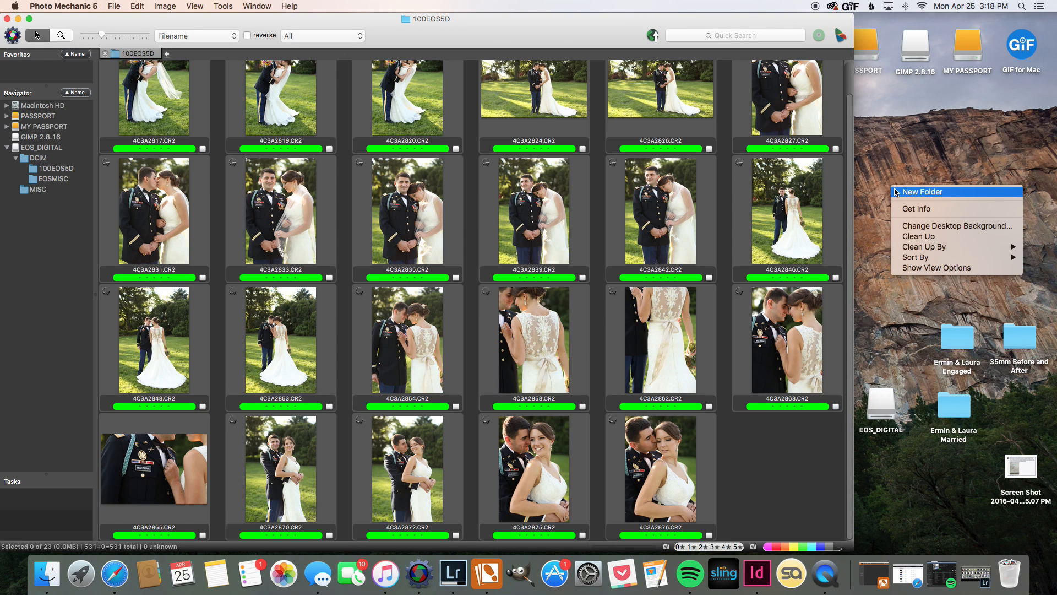
Create a new desktop folder for the Ermin & Laura TO EDIT keepers
click(922, 192)
text(Ermin & Laura TO EDIT)
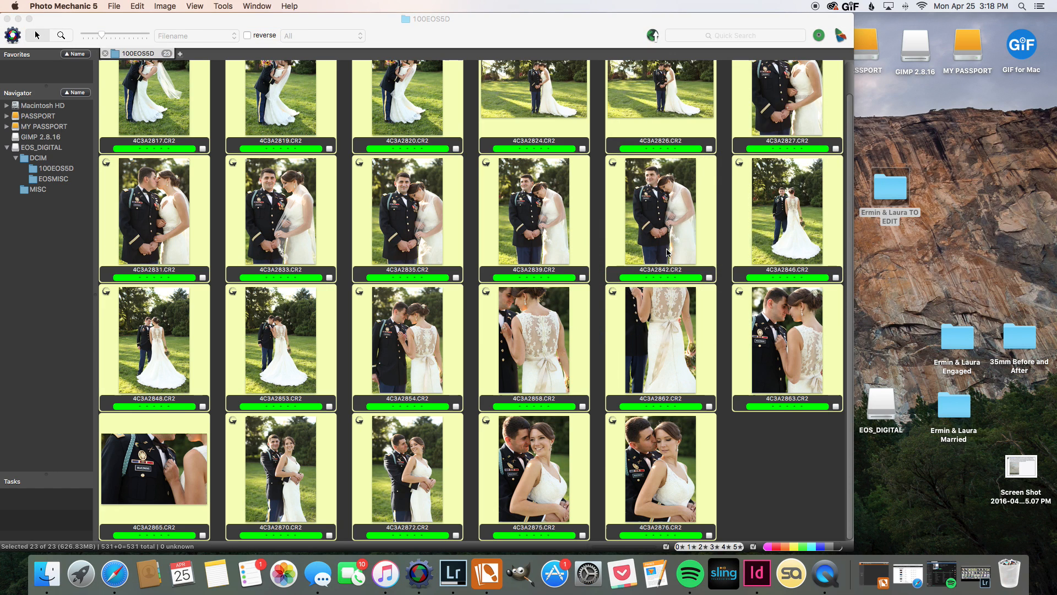
mouse_move(768, 222)
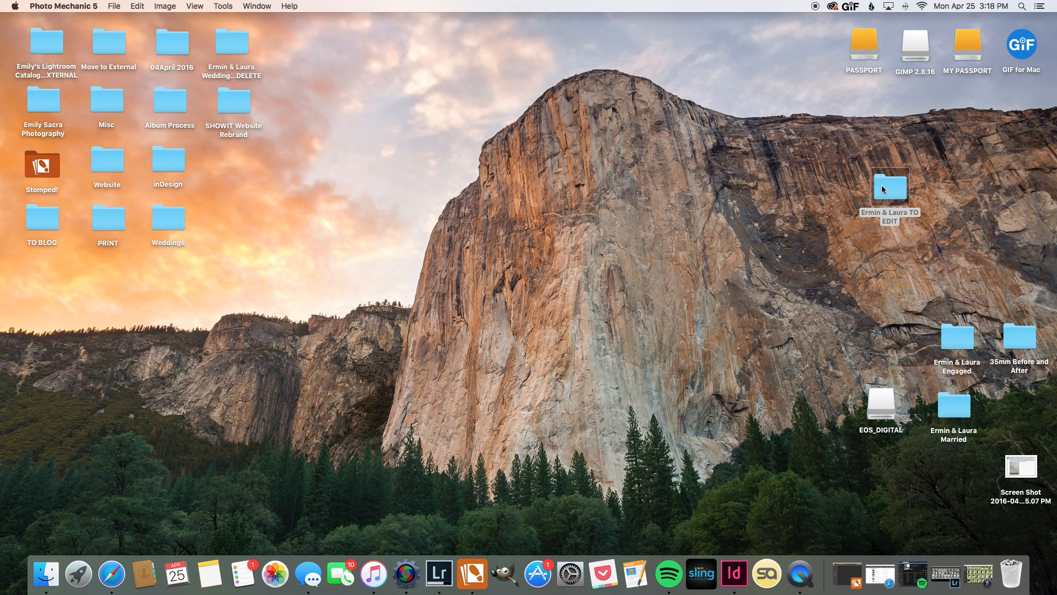
mouse_move(98, 47)
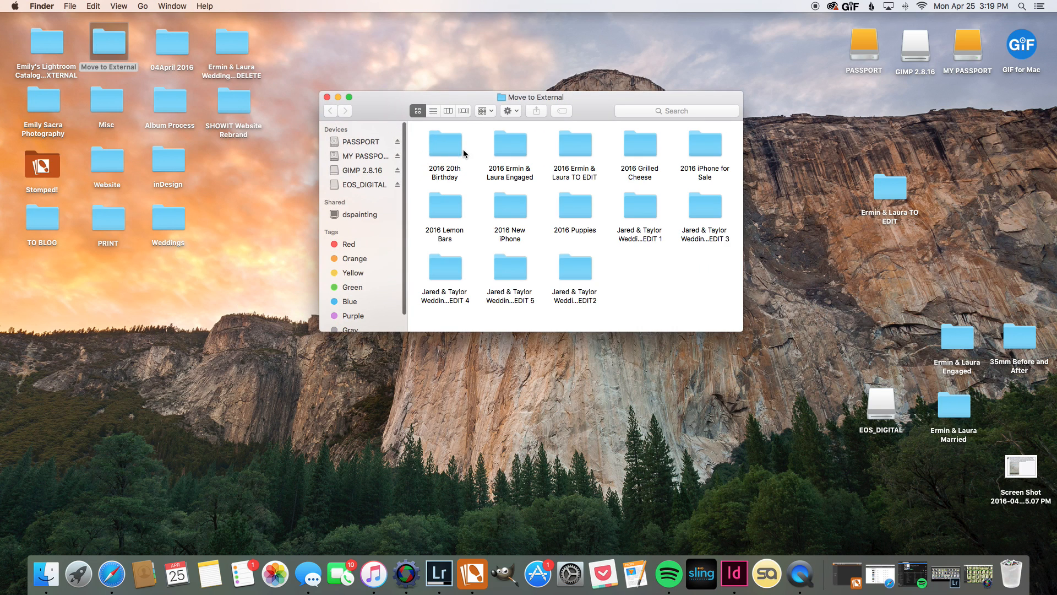
mouse_move(660, 232)
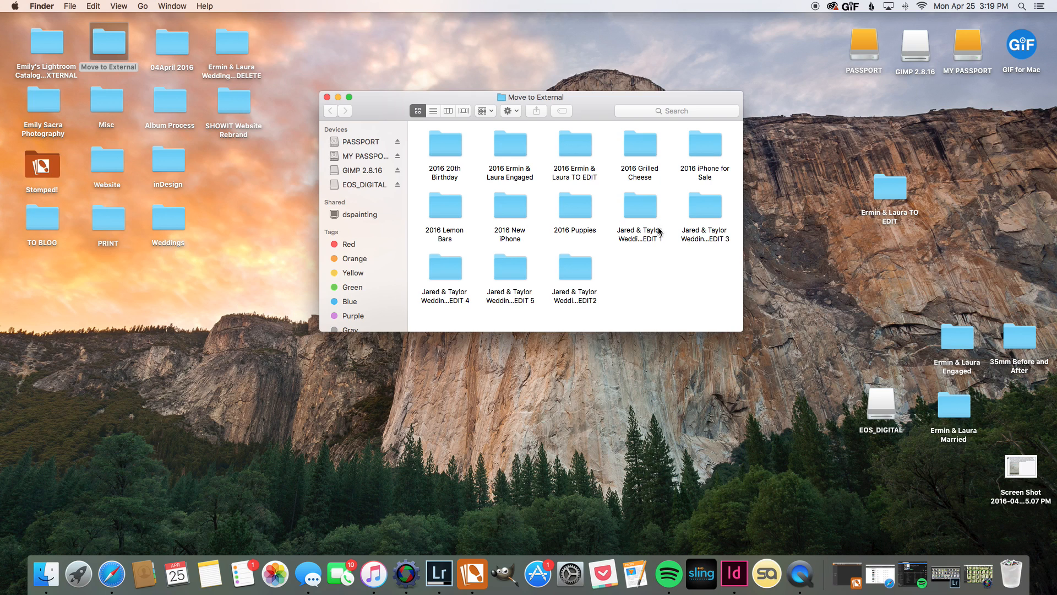
mouse_move(660, 234)
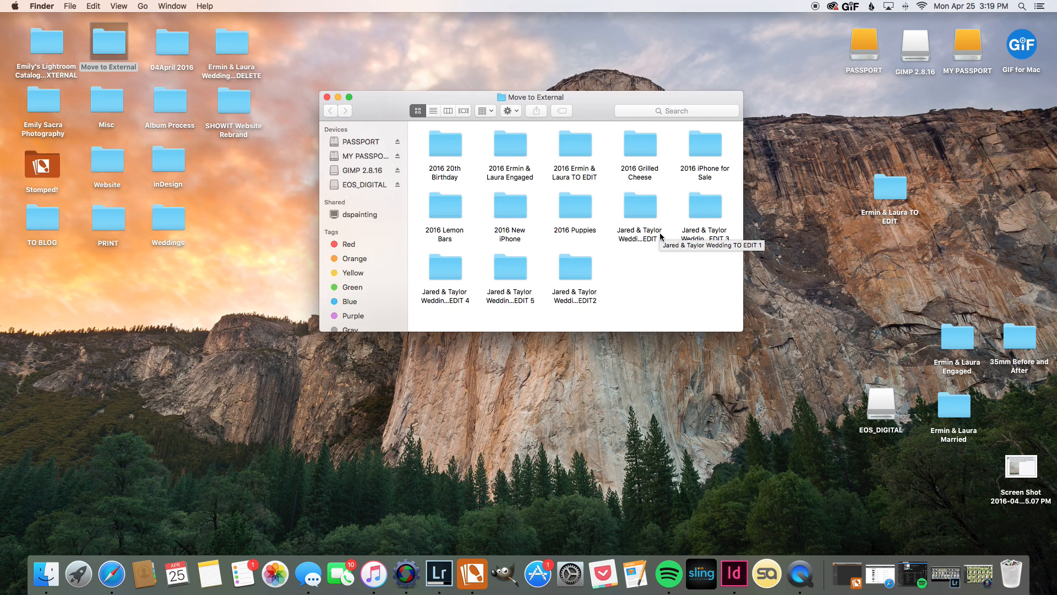
mouse_move(576, 149)
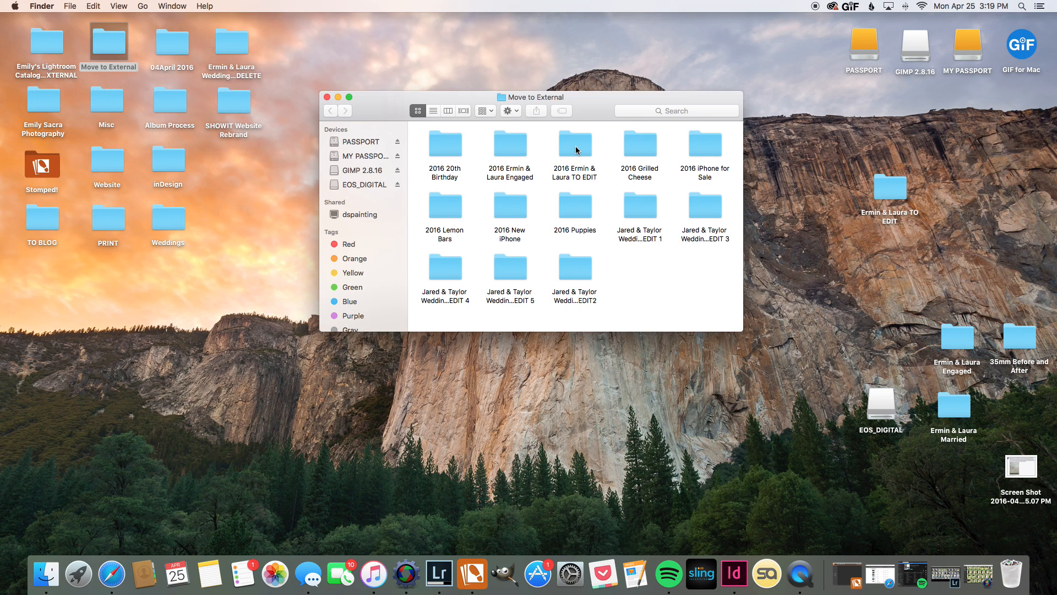
Look through the raw and sidecar files in the 2016 Ermin & Laura TO EDIT folder
double_click(575, 143)
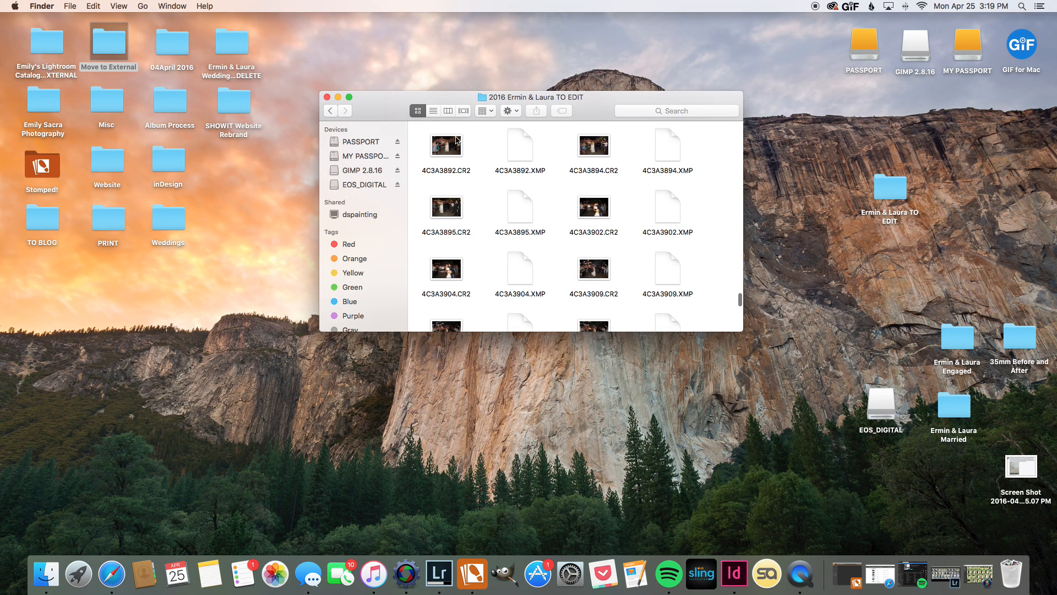
scroll(down, 3)
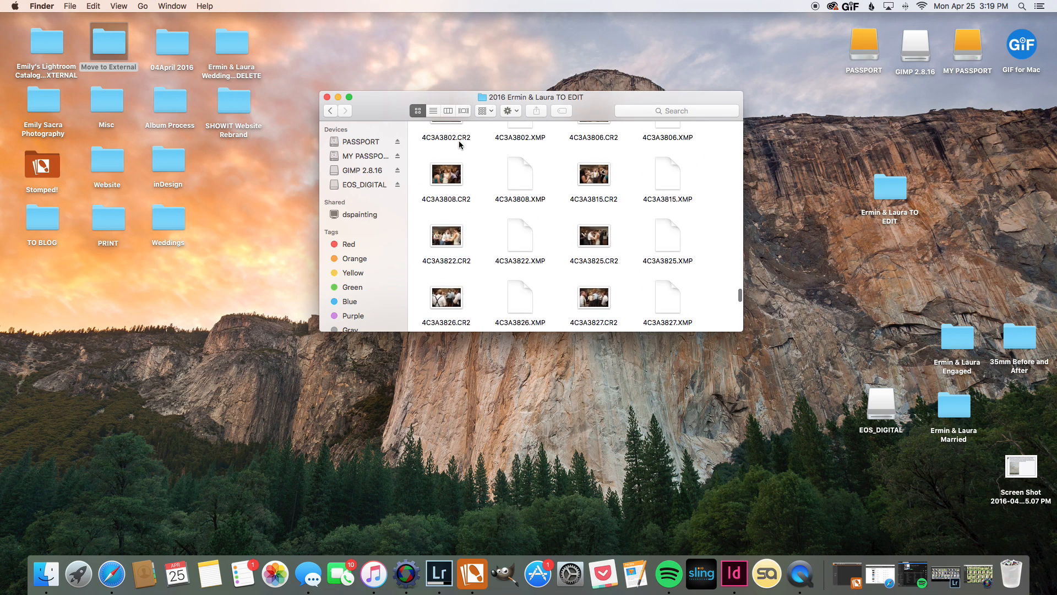
scroll(down, 3)
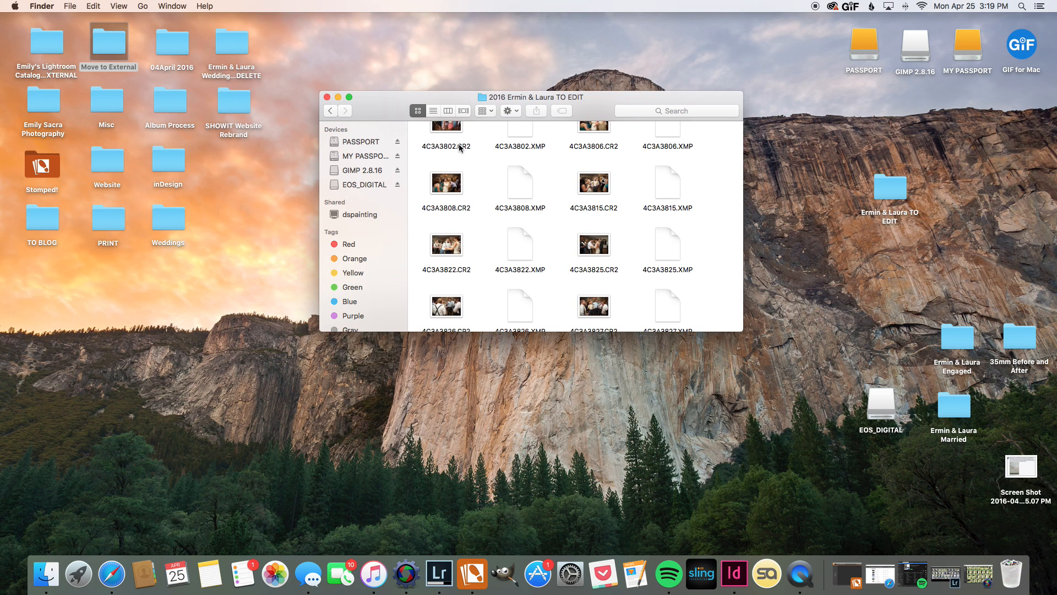
mouse_move(250, 62)
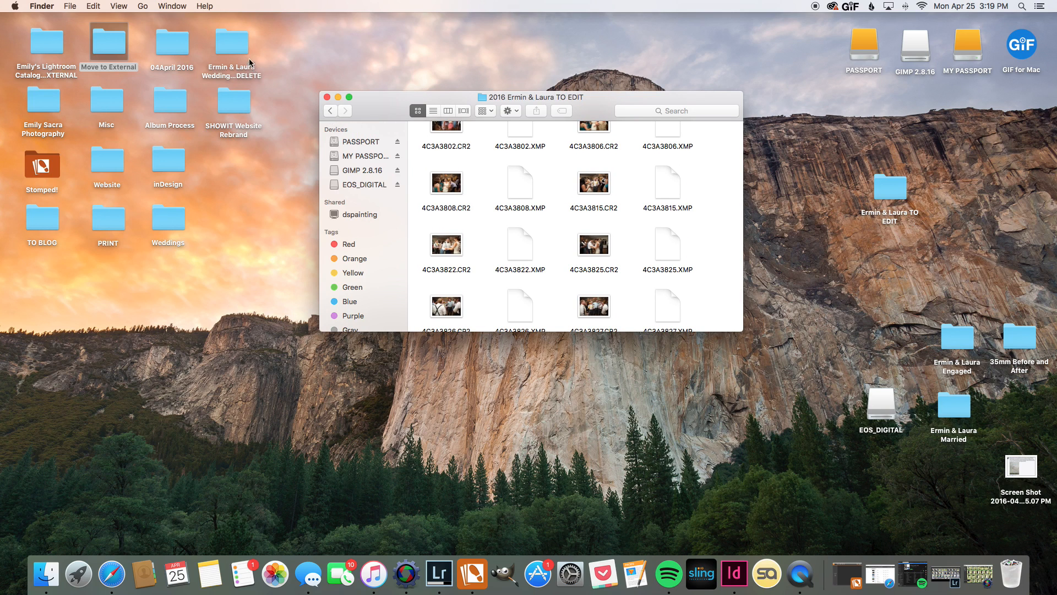
Check the Ermin & Laura Wedding Images TO DELETE folder and close it again
double_click(231, 40)
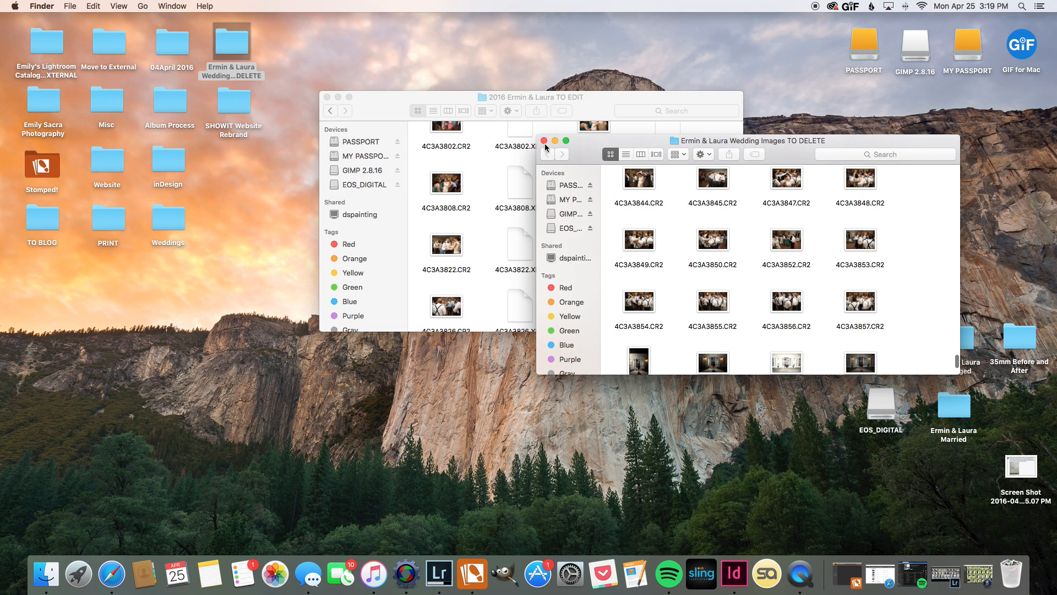
click(545, 140)
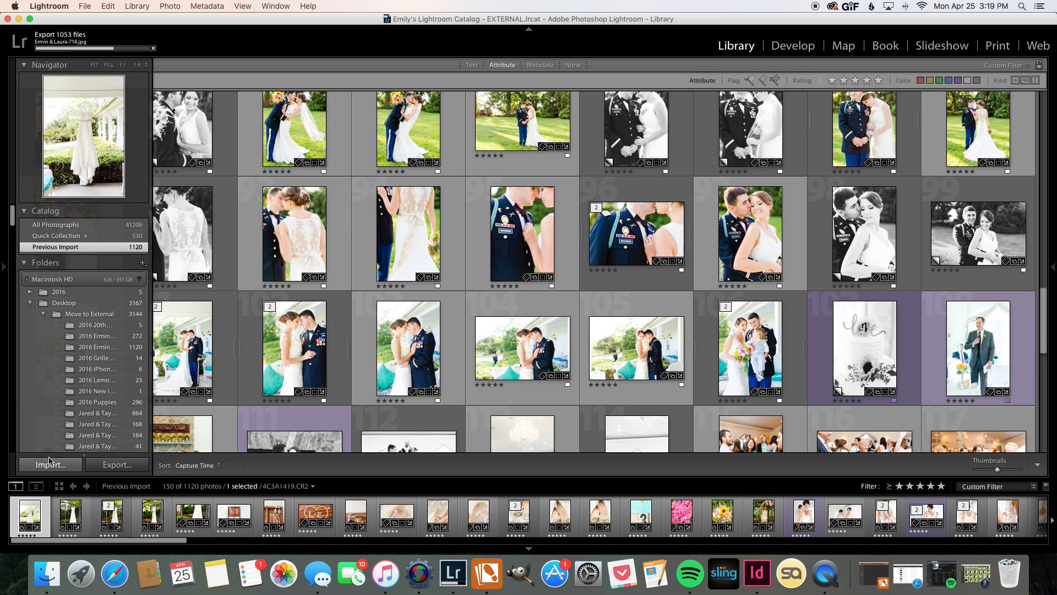
click(50, 464)
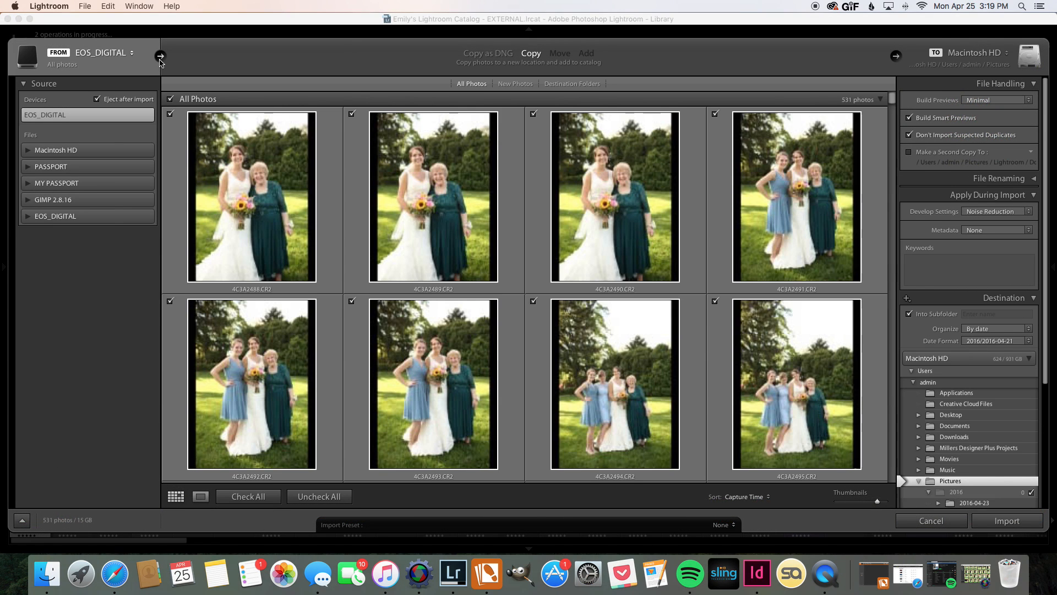
click(125, 53)
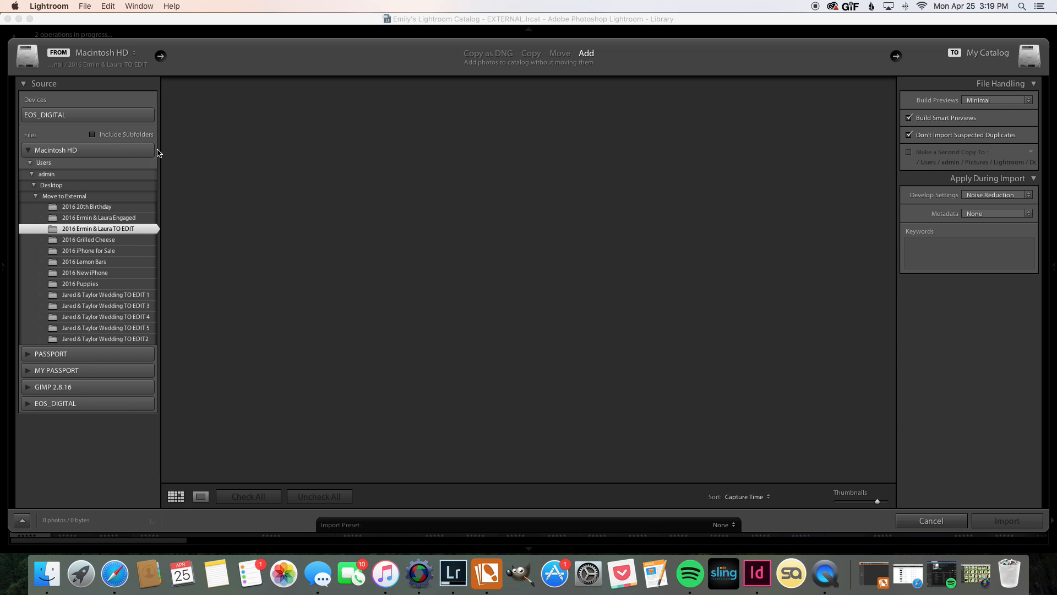
mouse_move(95, 236)
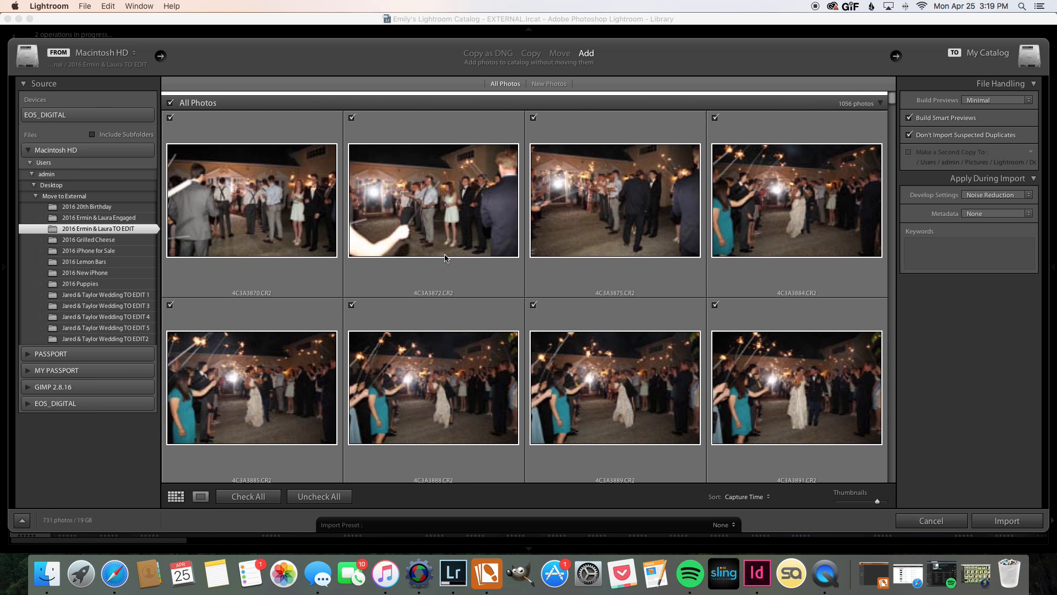
scroll(down, 3)
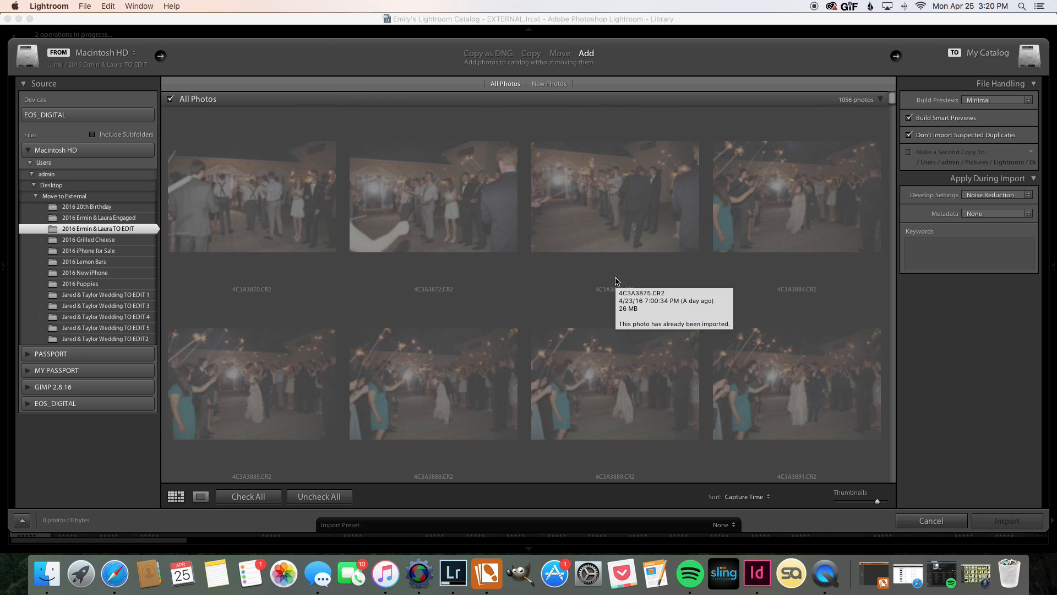
scroll(down, 3)
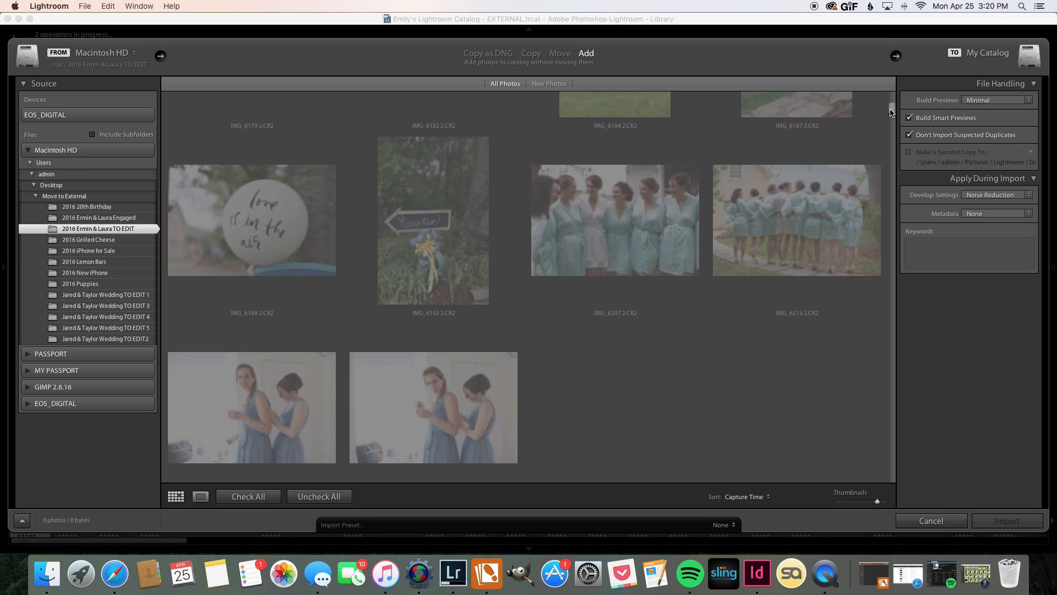
scroll(down, 3)
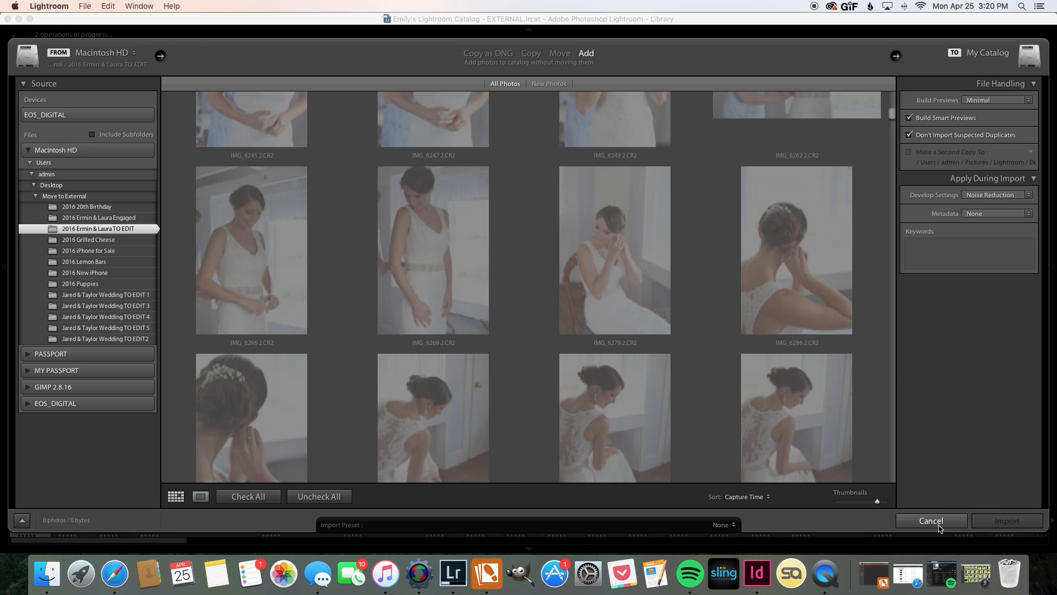
click(930, 521)
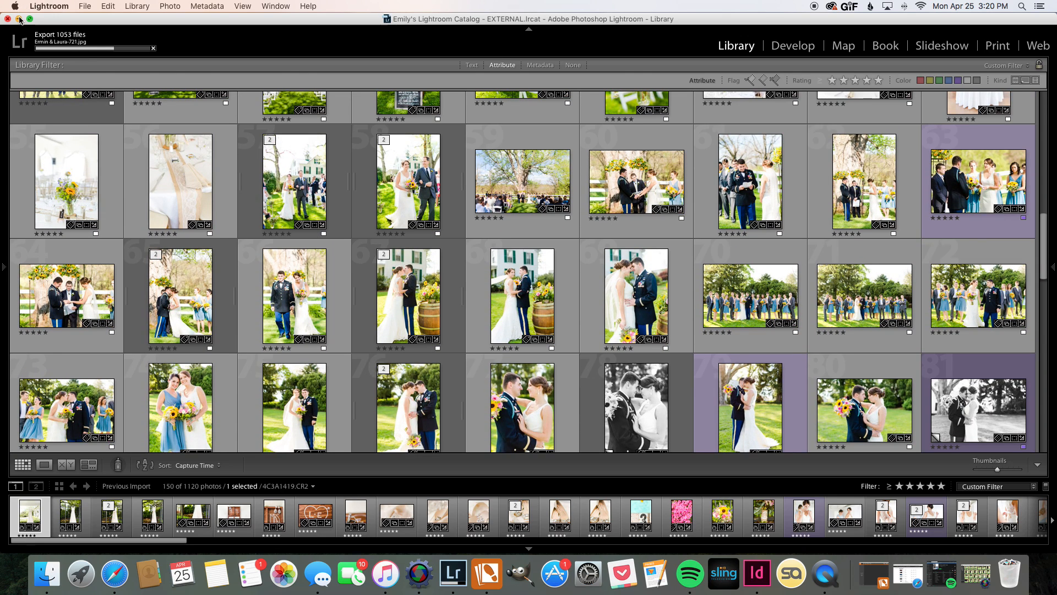
Minimize the Lightroom catalog window to reveal the desktop
click(20, 19)
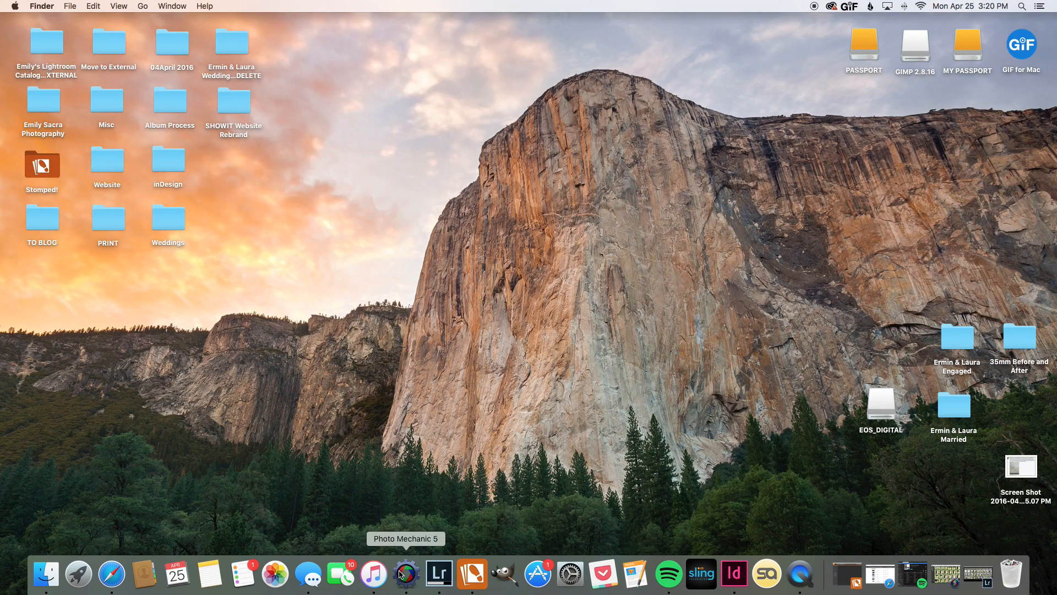
mouse_move(954, 583)
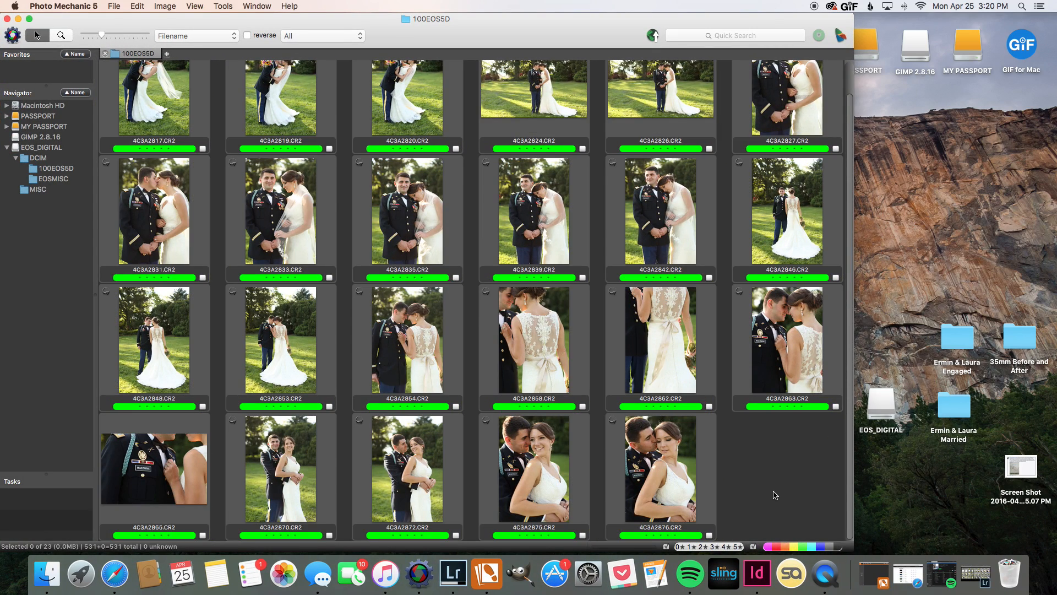
mouse_move(723, 478)
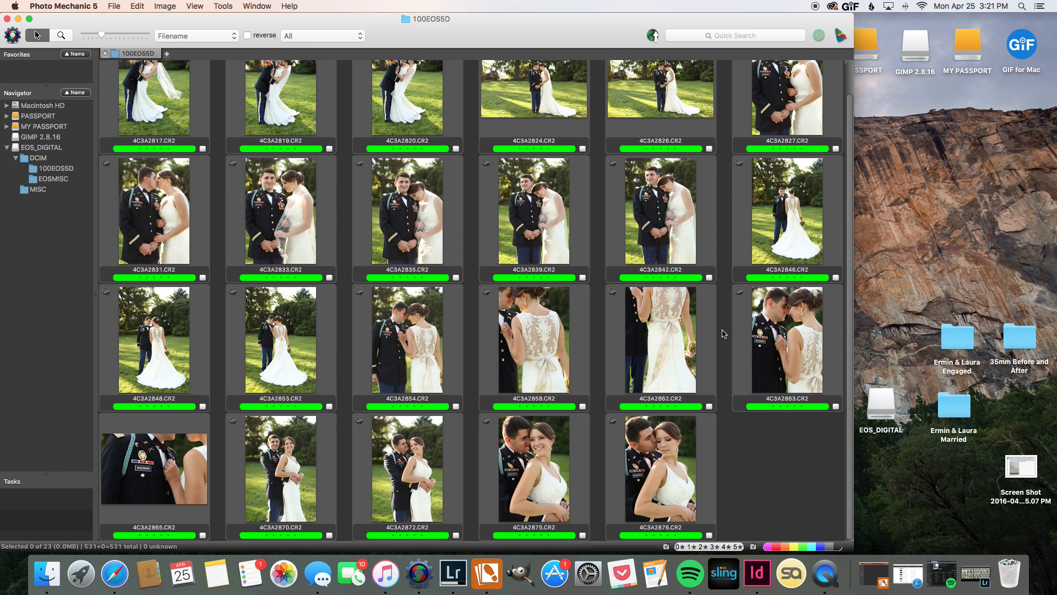
scroll(down, 3)
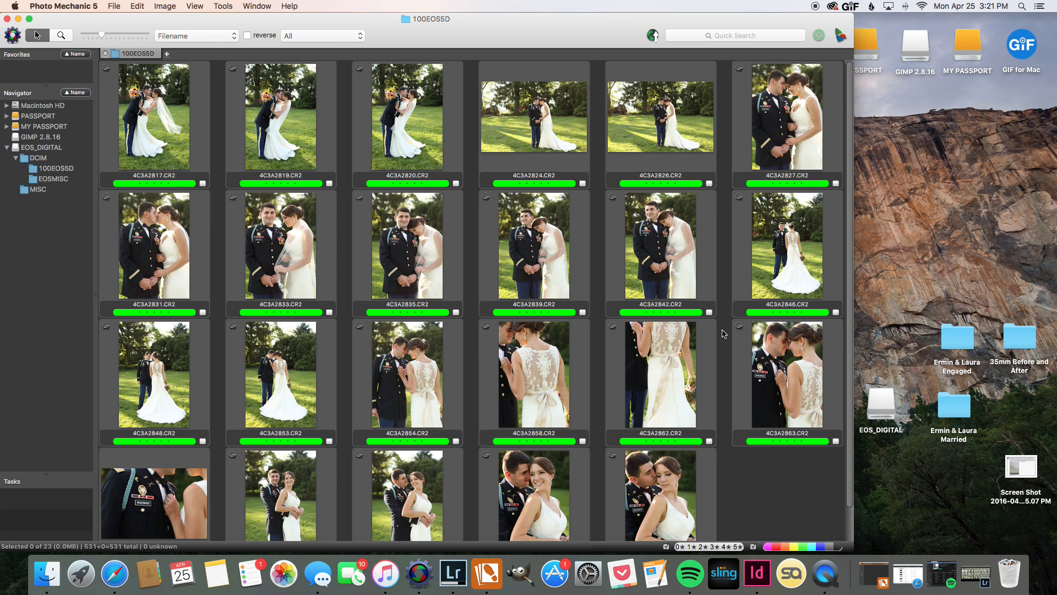
mouse_move(720, 338)
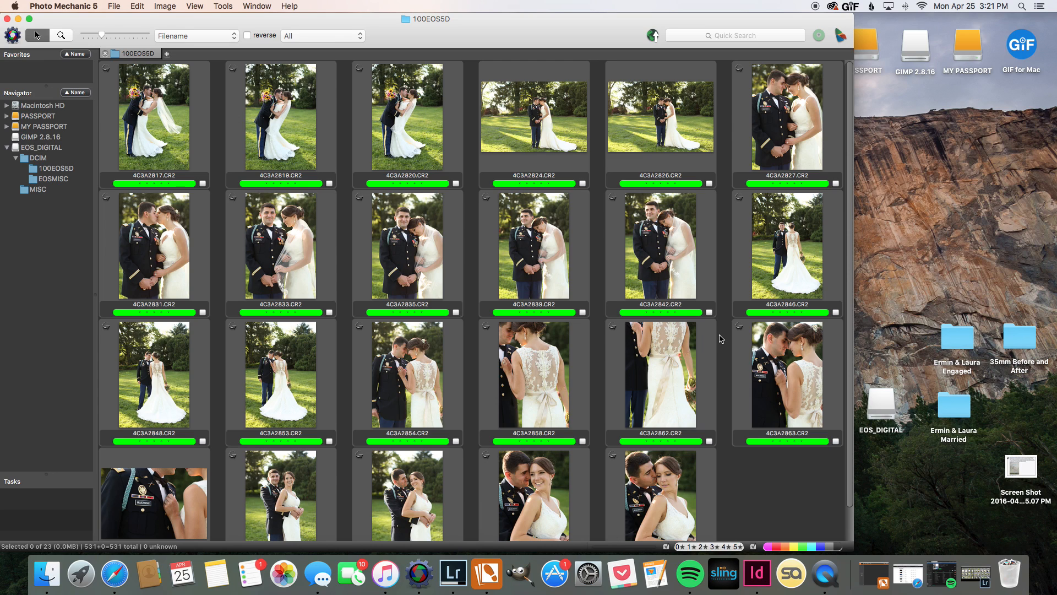